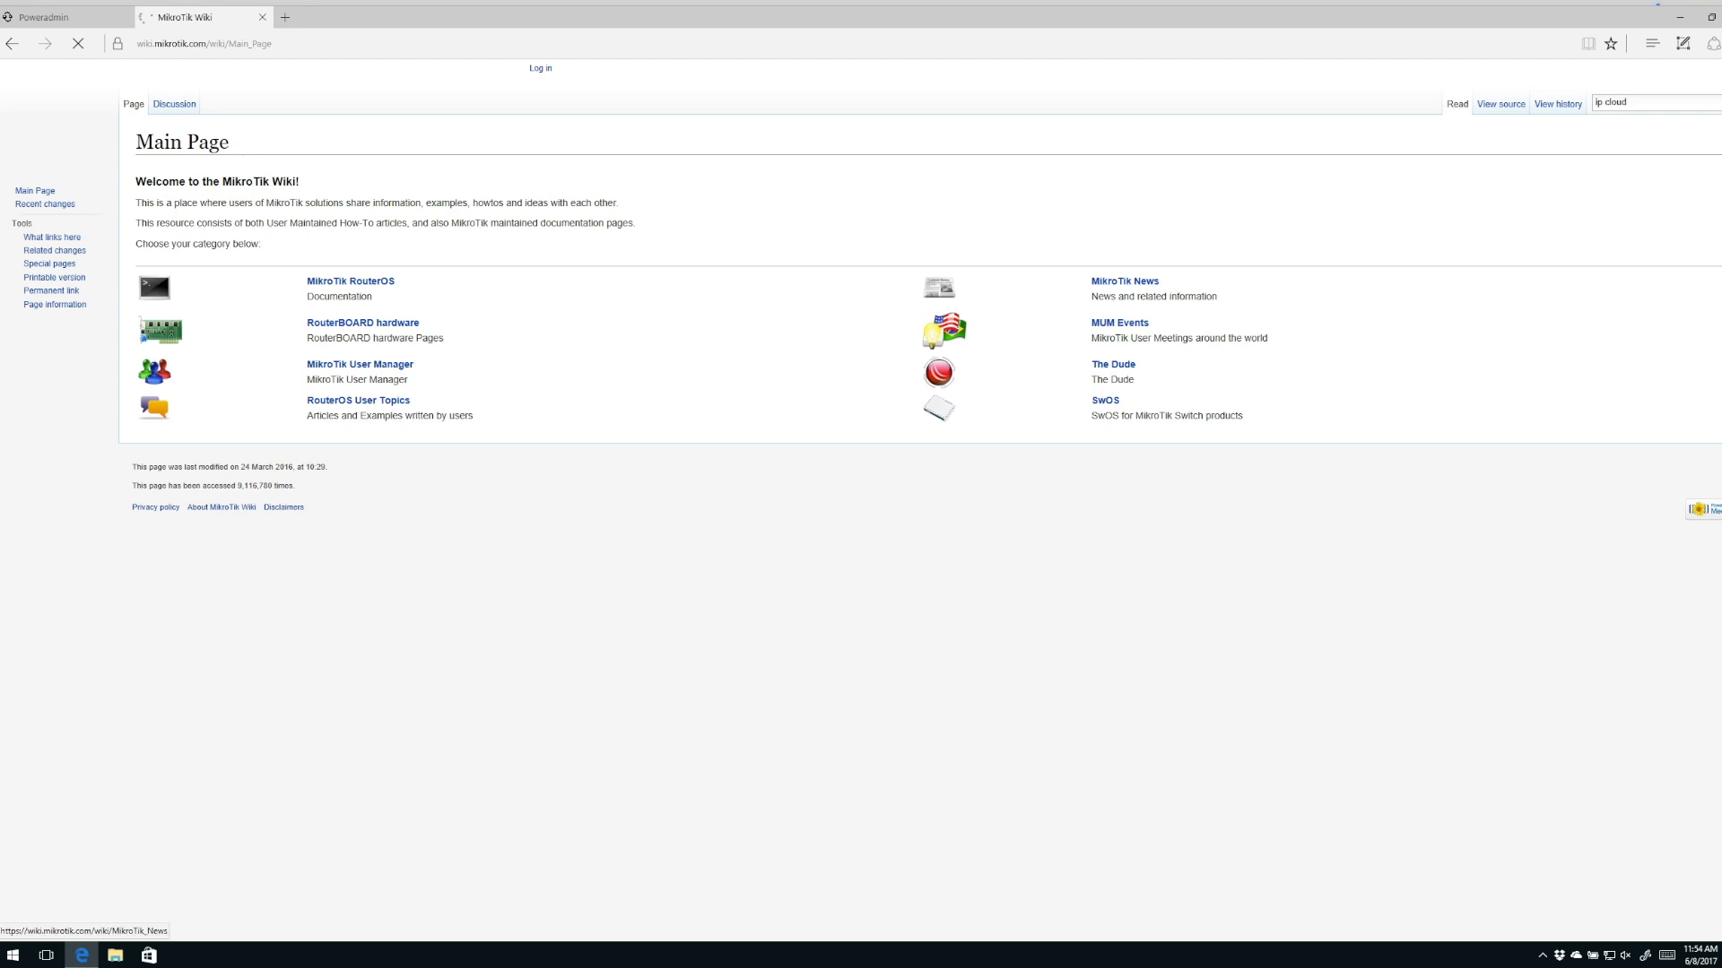
Step: Search the MikroTik wiki for 'ip cloud' and read through the Manual:IP/Cloud article
key("Return")
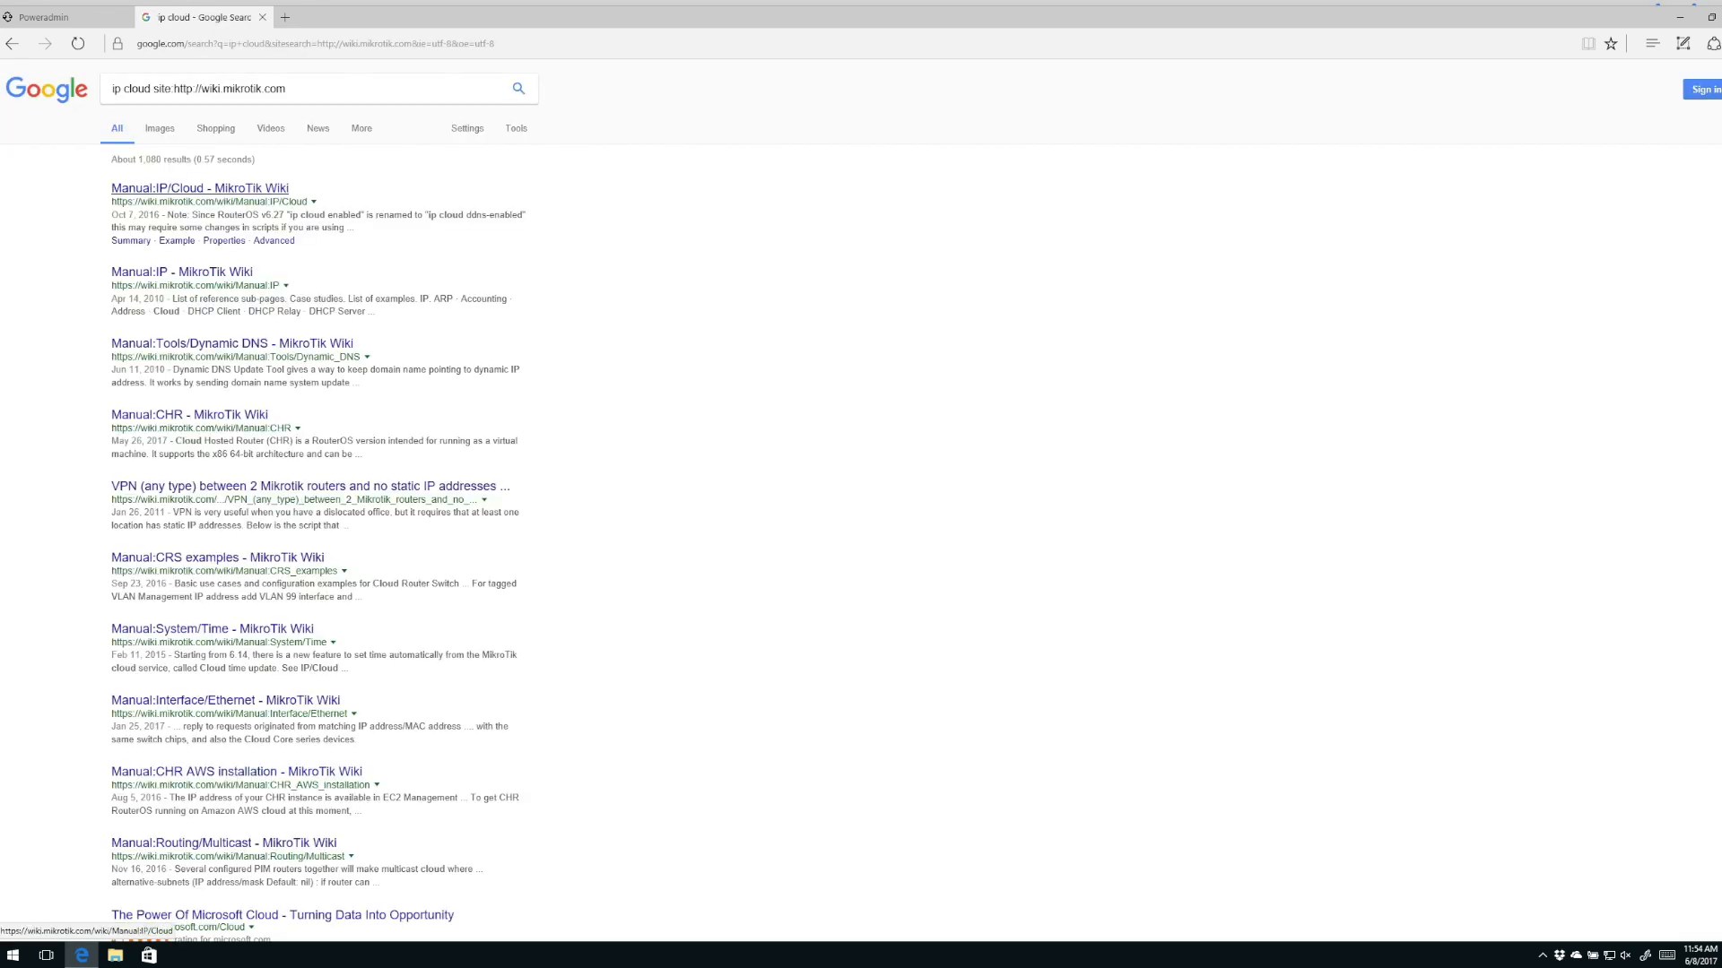
left_click(199, 187)
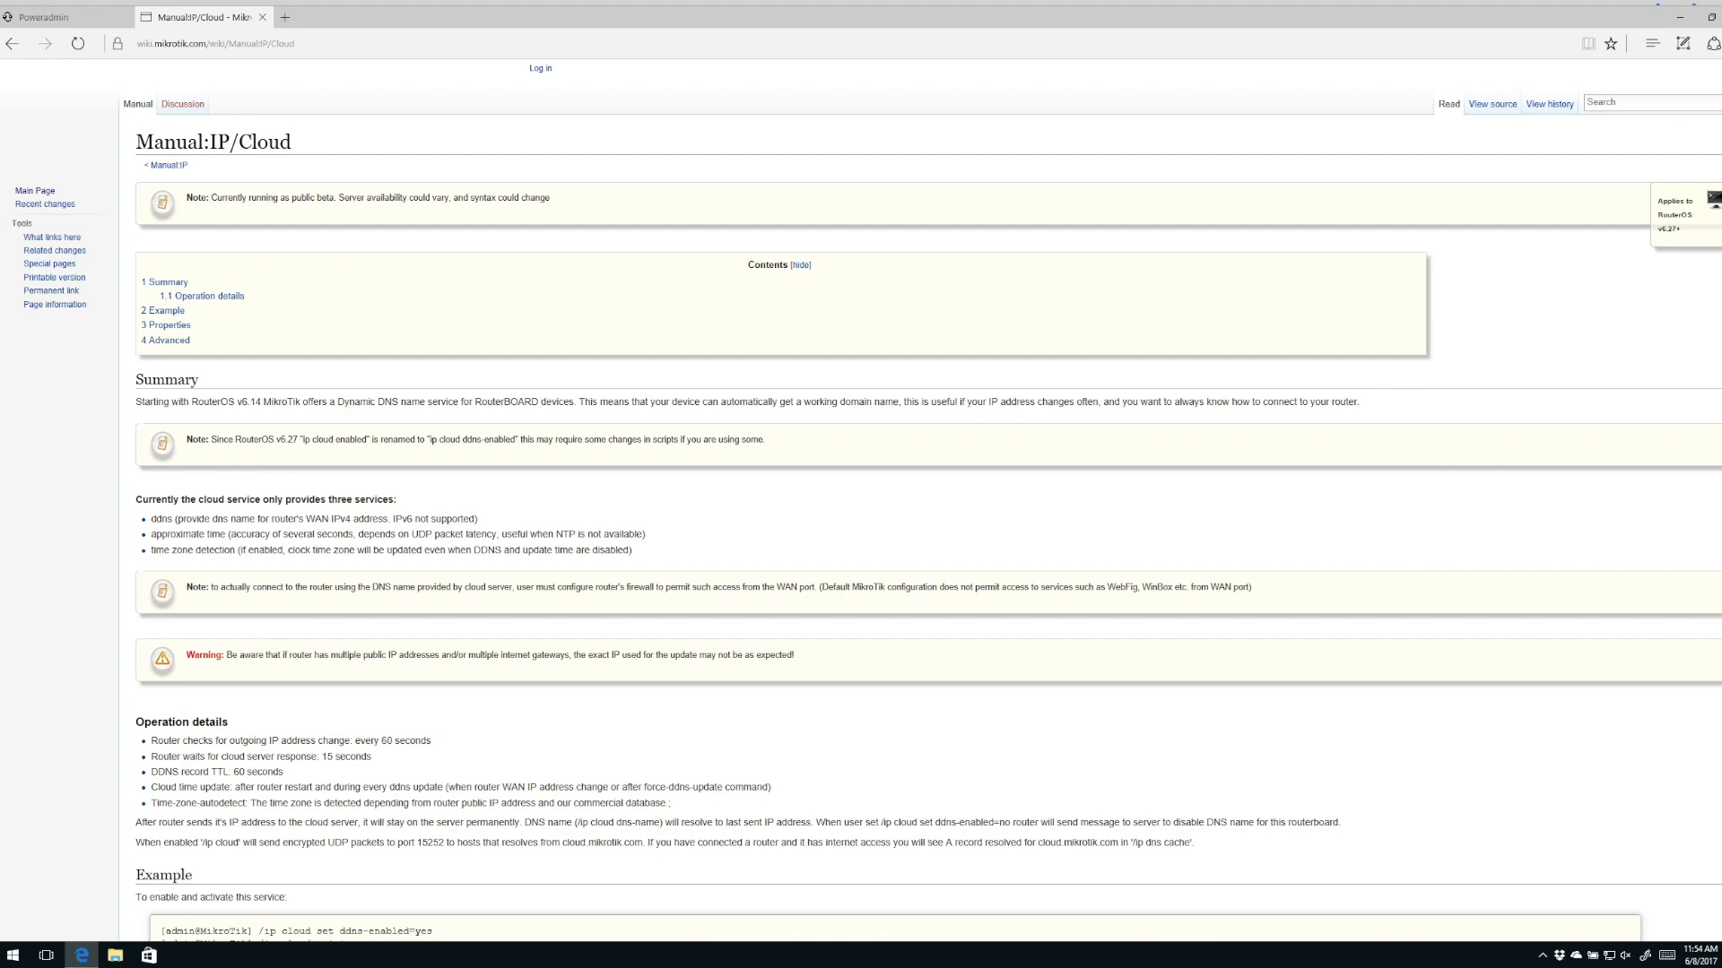
scroll("down", 3)
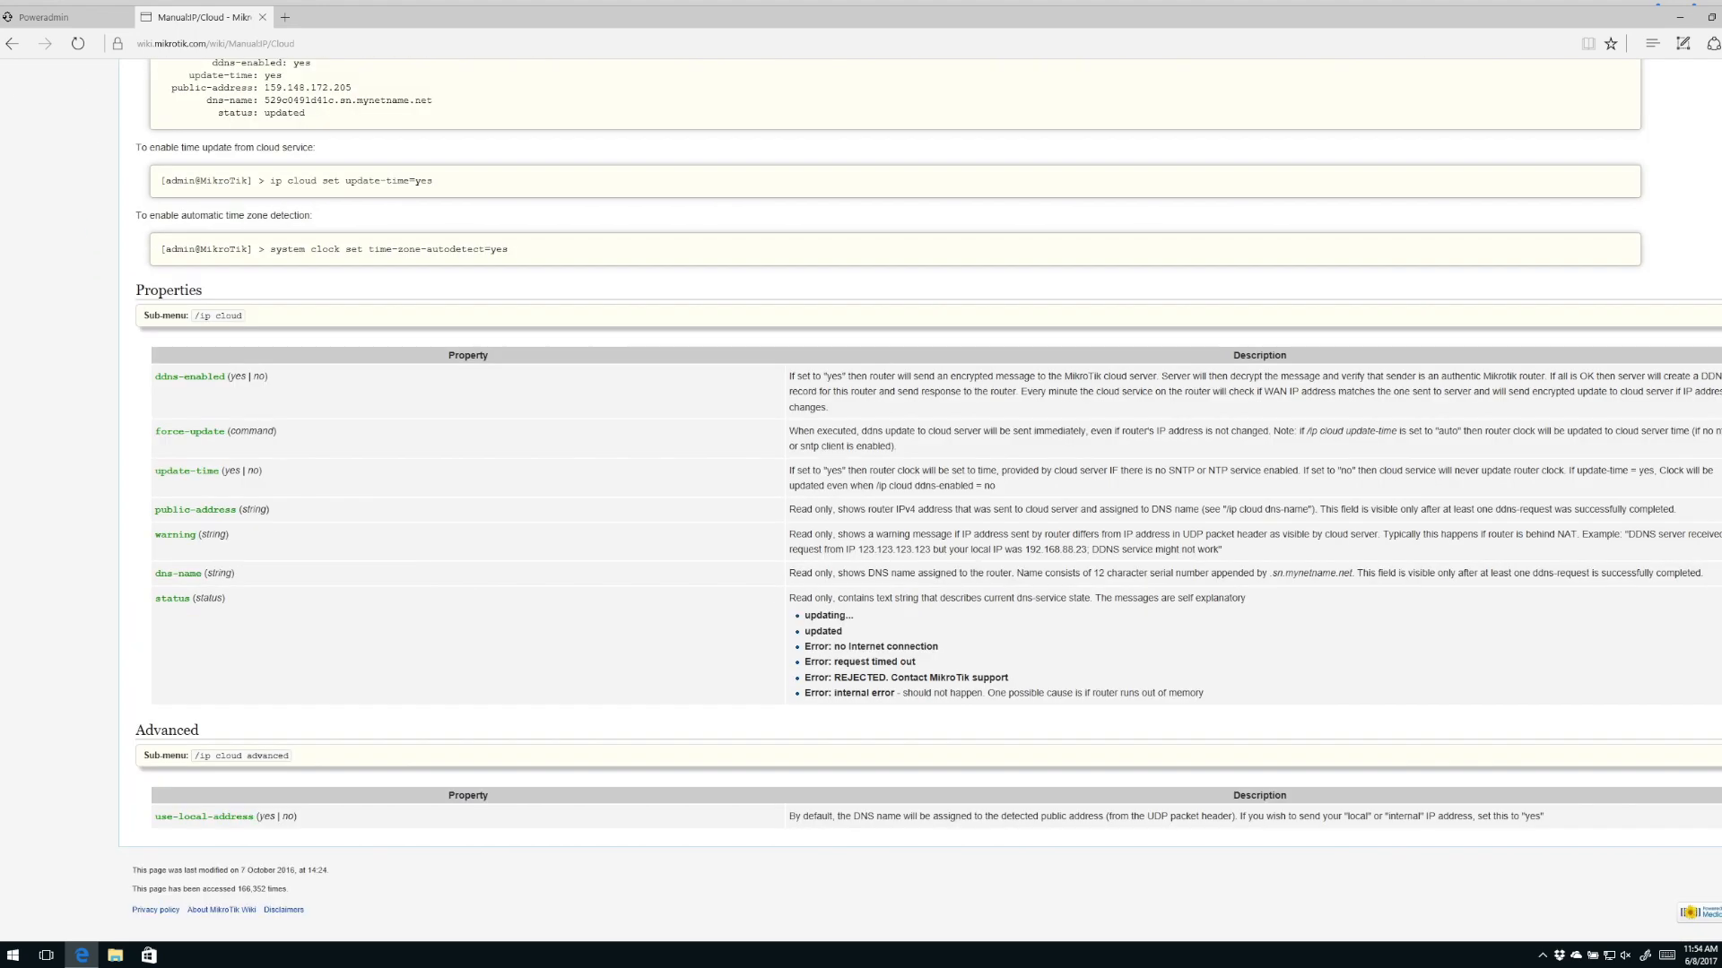
scroll("up", 3)
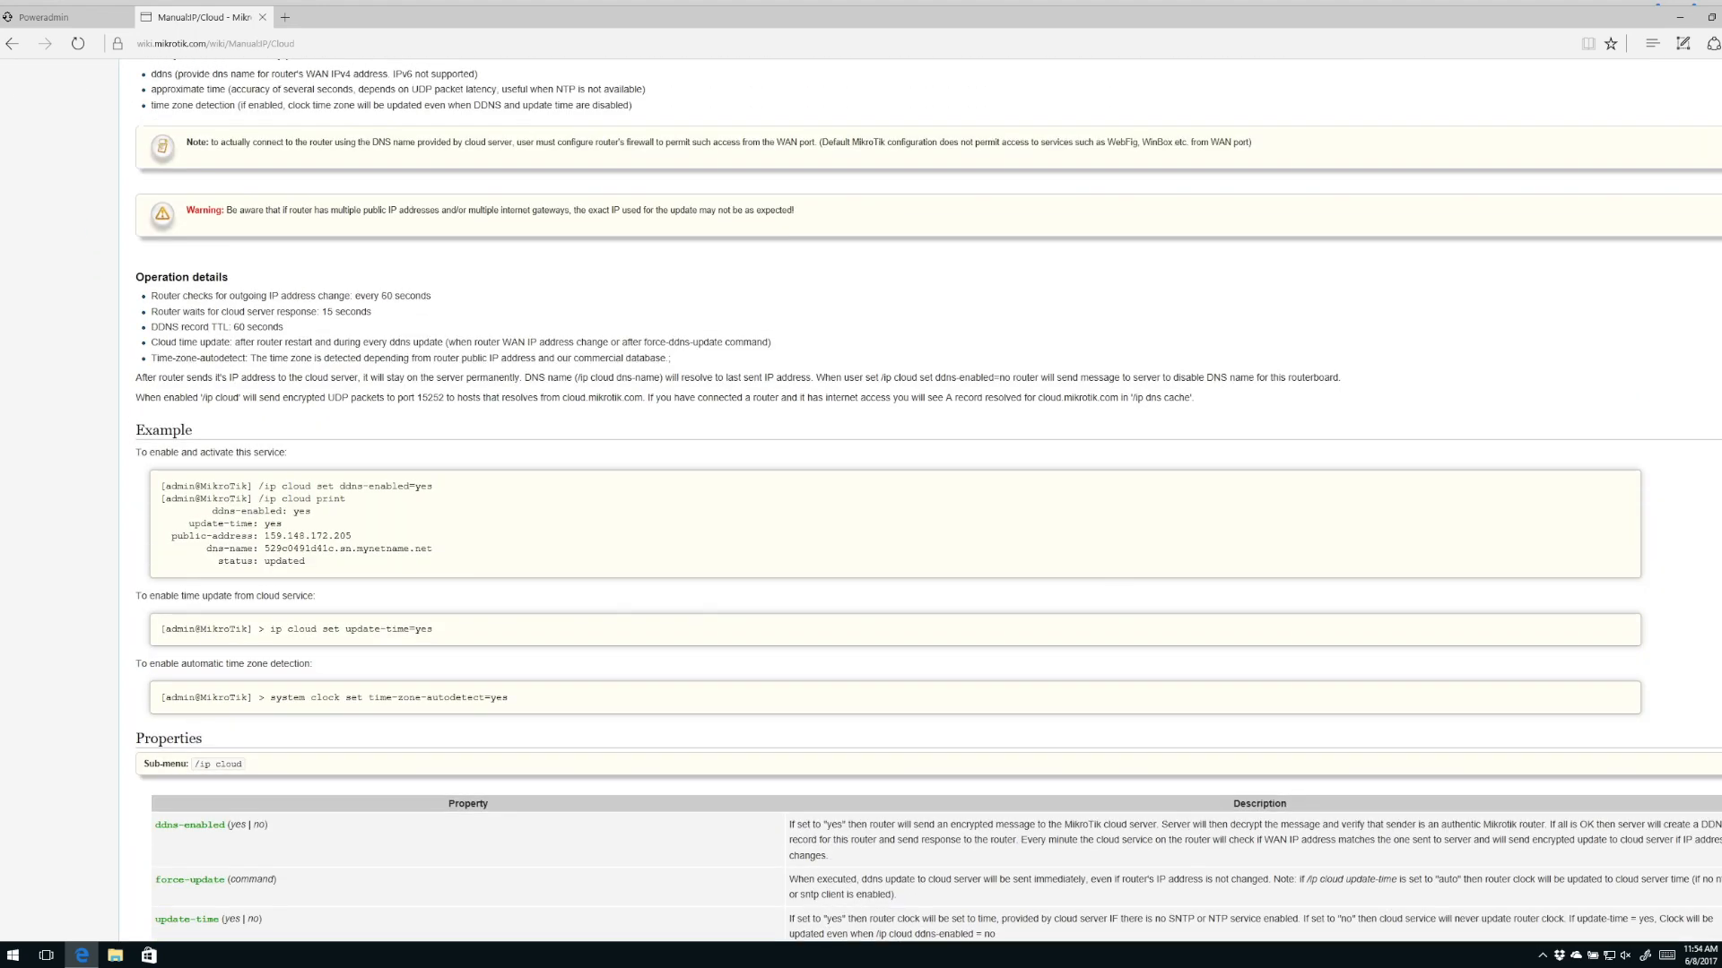
scroll("up", 3)
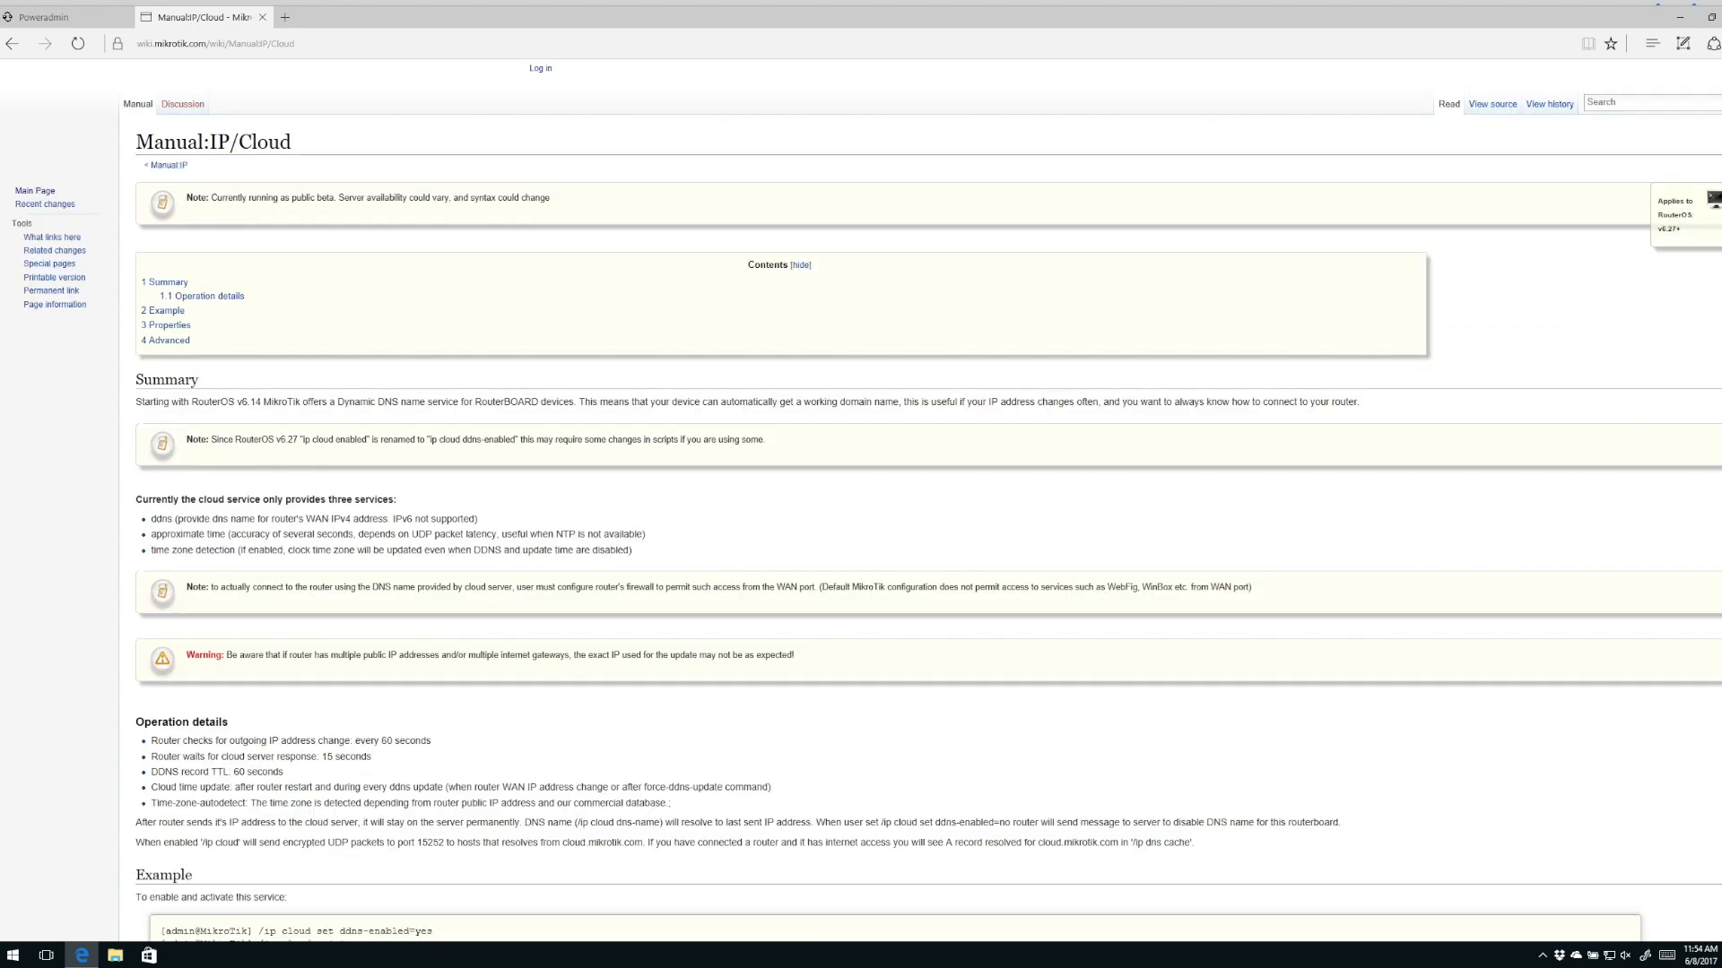
Step: Read the Wikipedia Dynamic DNS background article
left_click(183, 954)
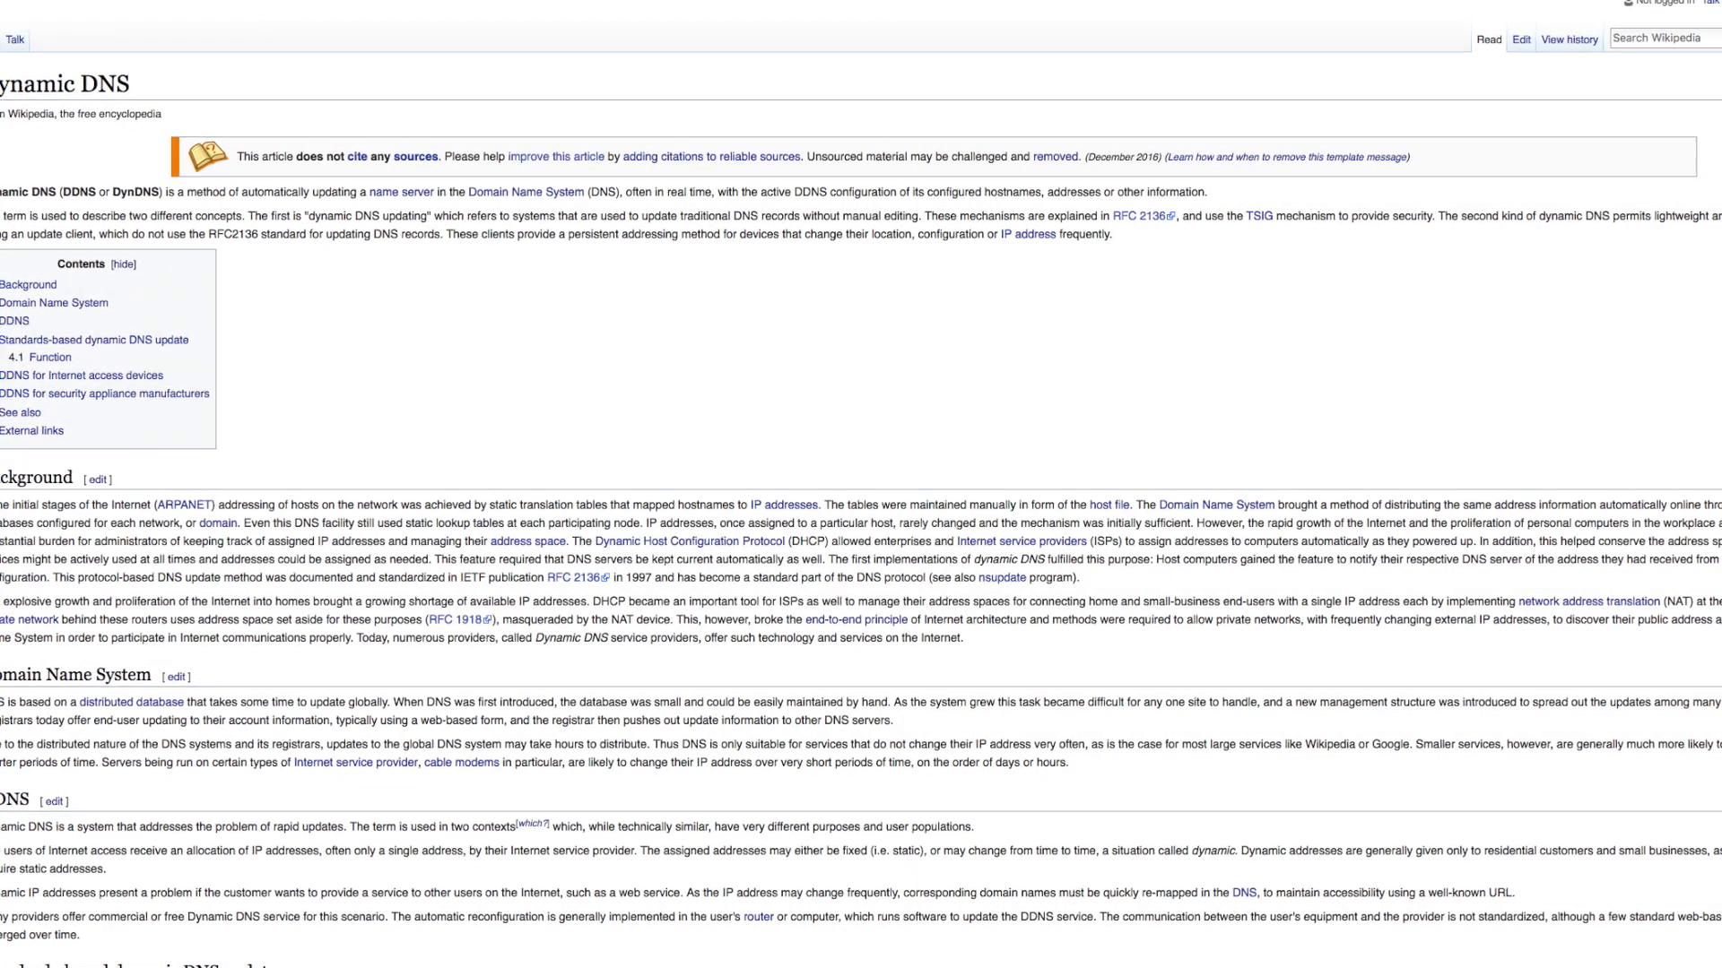
scroll("down", 3)
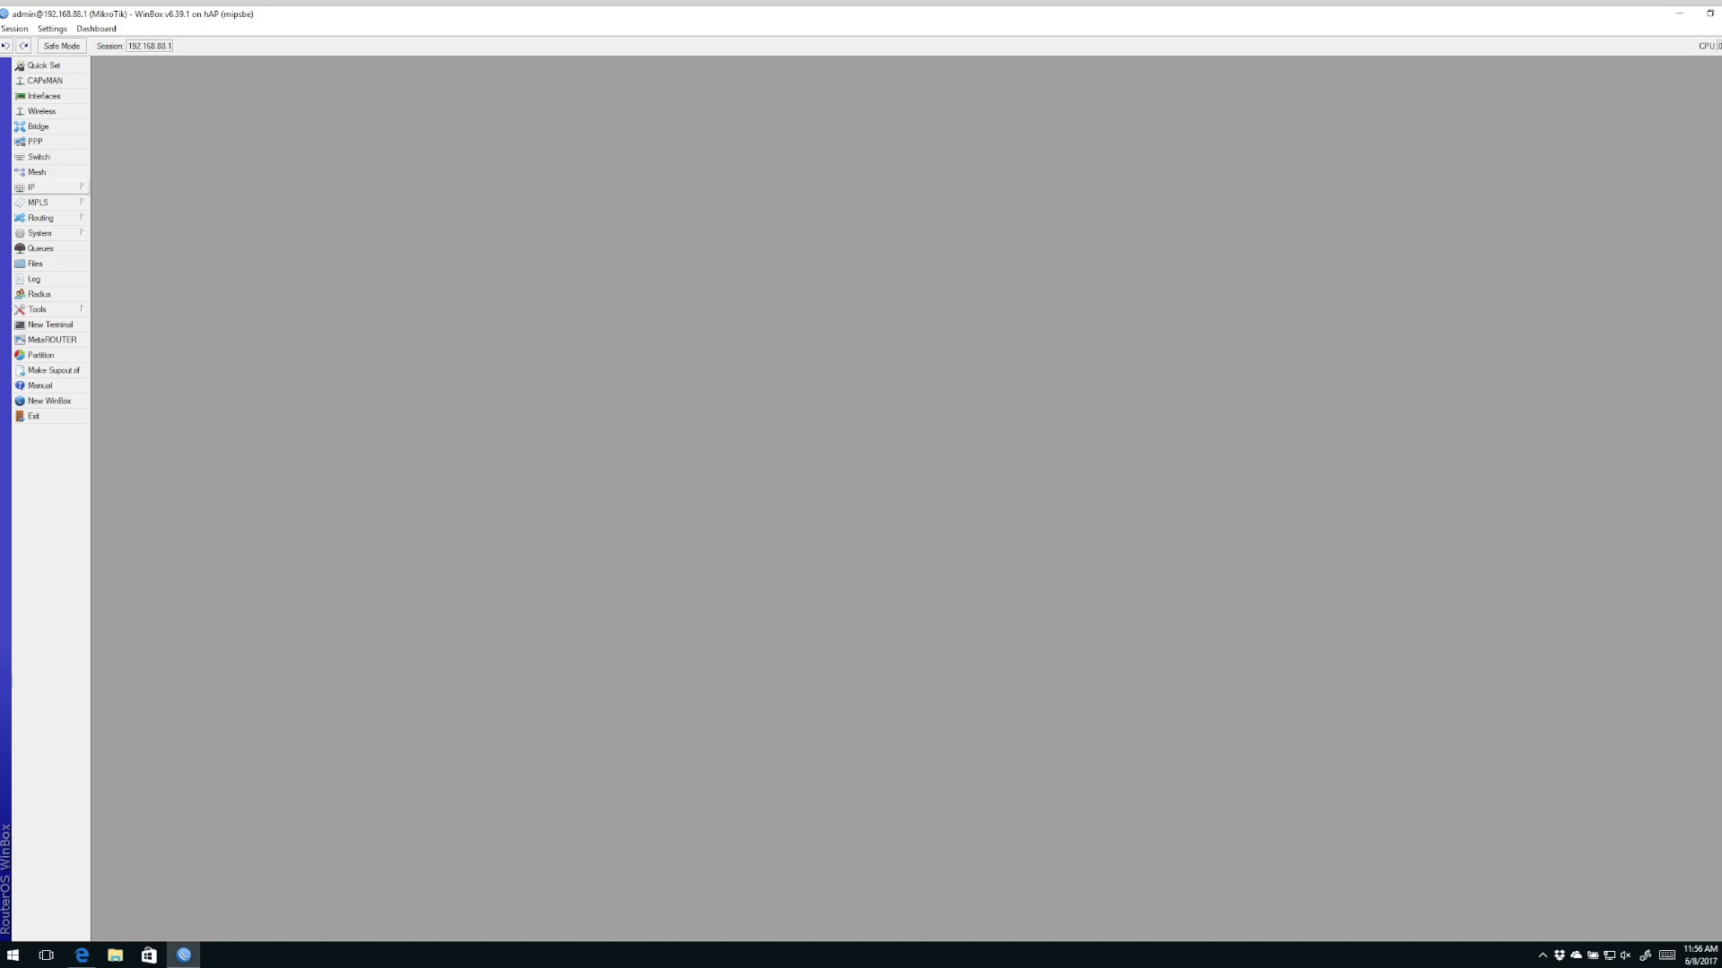
left_click(30, 187)
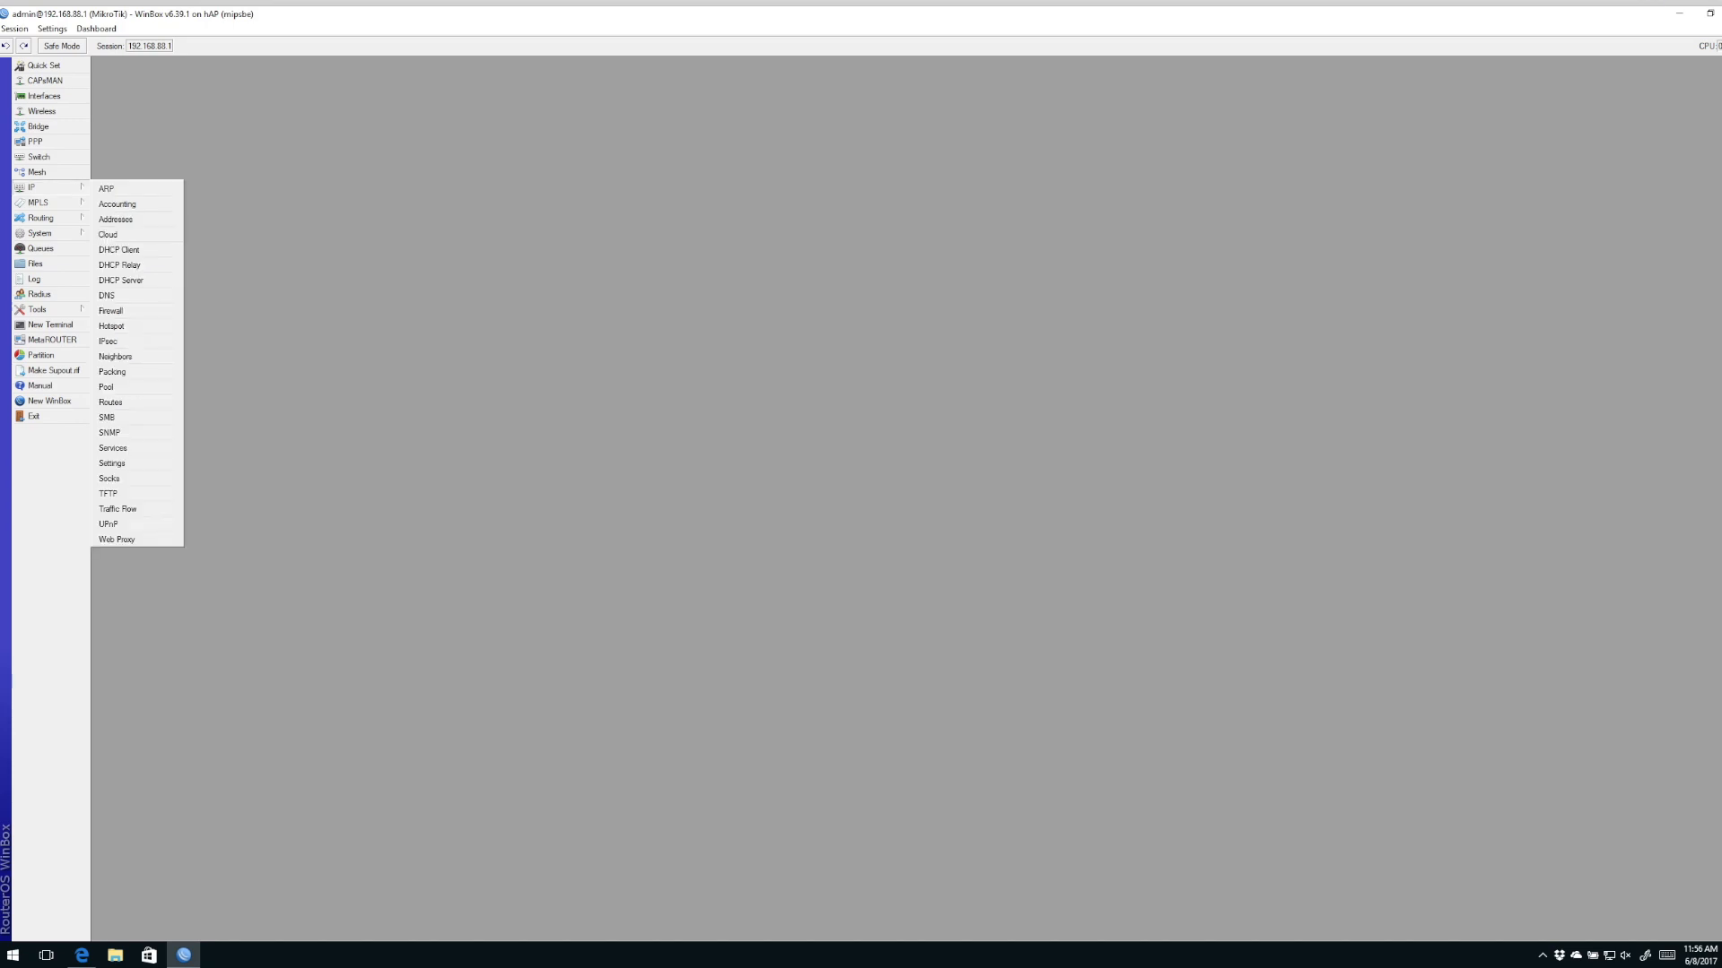
left_click(107, 234)
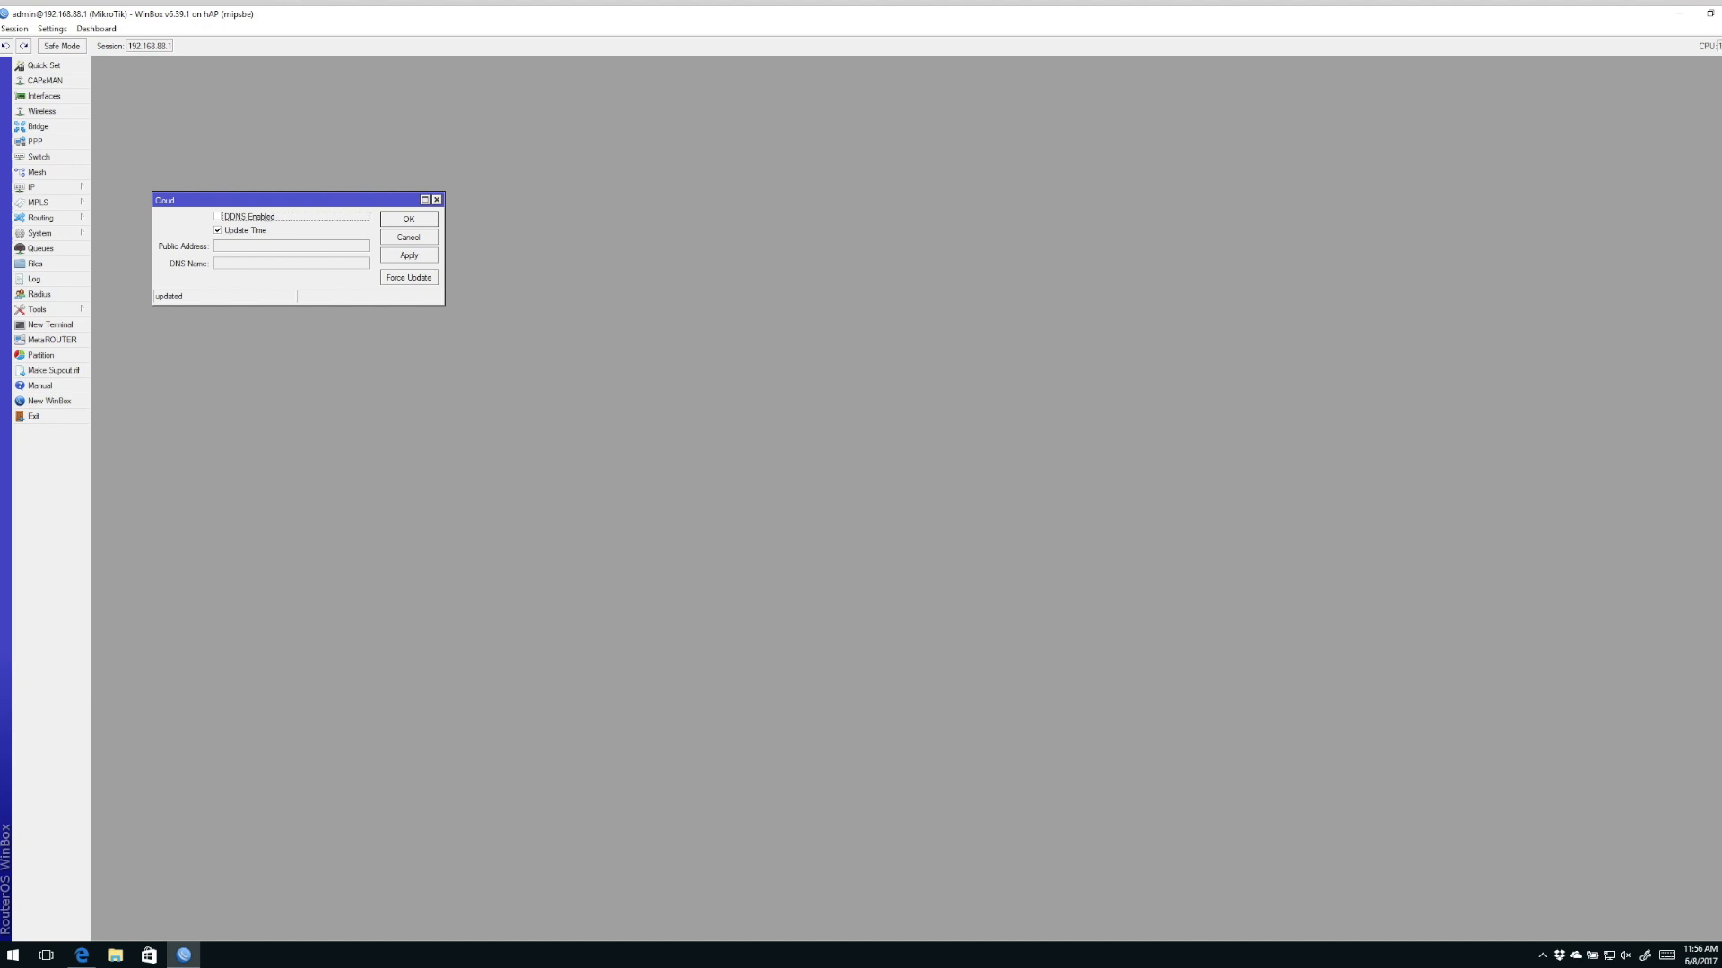
left_click_drag(297, 200, 475, 304)
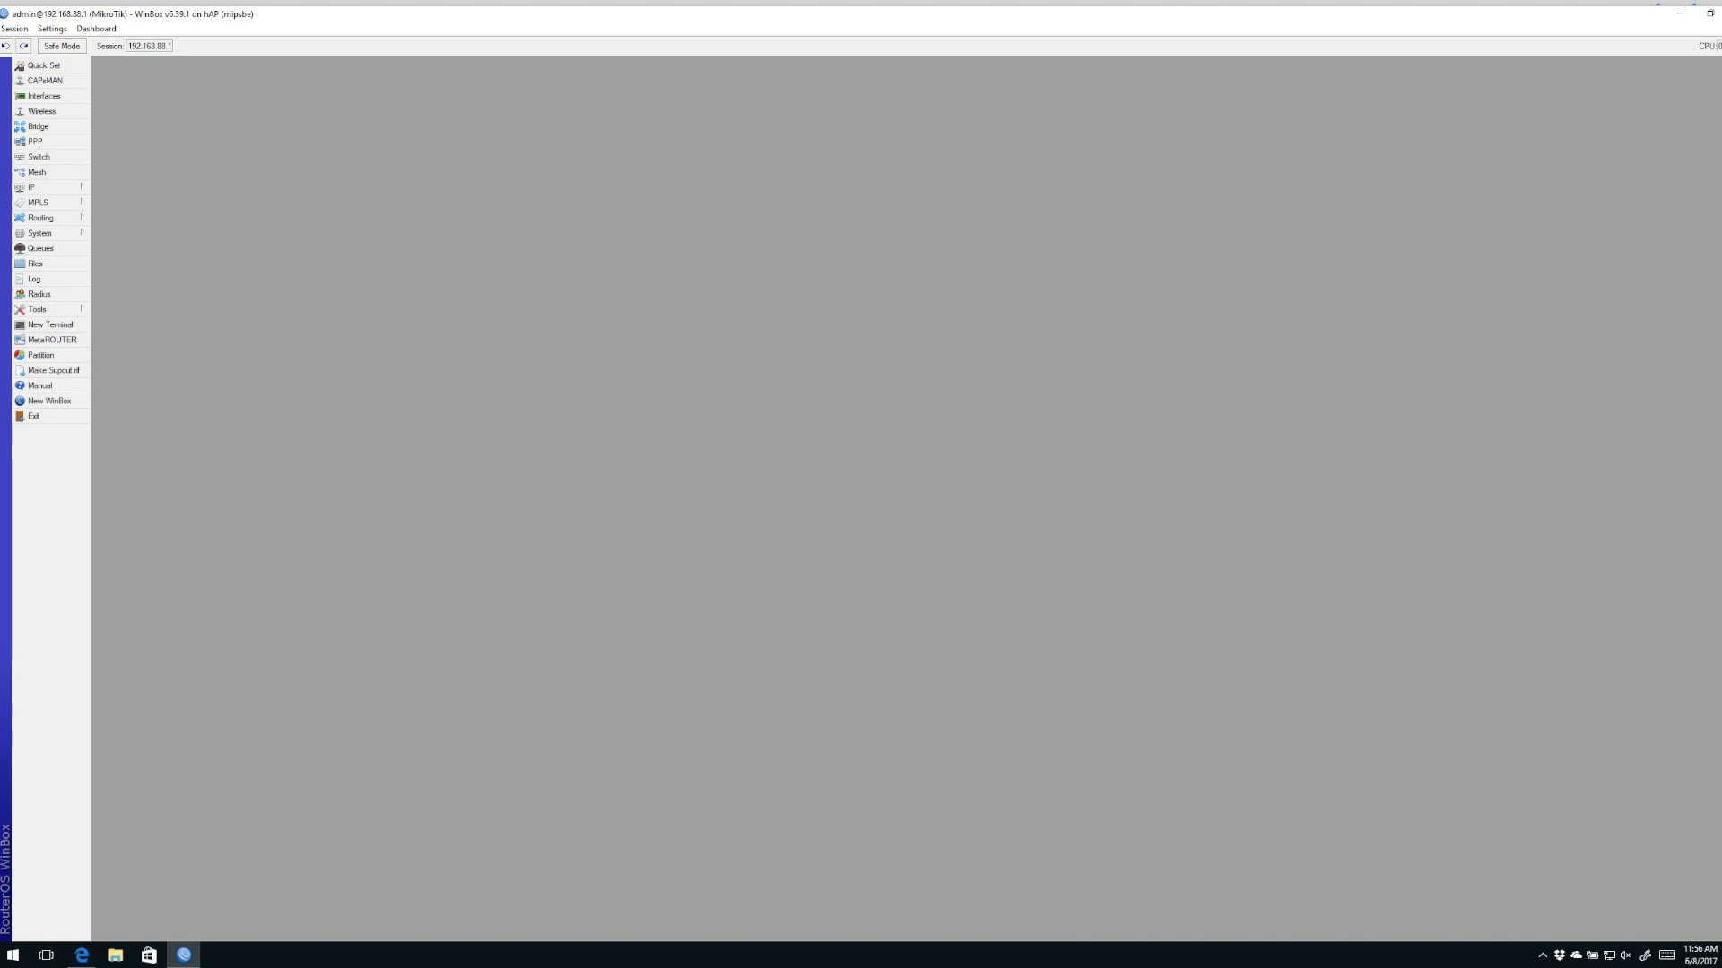
Step: Tick DDNS Enabled in the IP > Cloud settings and apply it to the router
left_click(30, 187)
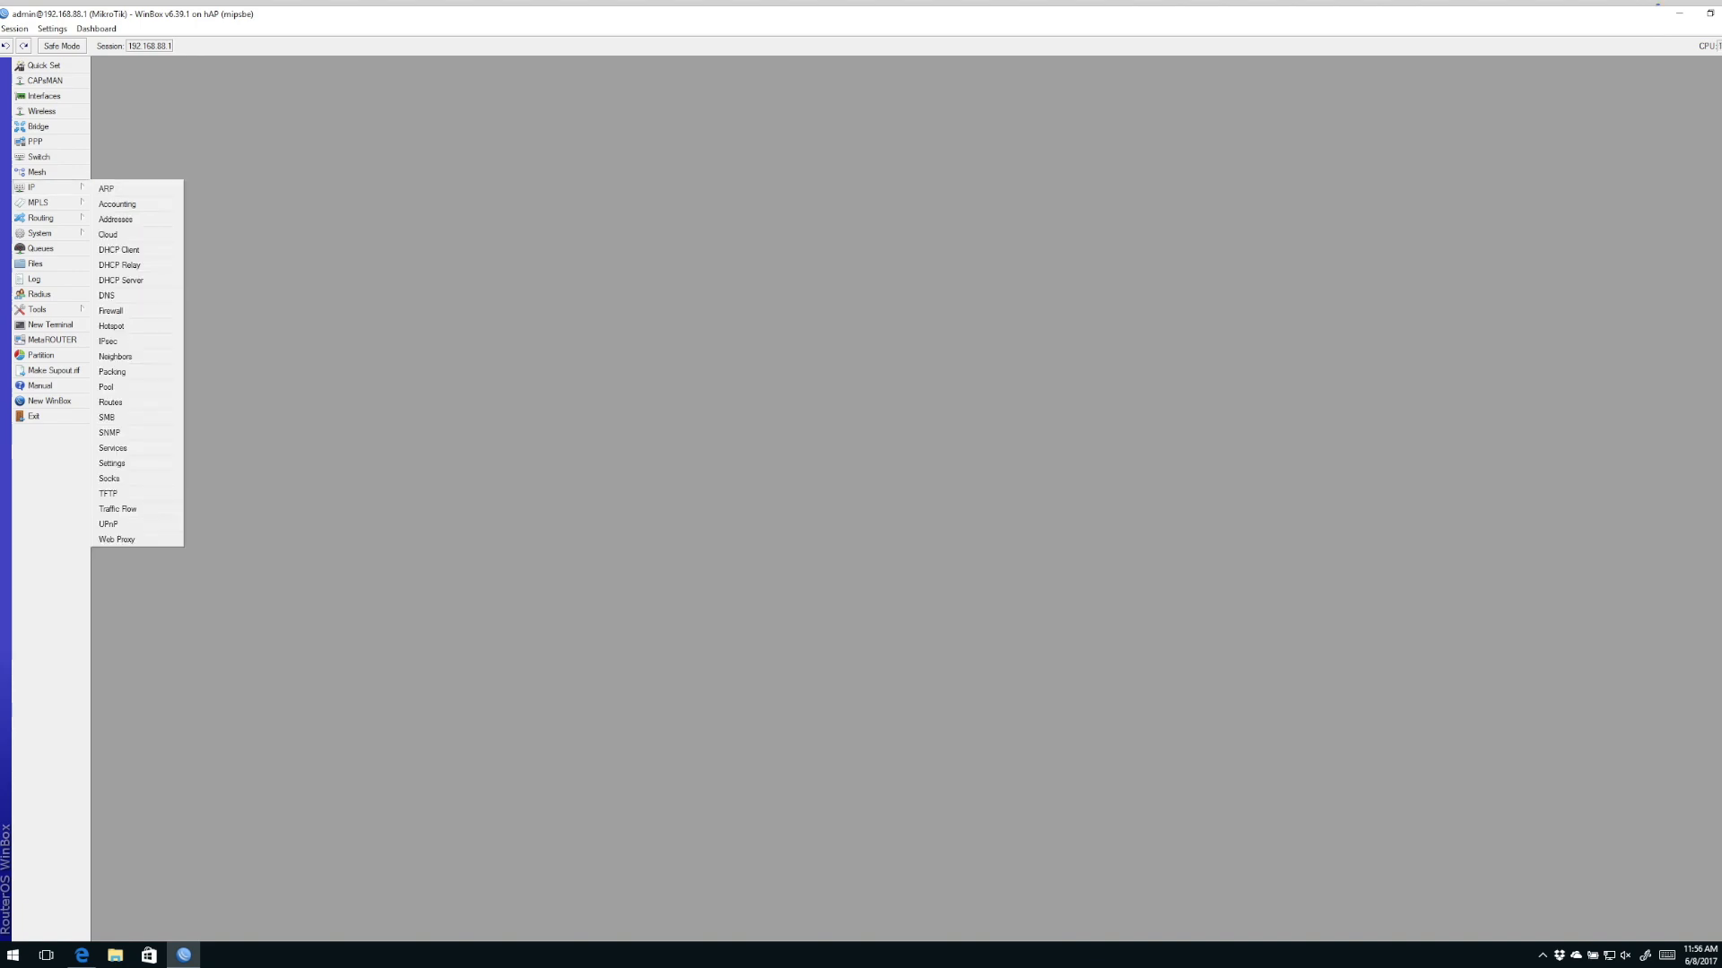
left_click(106, 234)
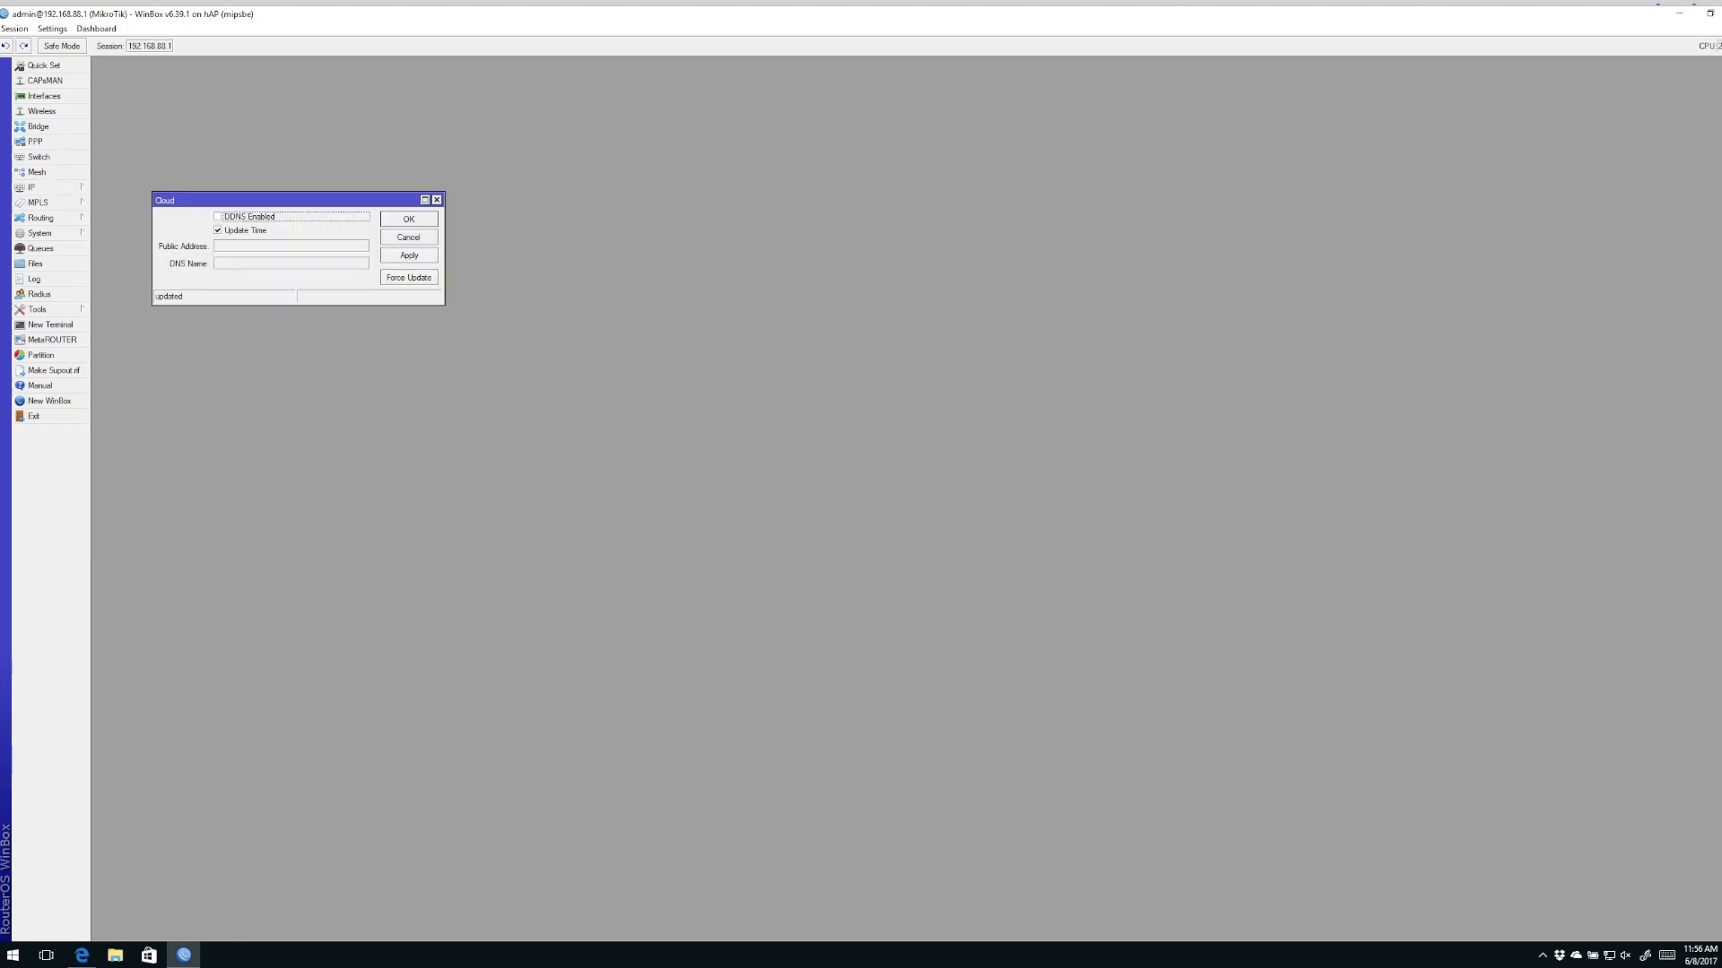
left_click_drag(291, 199, 474, 303)
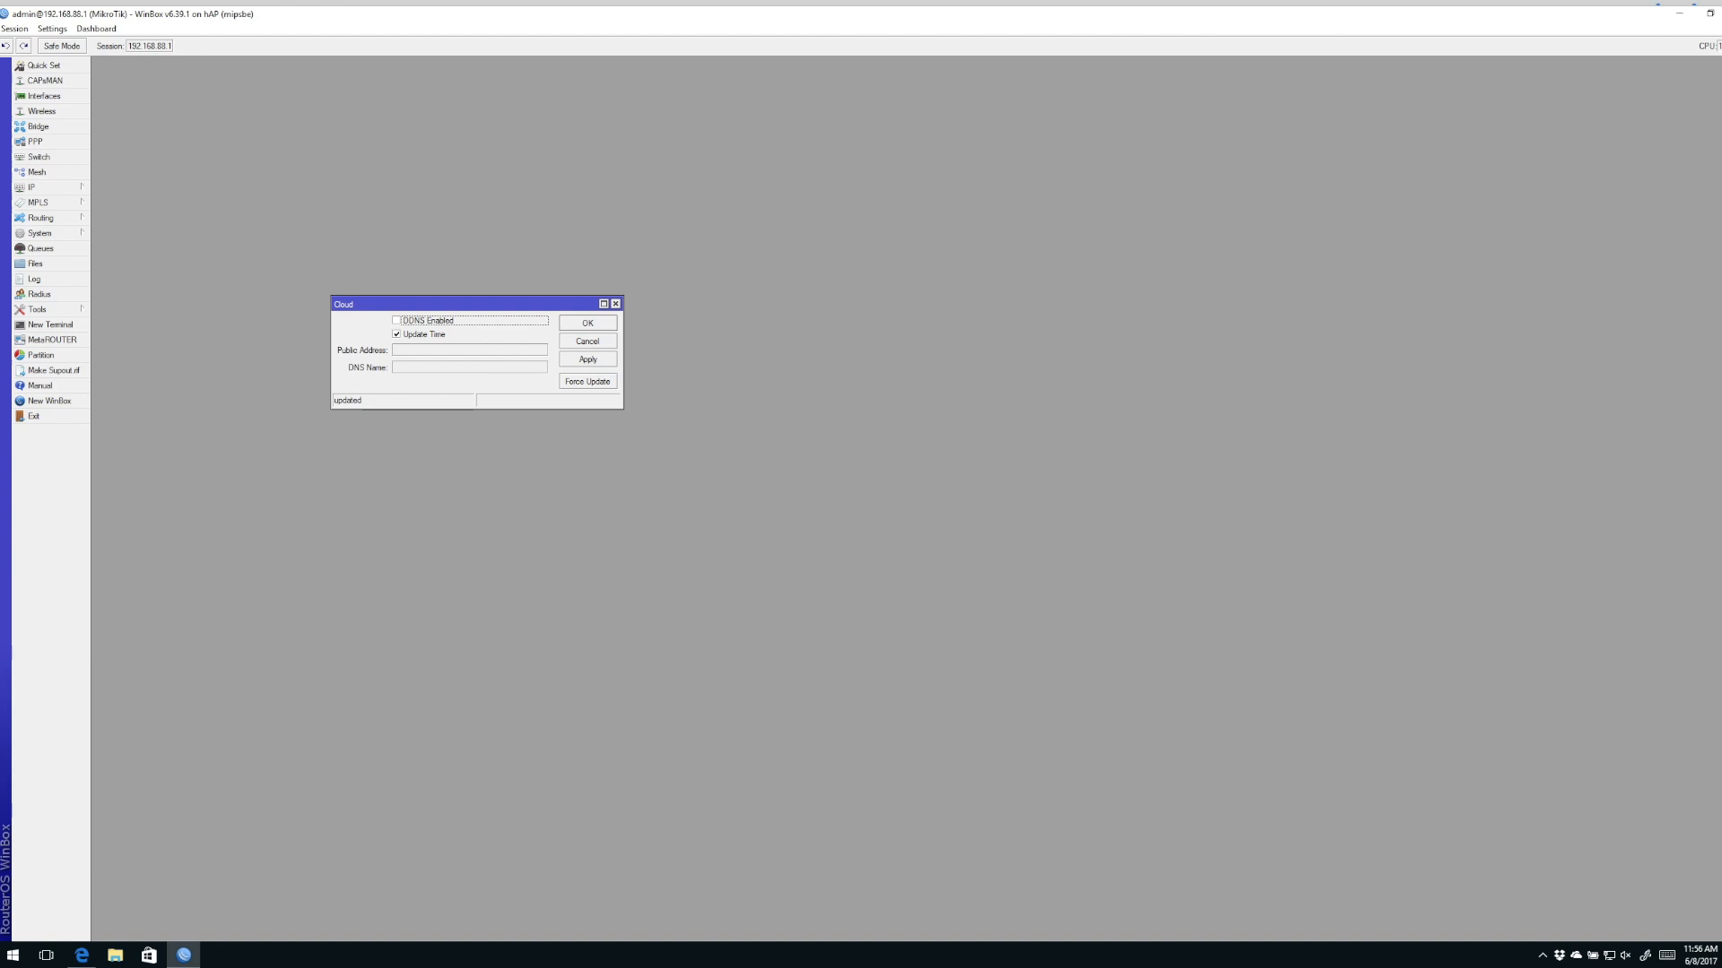
left_click(30, 187)
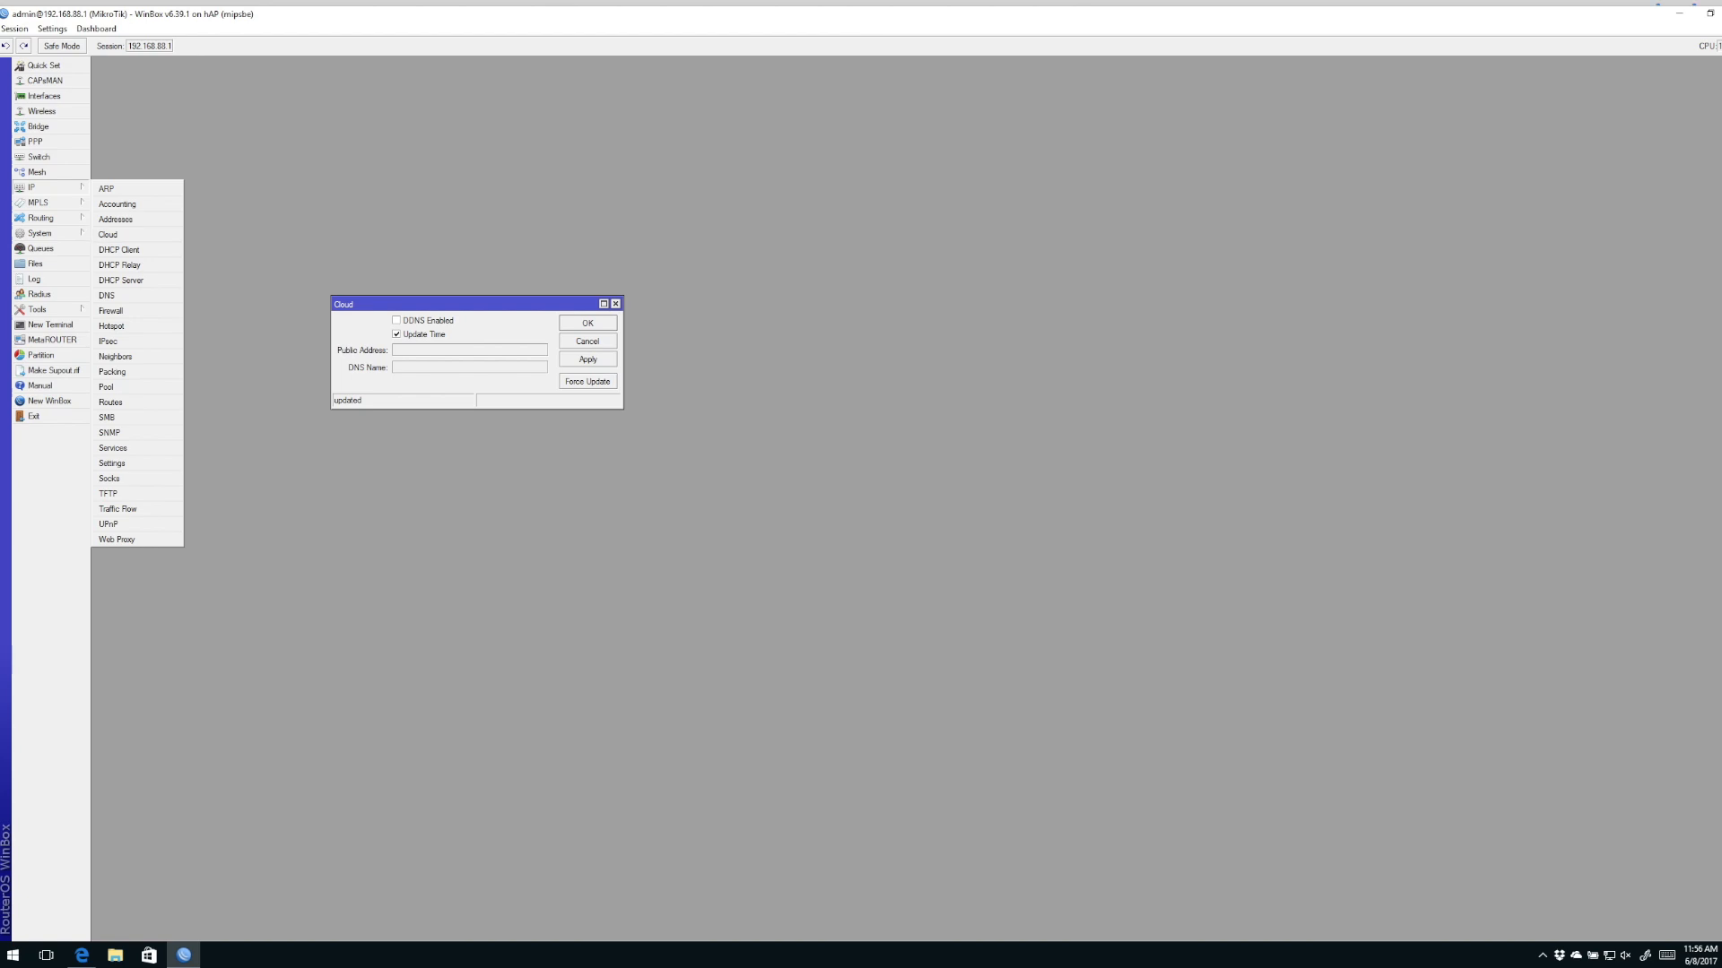
left_click(396, 319)
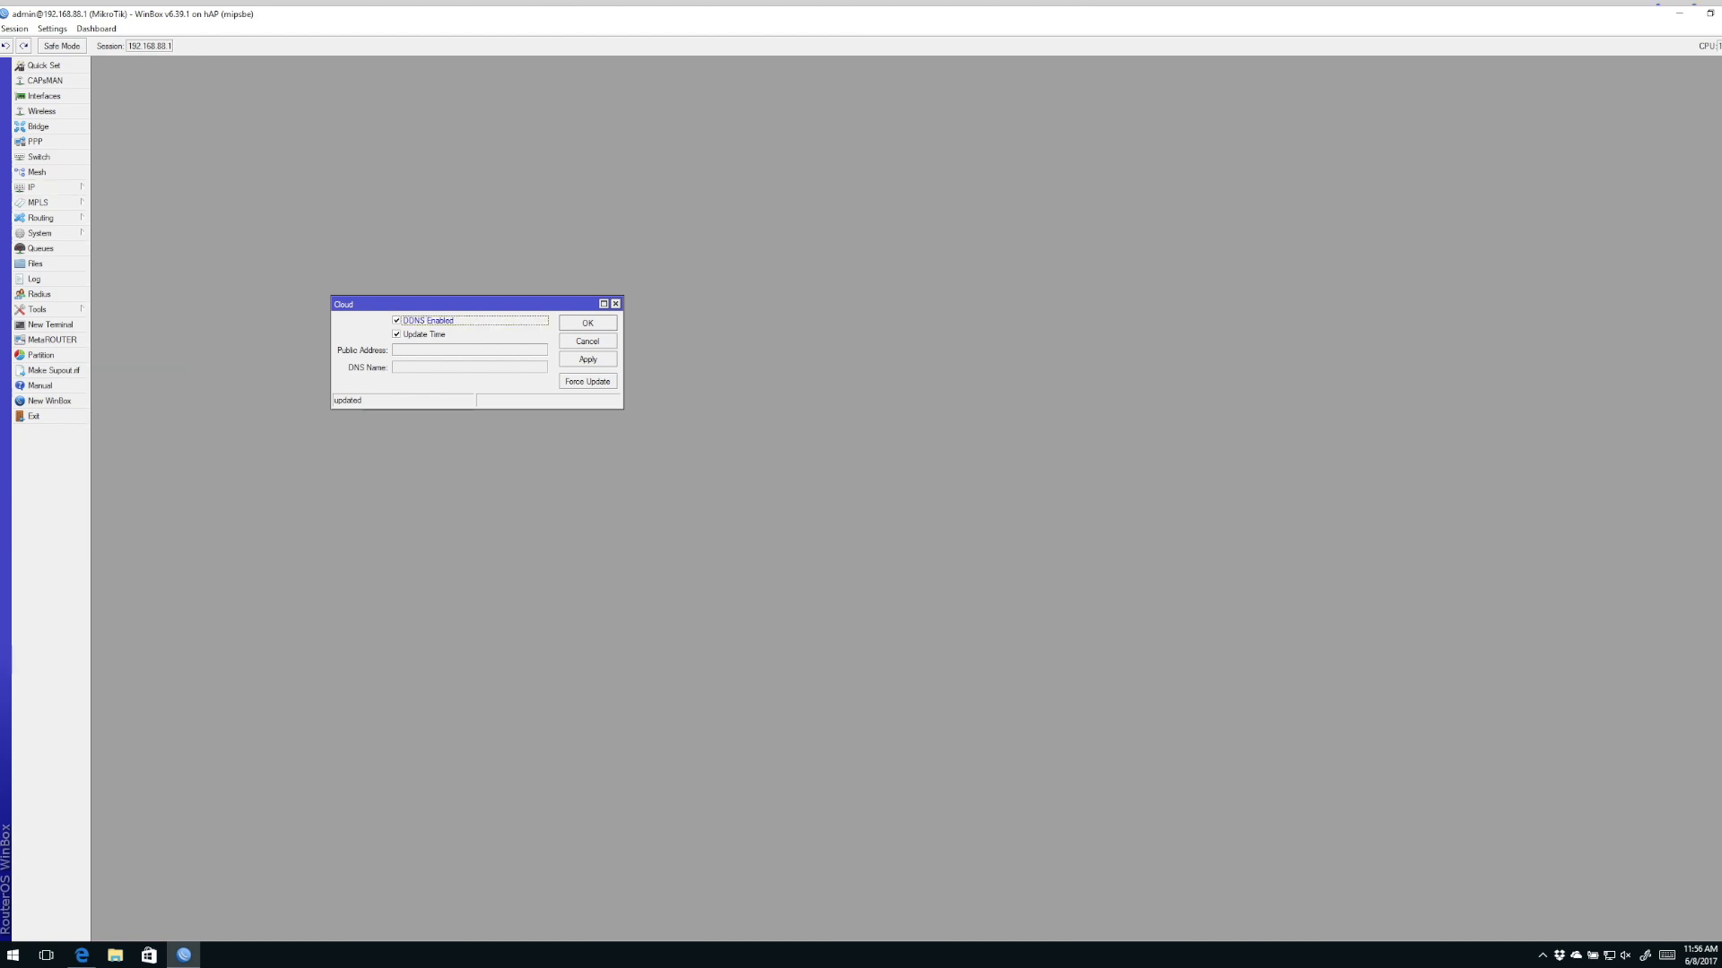
left_click(586, 359)
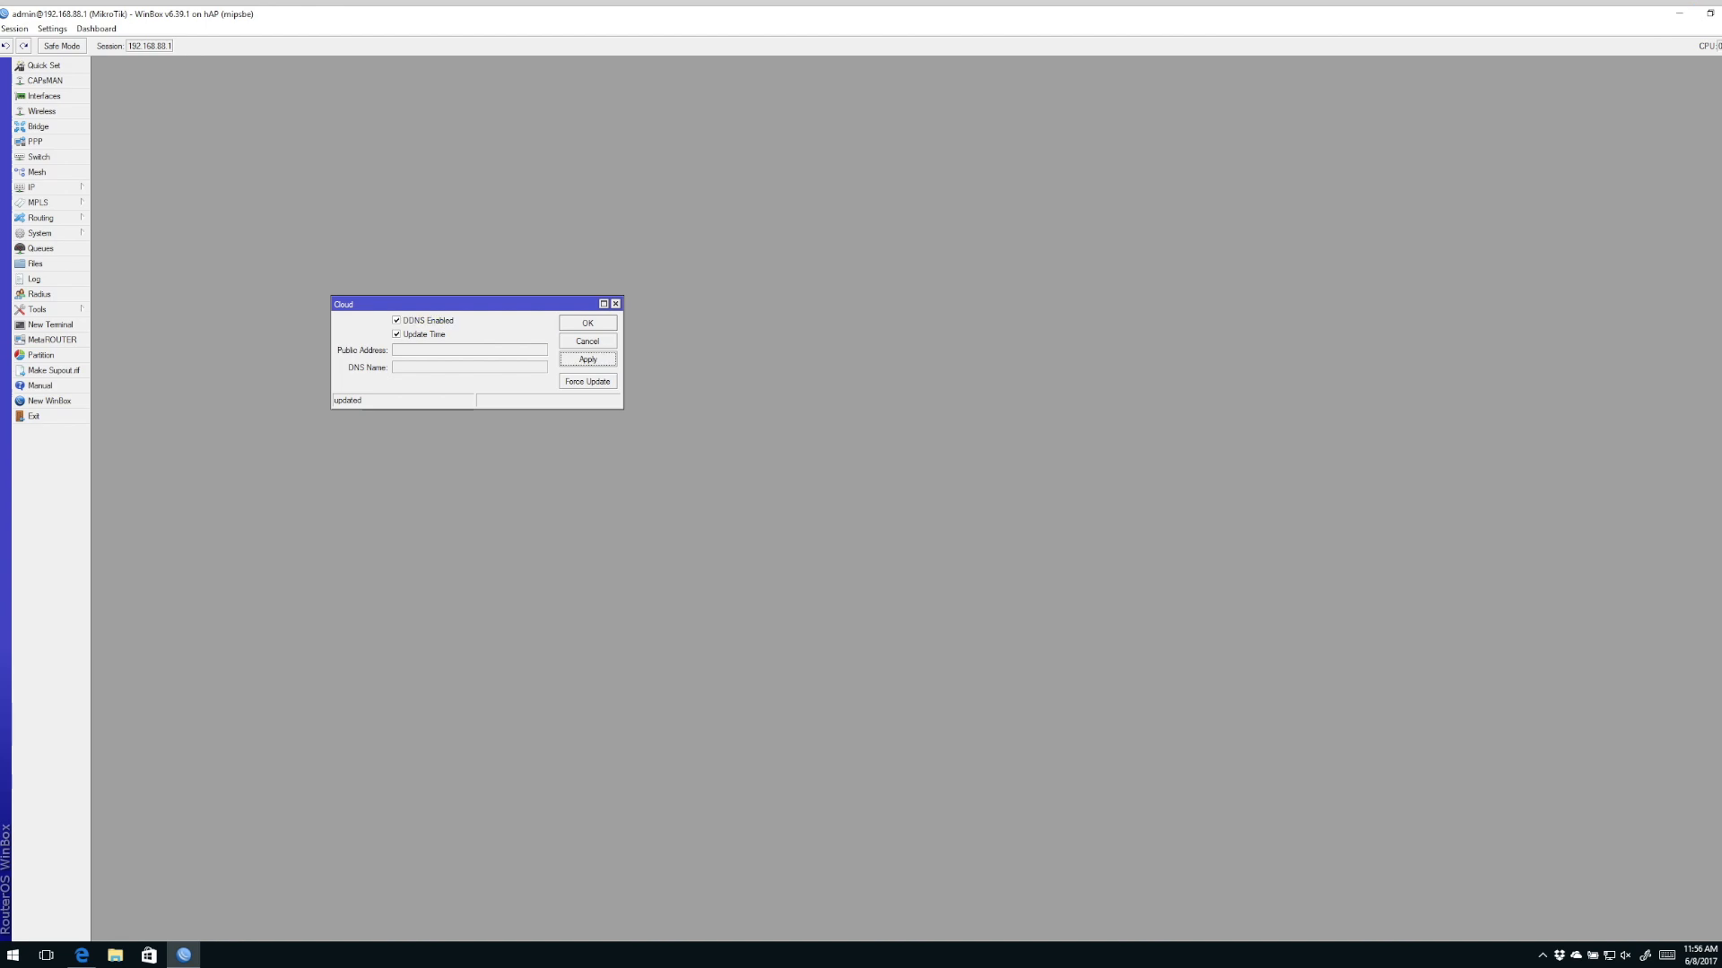
left_click(587, 381)
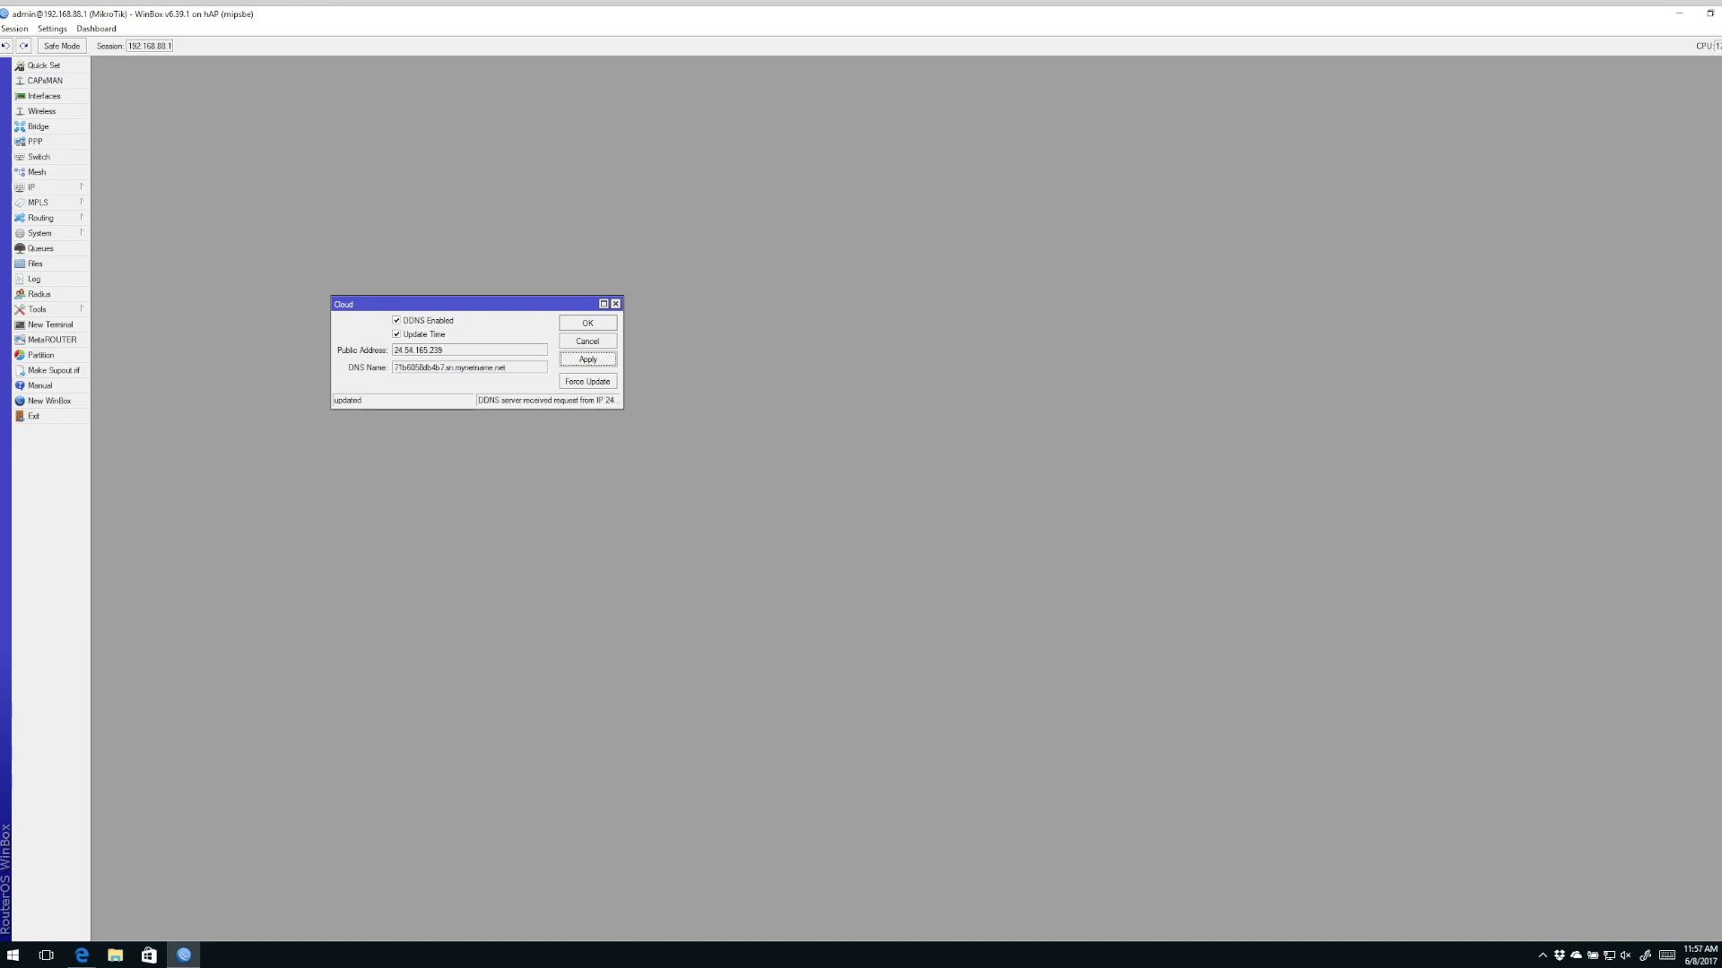
Step: Copy the assigned mynetname.net DNS name into a new WinBox launcher Connect To entry
double_click(417, 366)
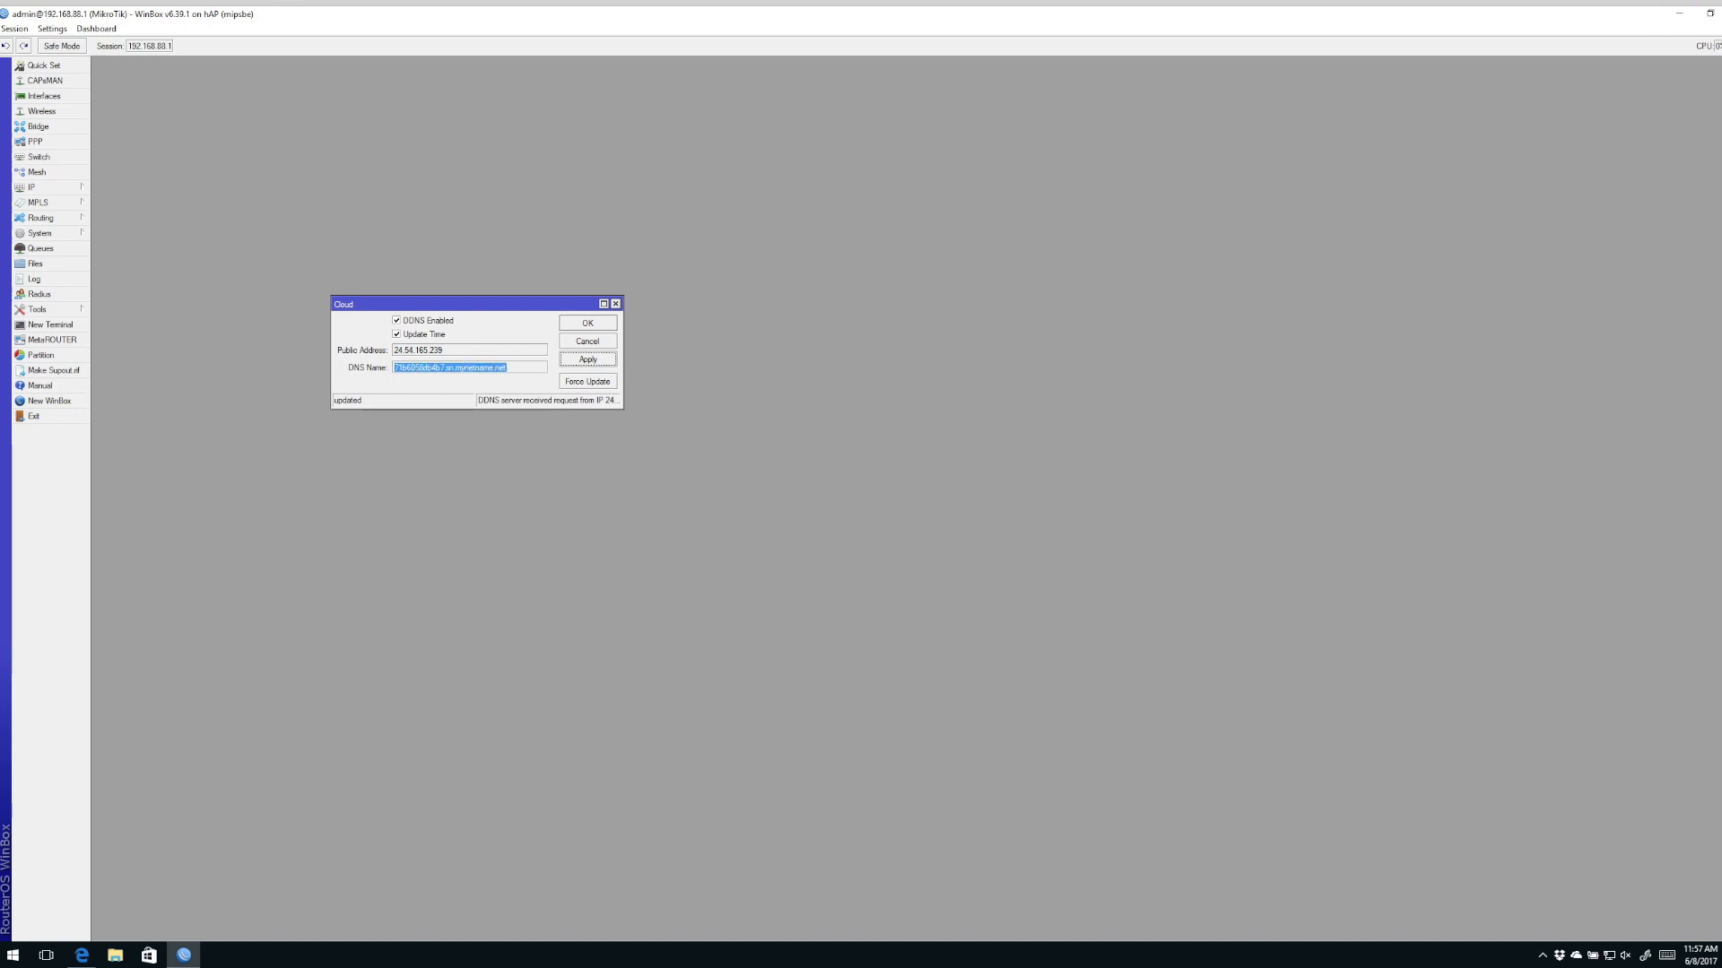
left_click(436, 366)
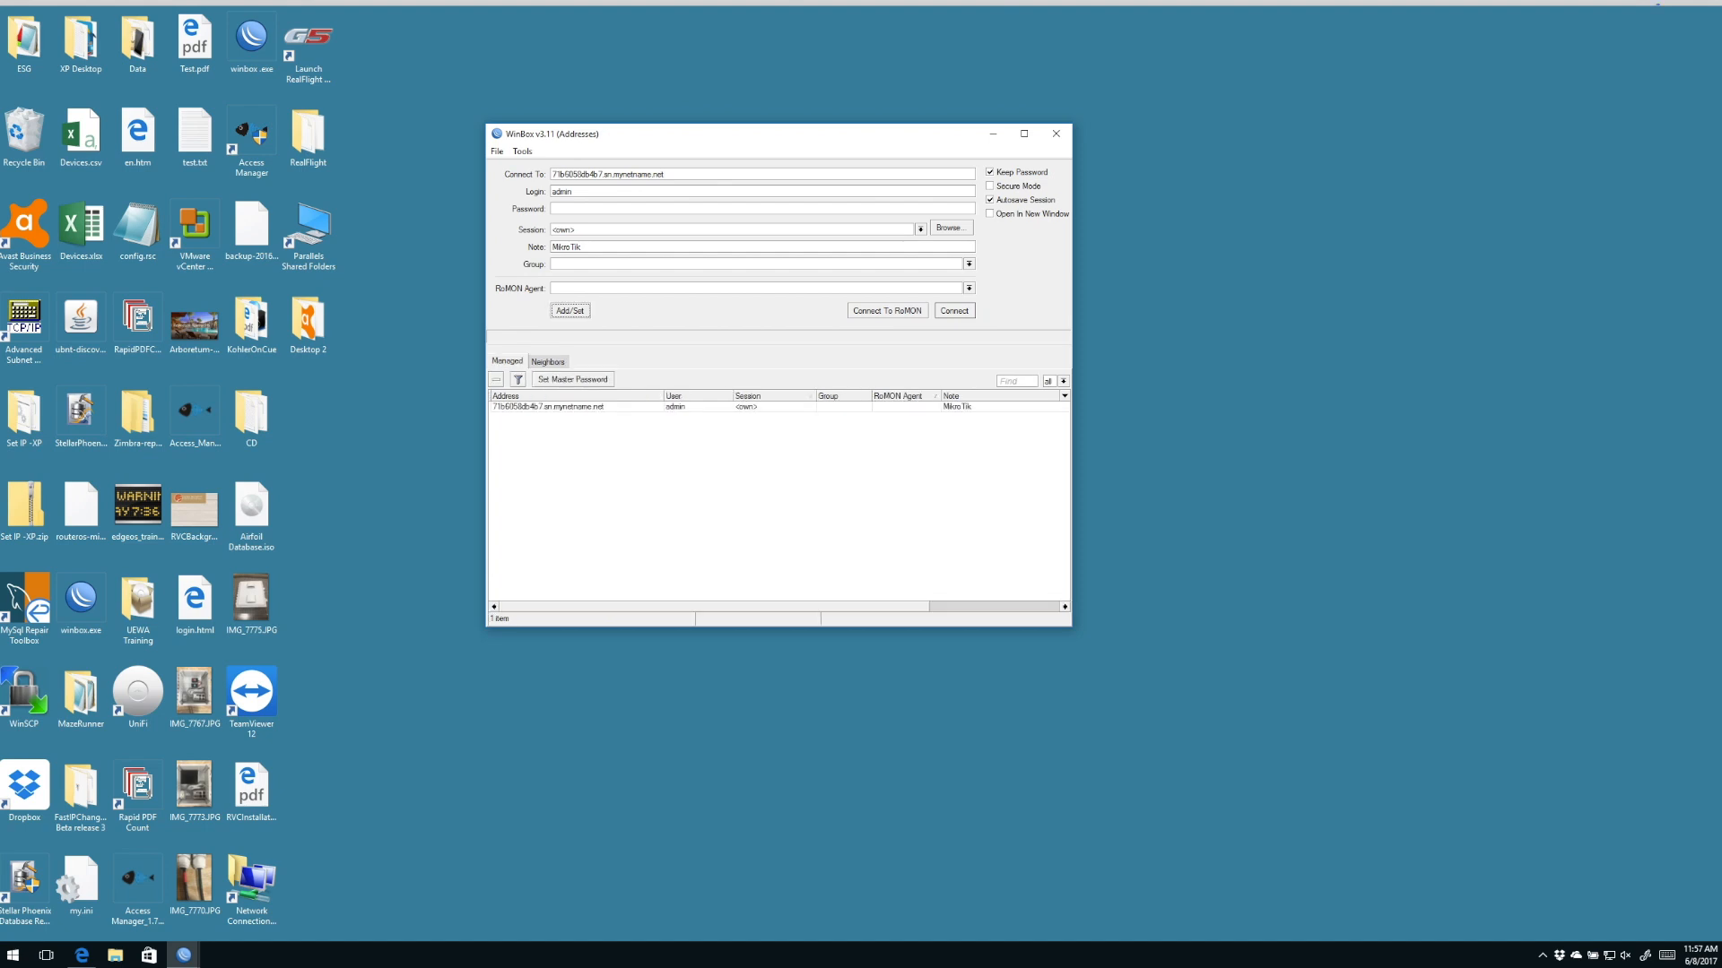
Step: Bring the WinBox router session with the Cloud settings back to the front
left_click(576, 407)
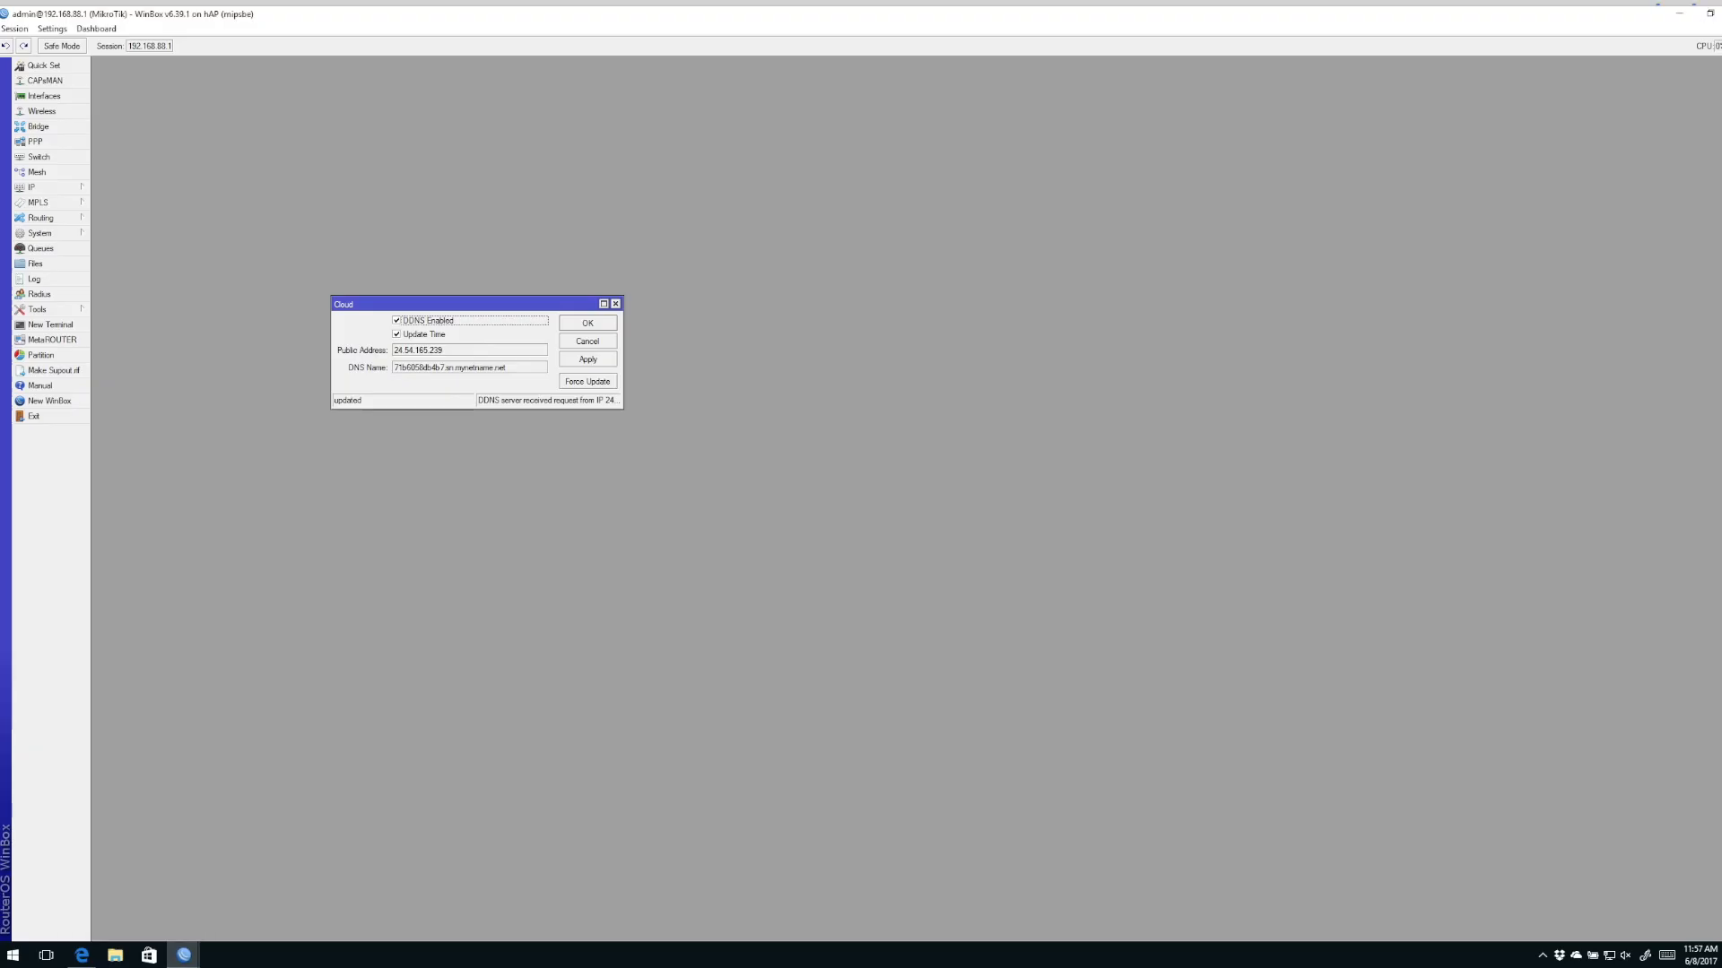
Step: Open System > RouterBOARD details and move the Cloud window beneath them
left_click(40, 233)
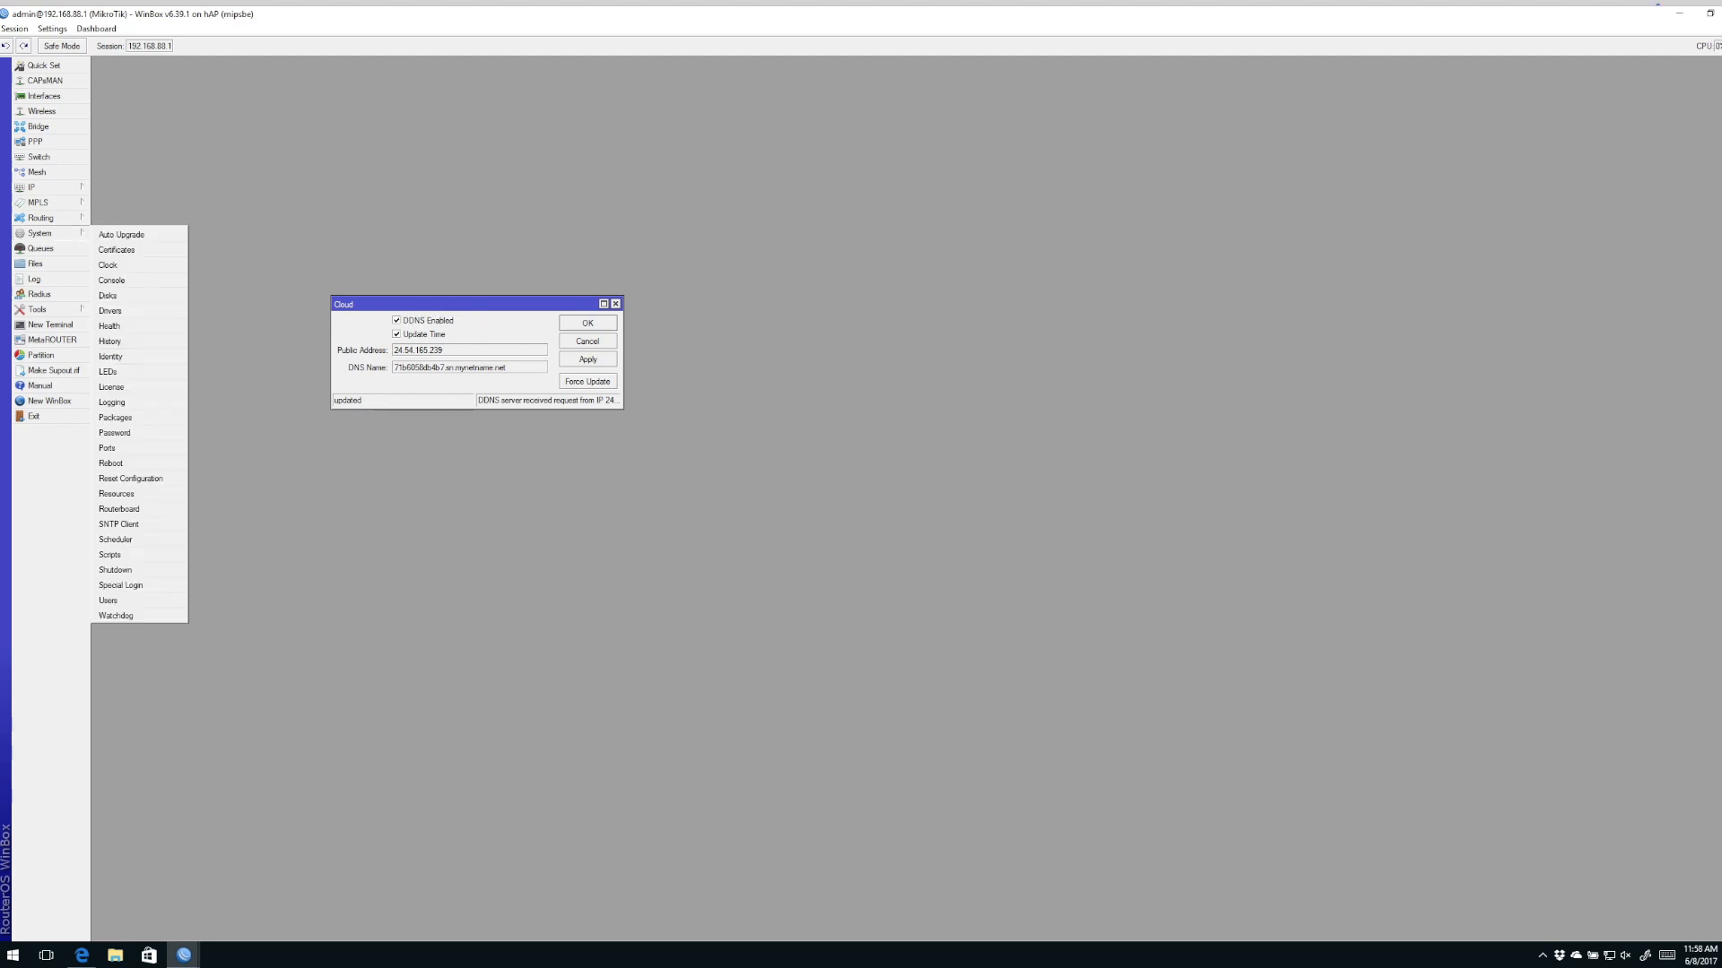
left_click(118, 509)
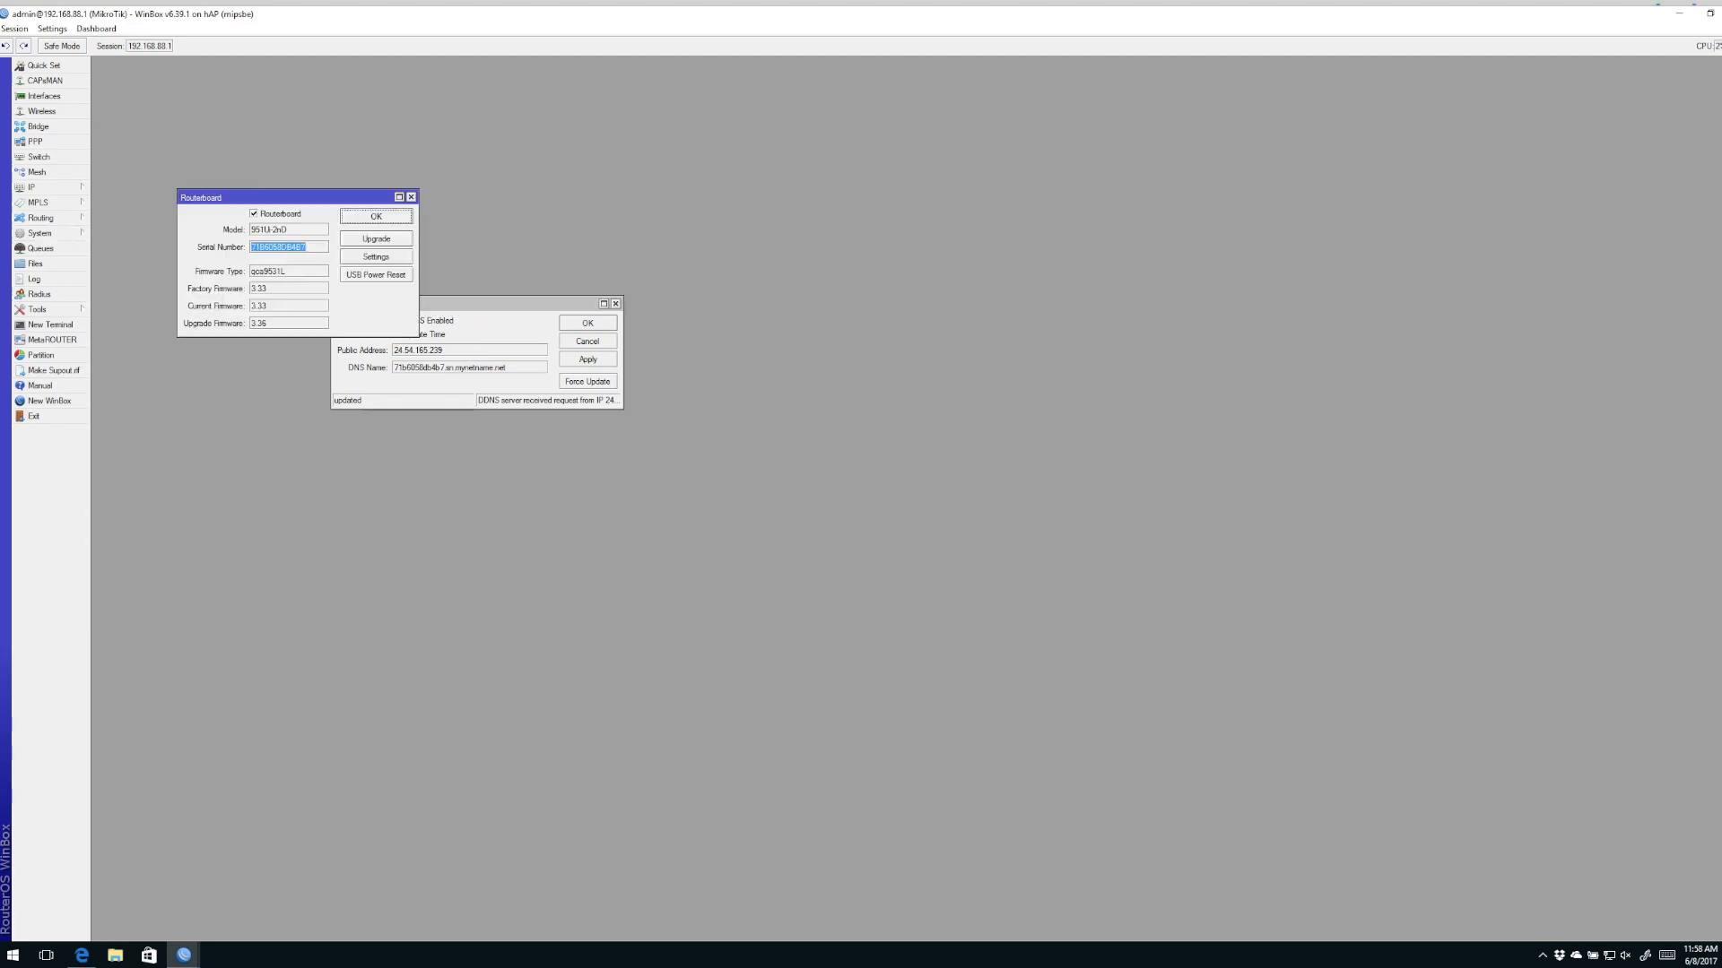
left_click_drag(473, 303, 322, 358)
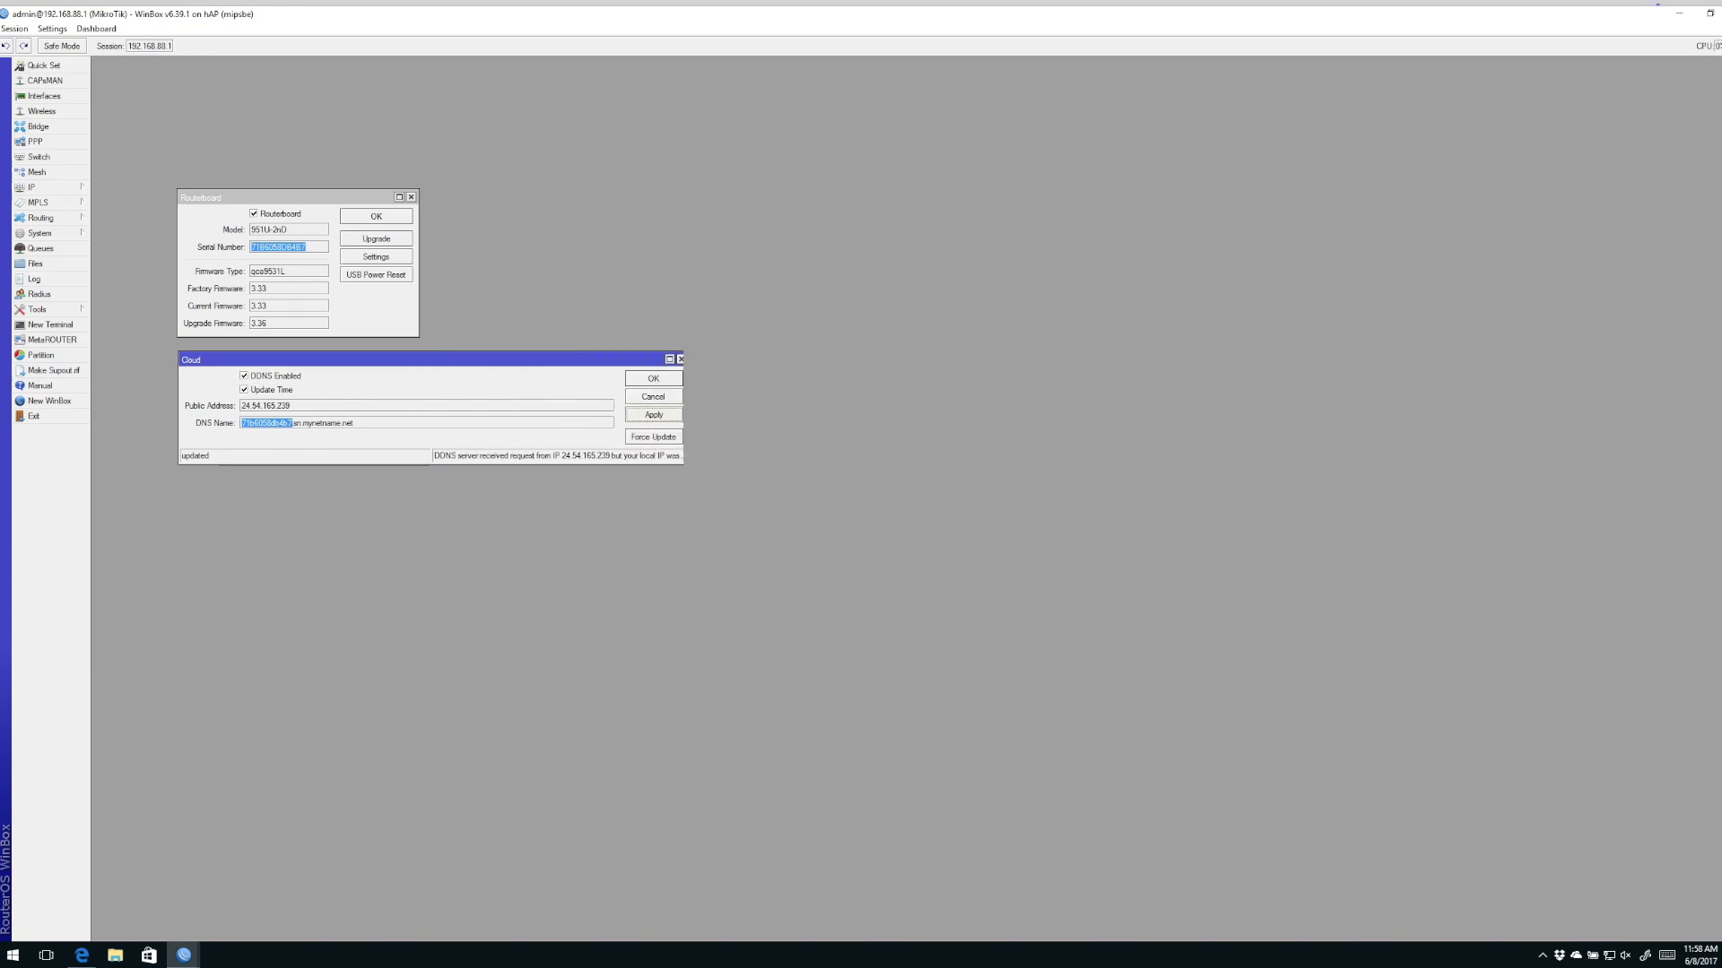
Step: Glance at the router Log, then close the Log, Cloud and RouterBOARD windows
left_click(34, 279)
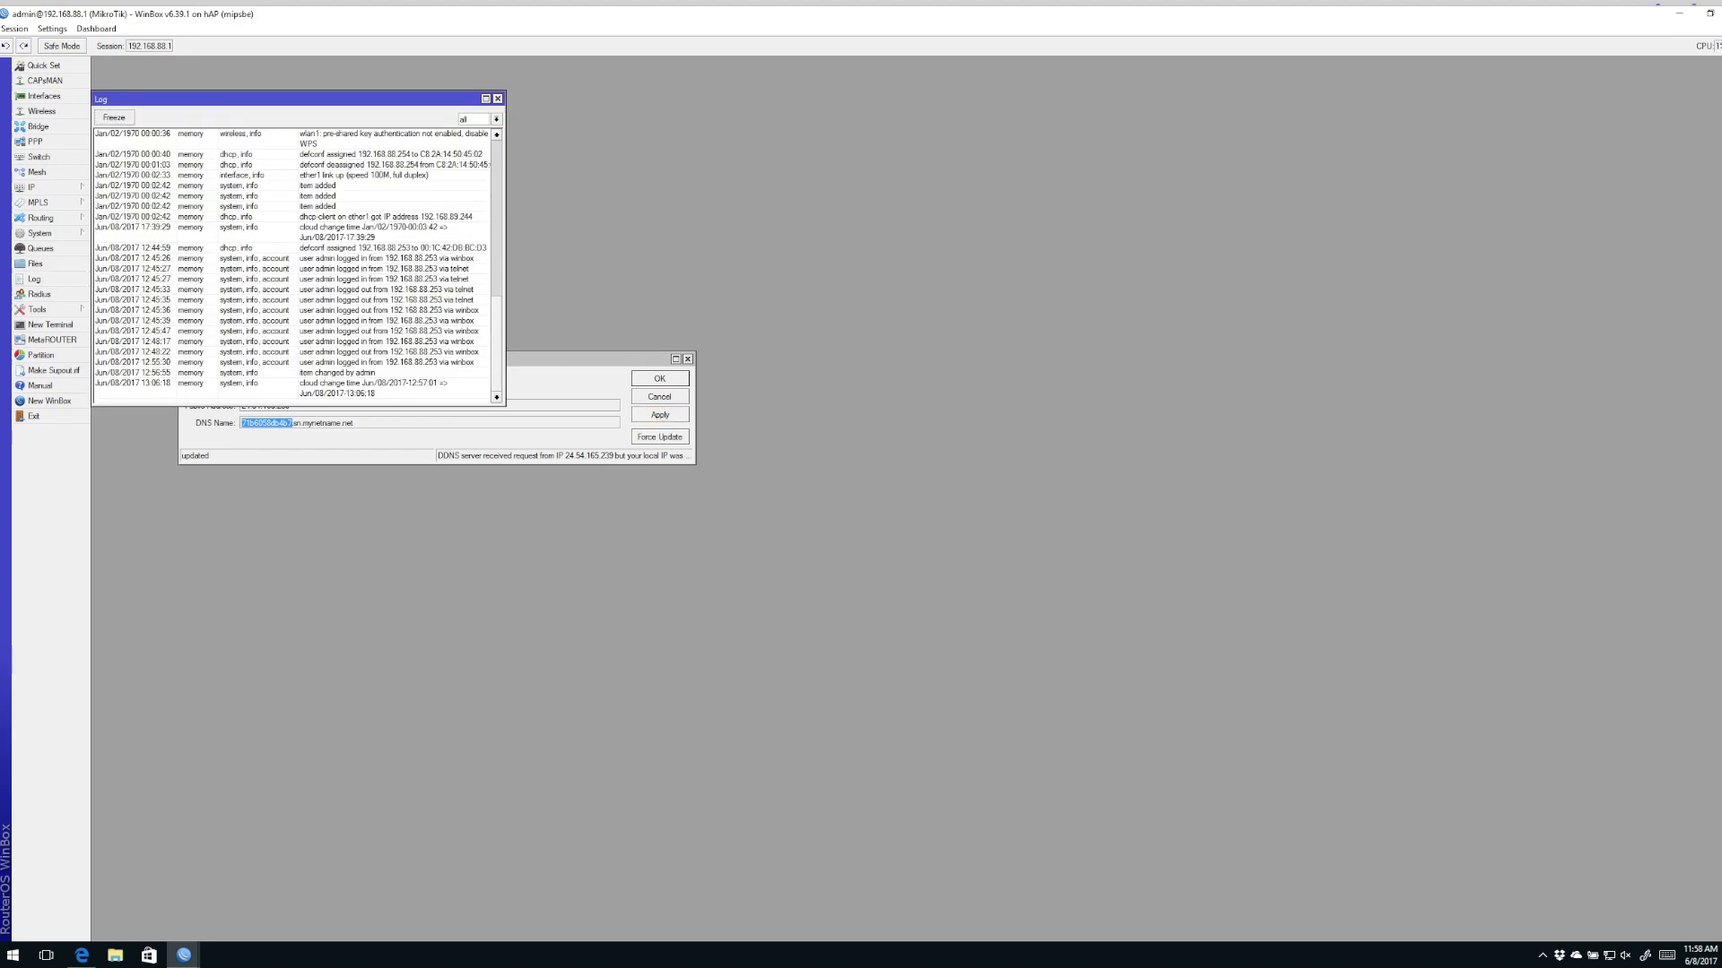
left_click_drag(297, 98, 406, 102)
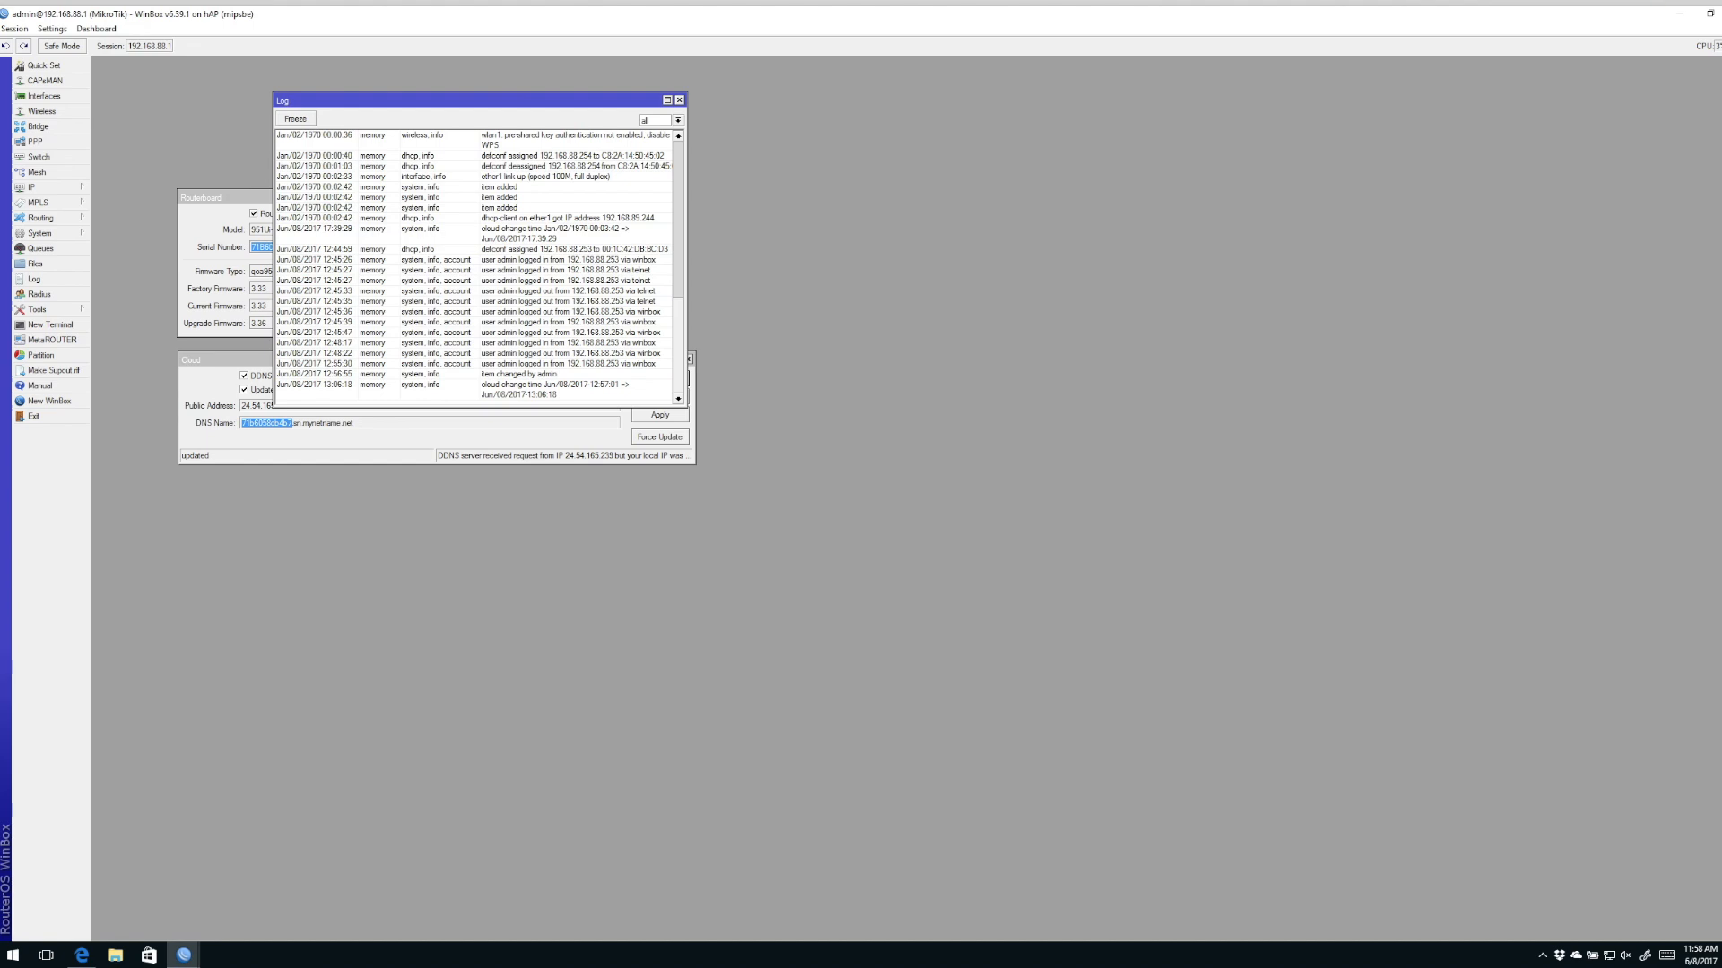
left_click(678, 99)
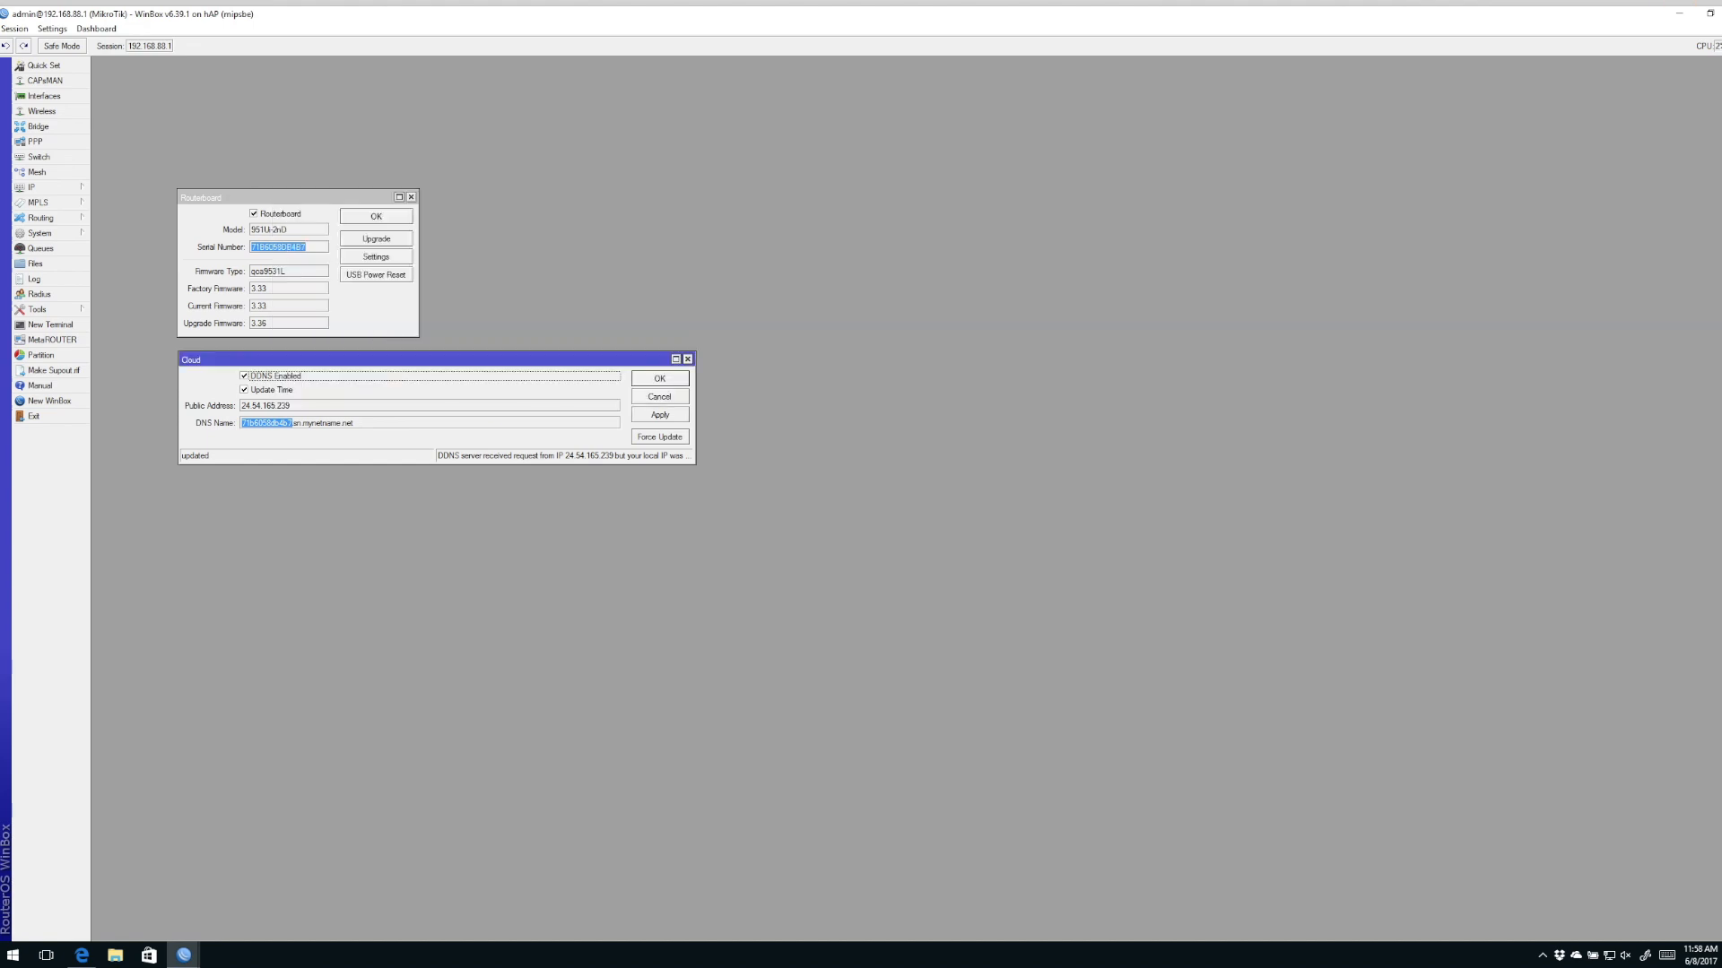
left_click(686, 359)
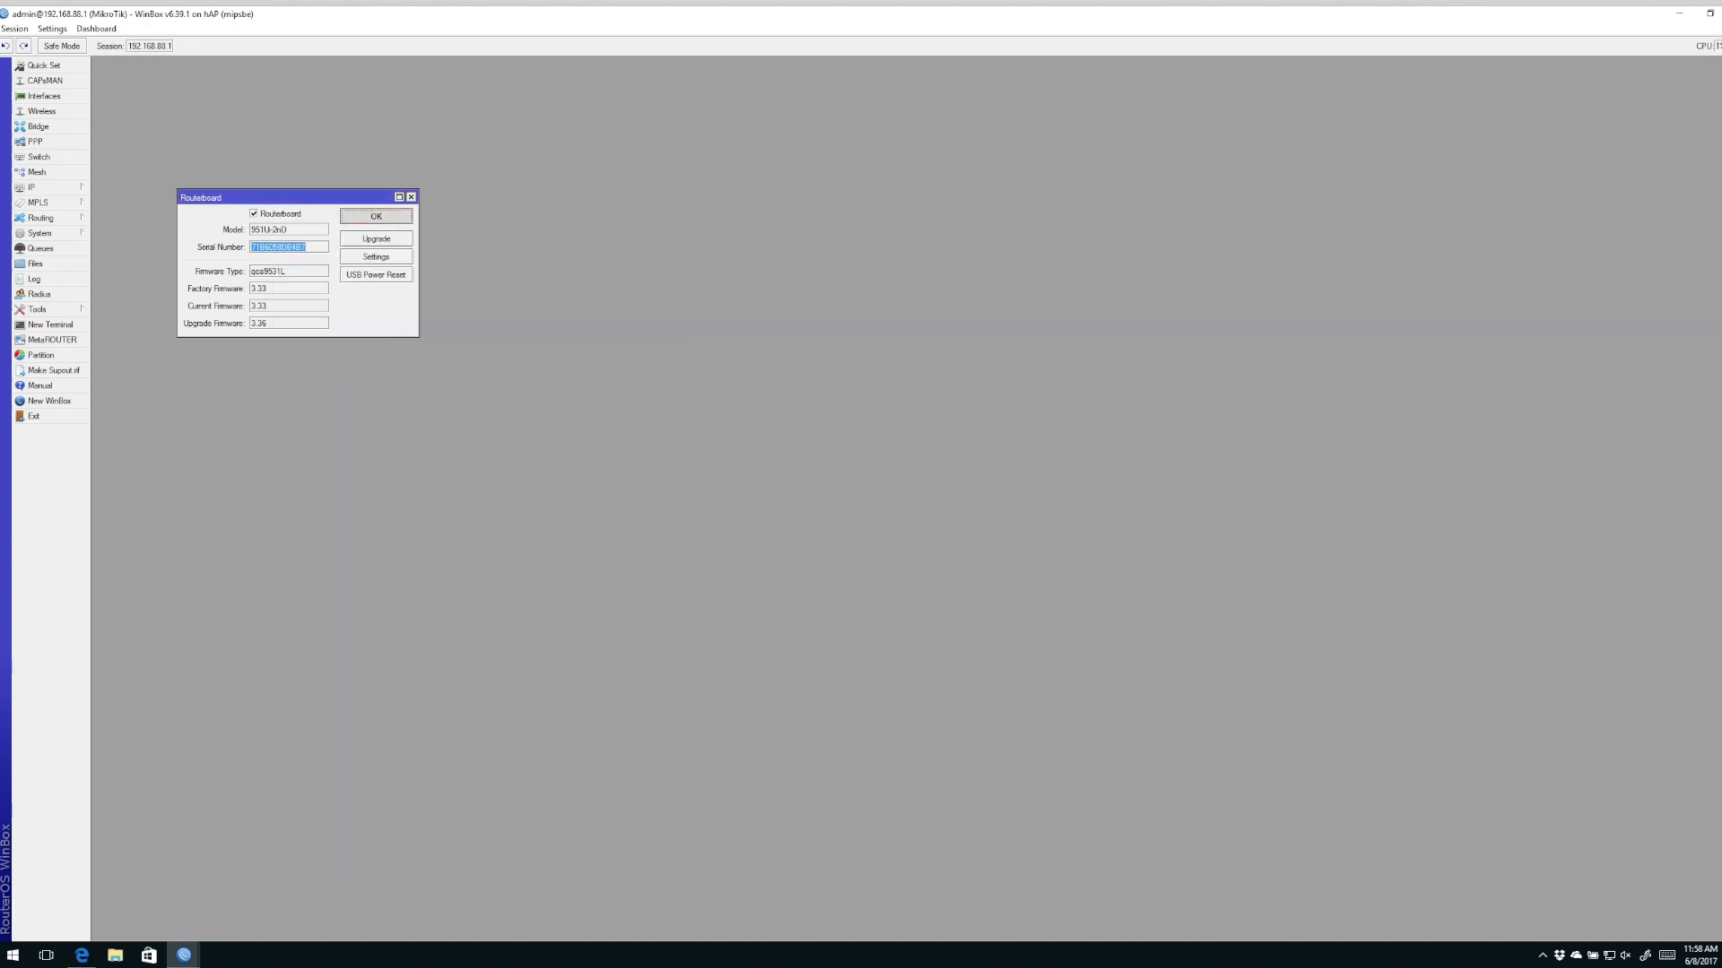
left_click(376, 216)
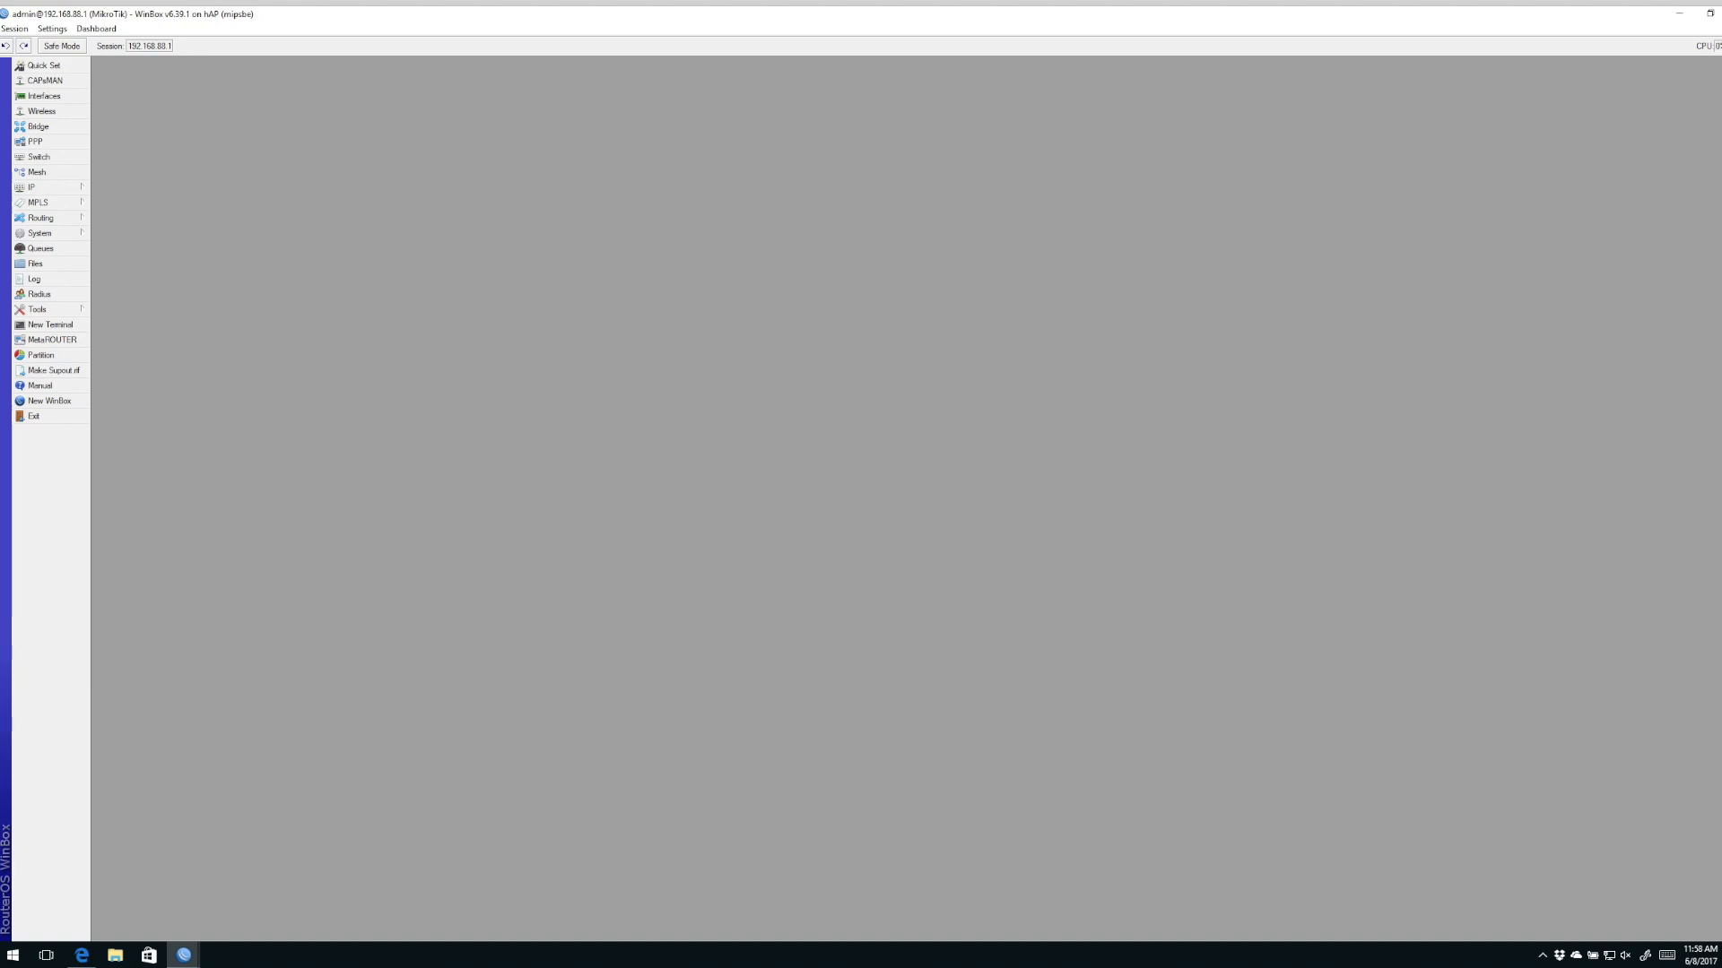
mouse_move(182, 954)
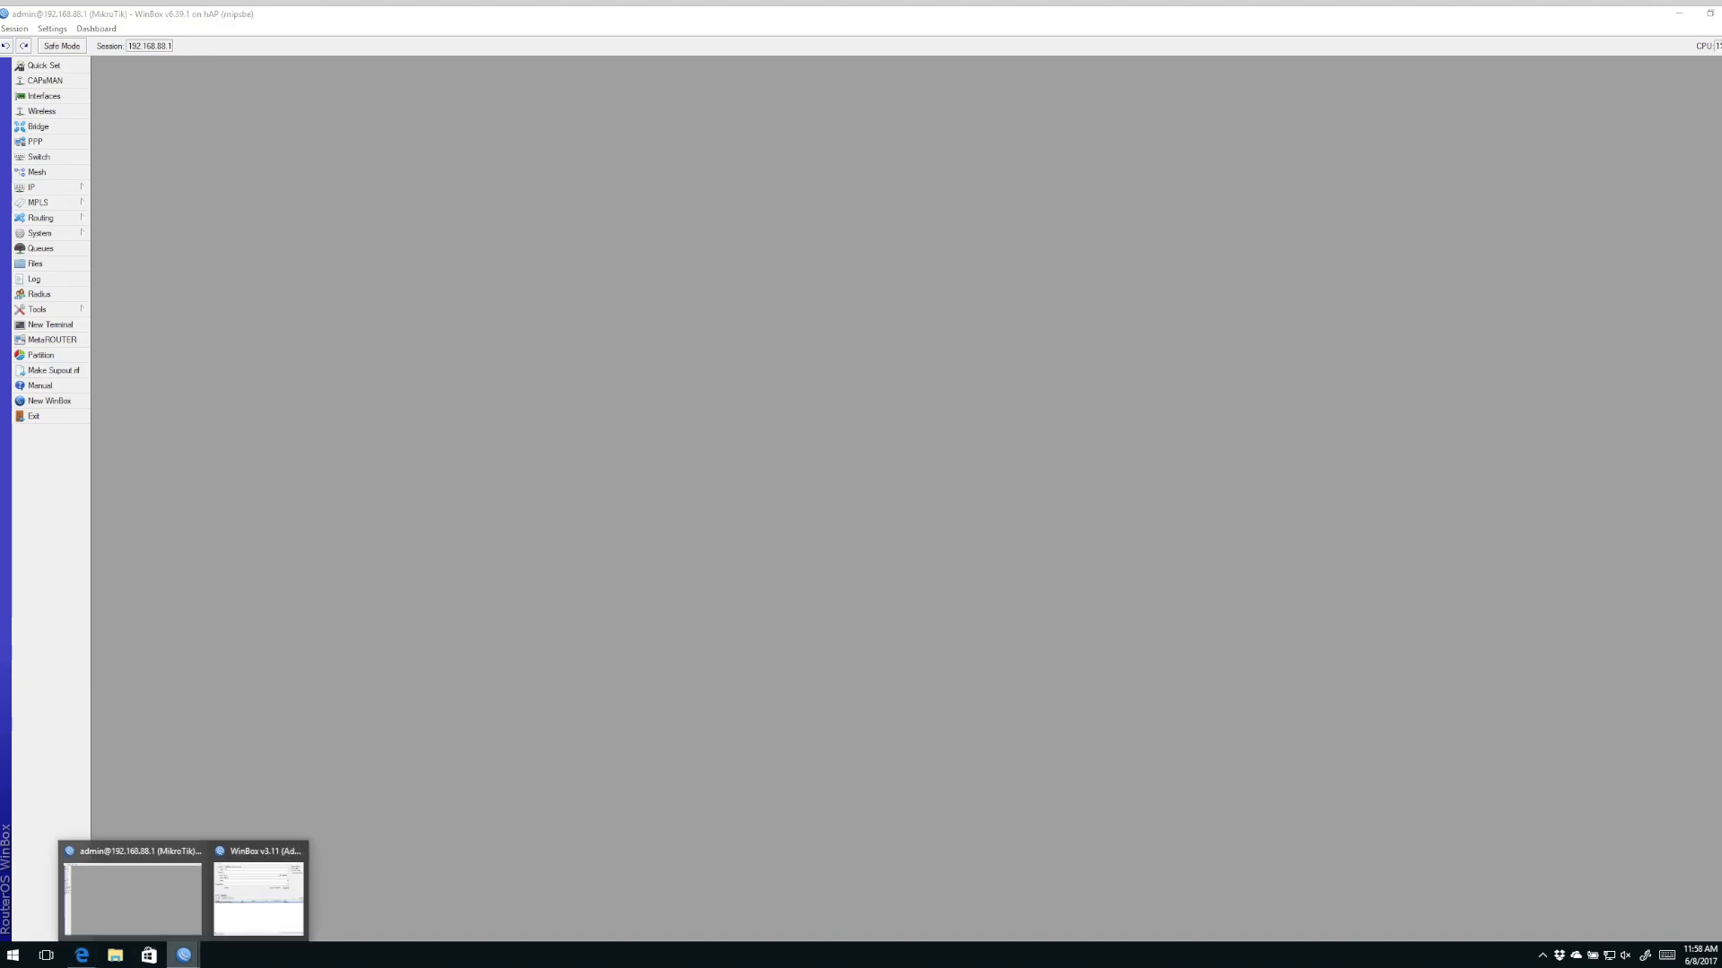
Step: Copy the sn.mynetname.net address from the saved connection's Connect To field
left_click(257, 889)
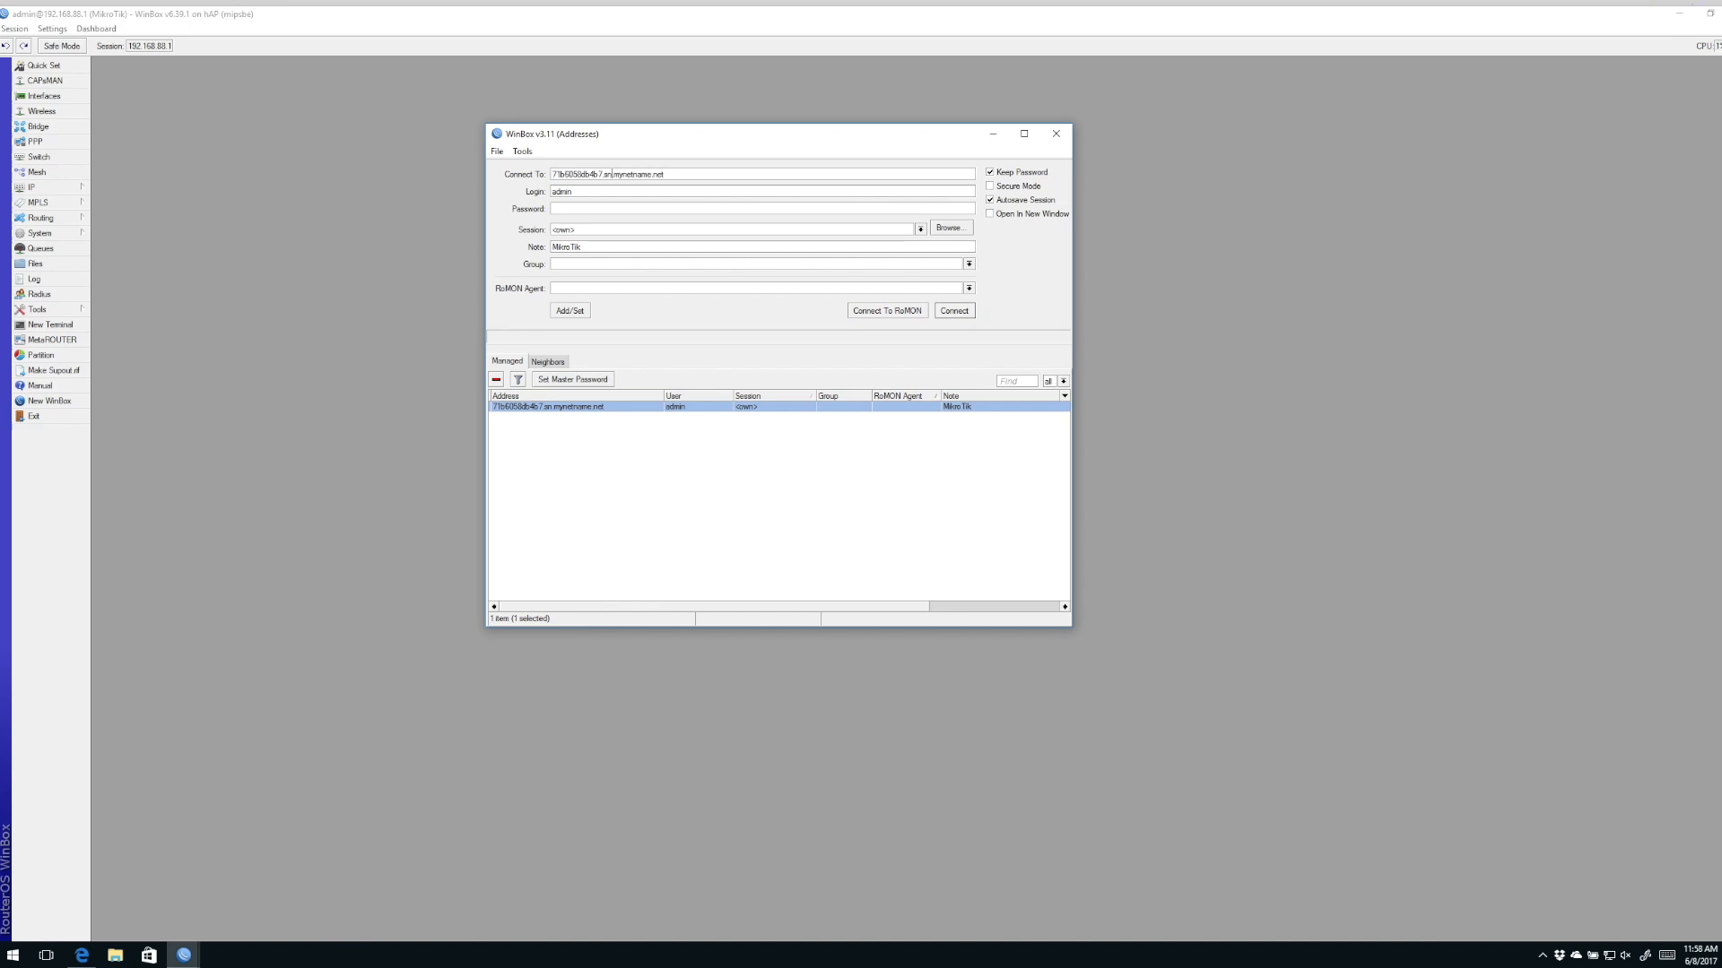
right_click(607, 173)
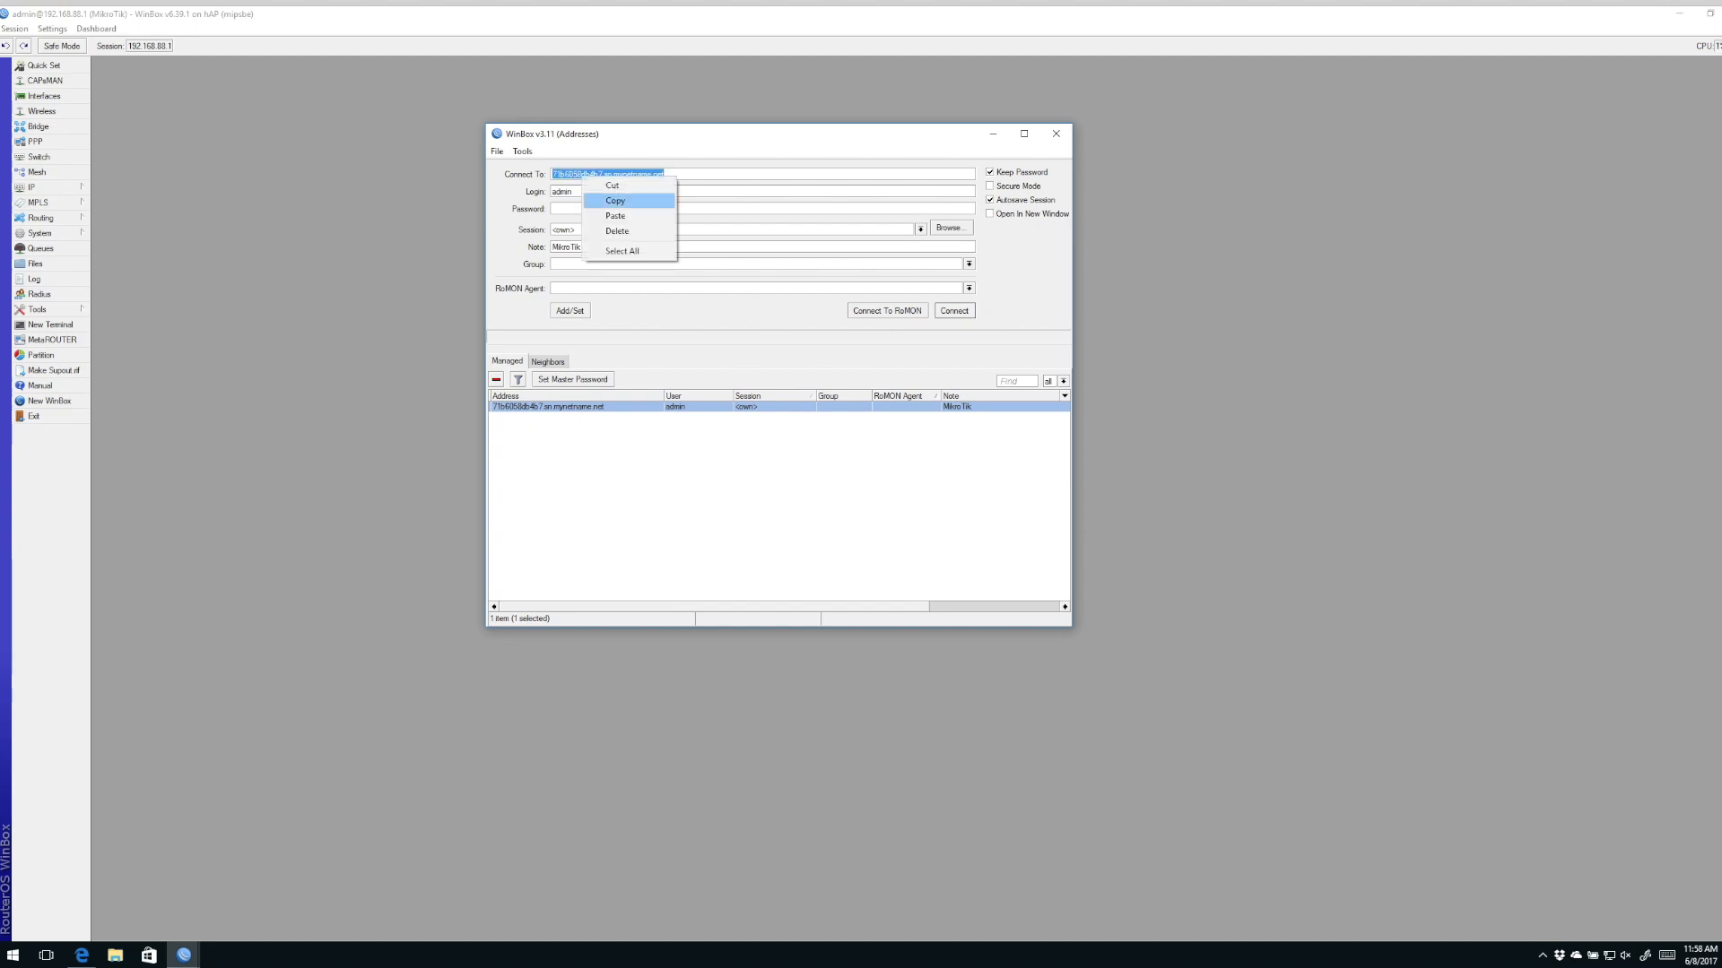
left_click(616, 200)
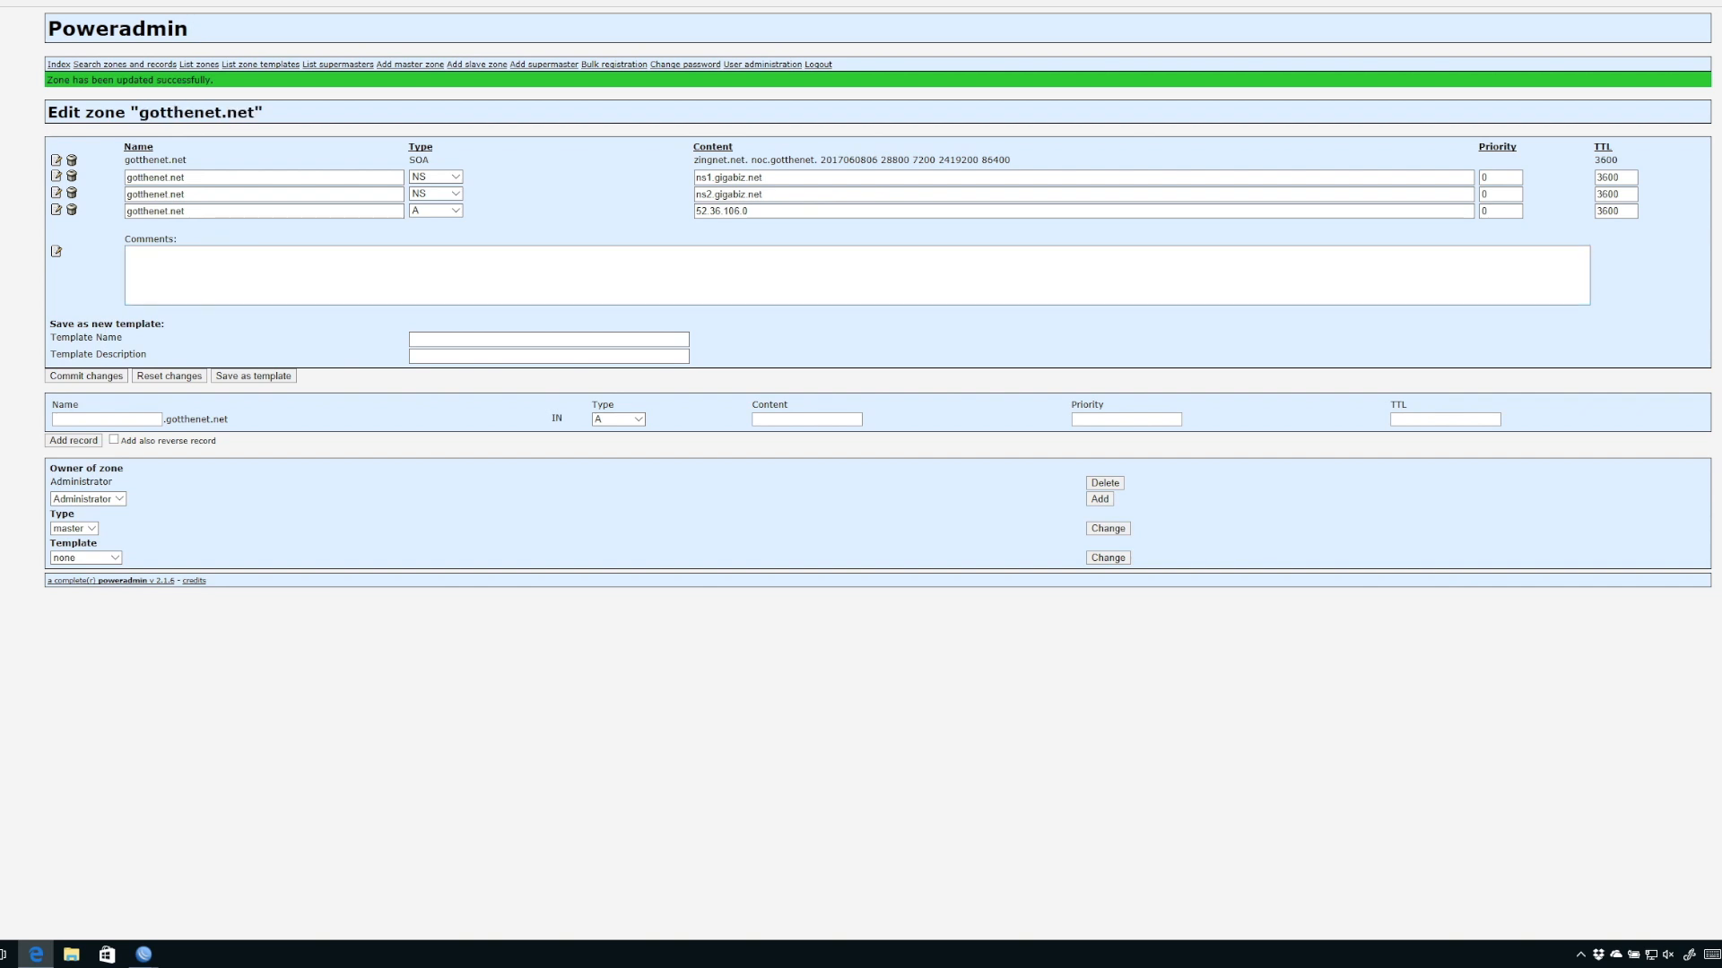
Step: Start a new CNAME record named myrouter in the gotthenet.net zone
double_click(196, 112)
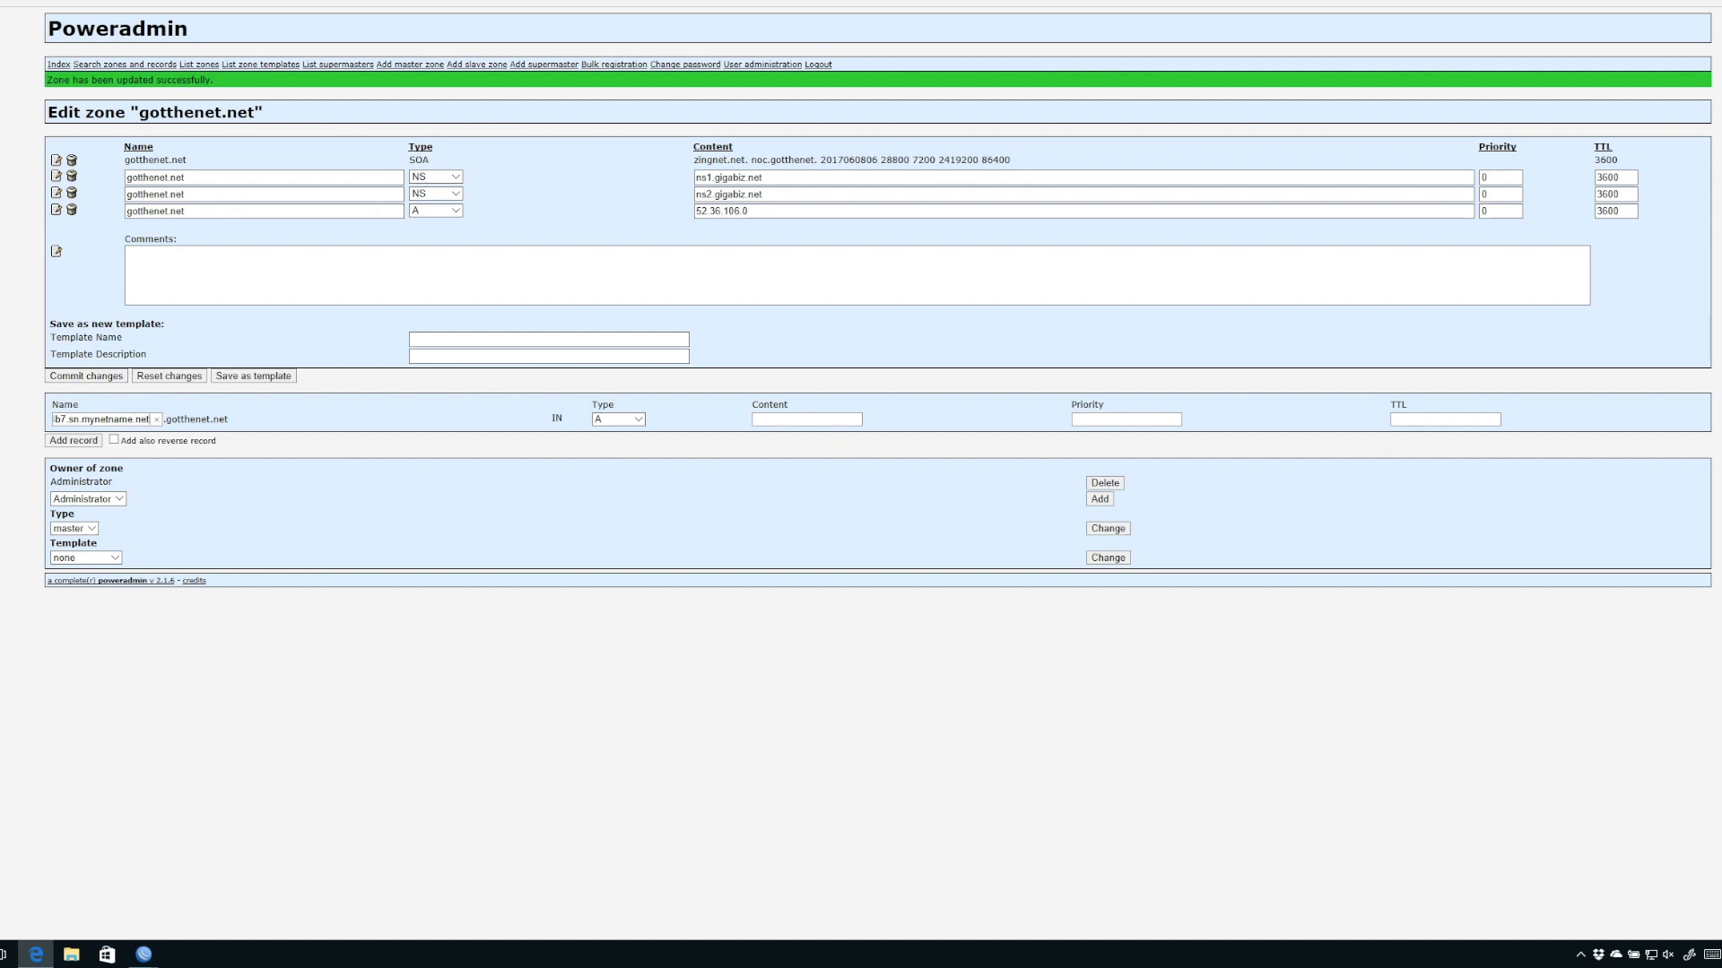
left_click(617, 418)
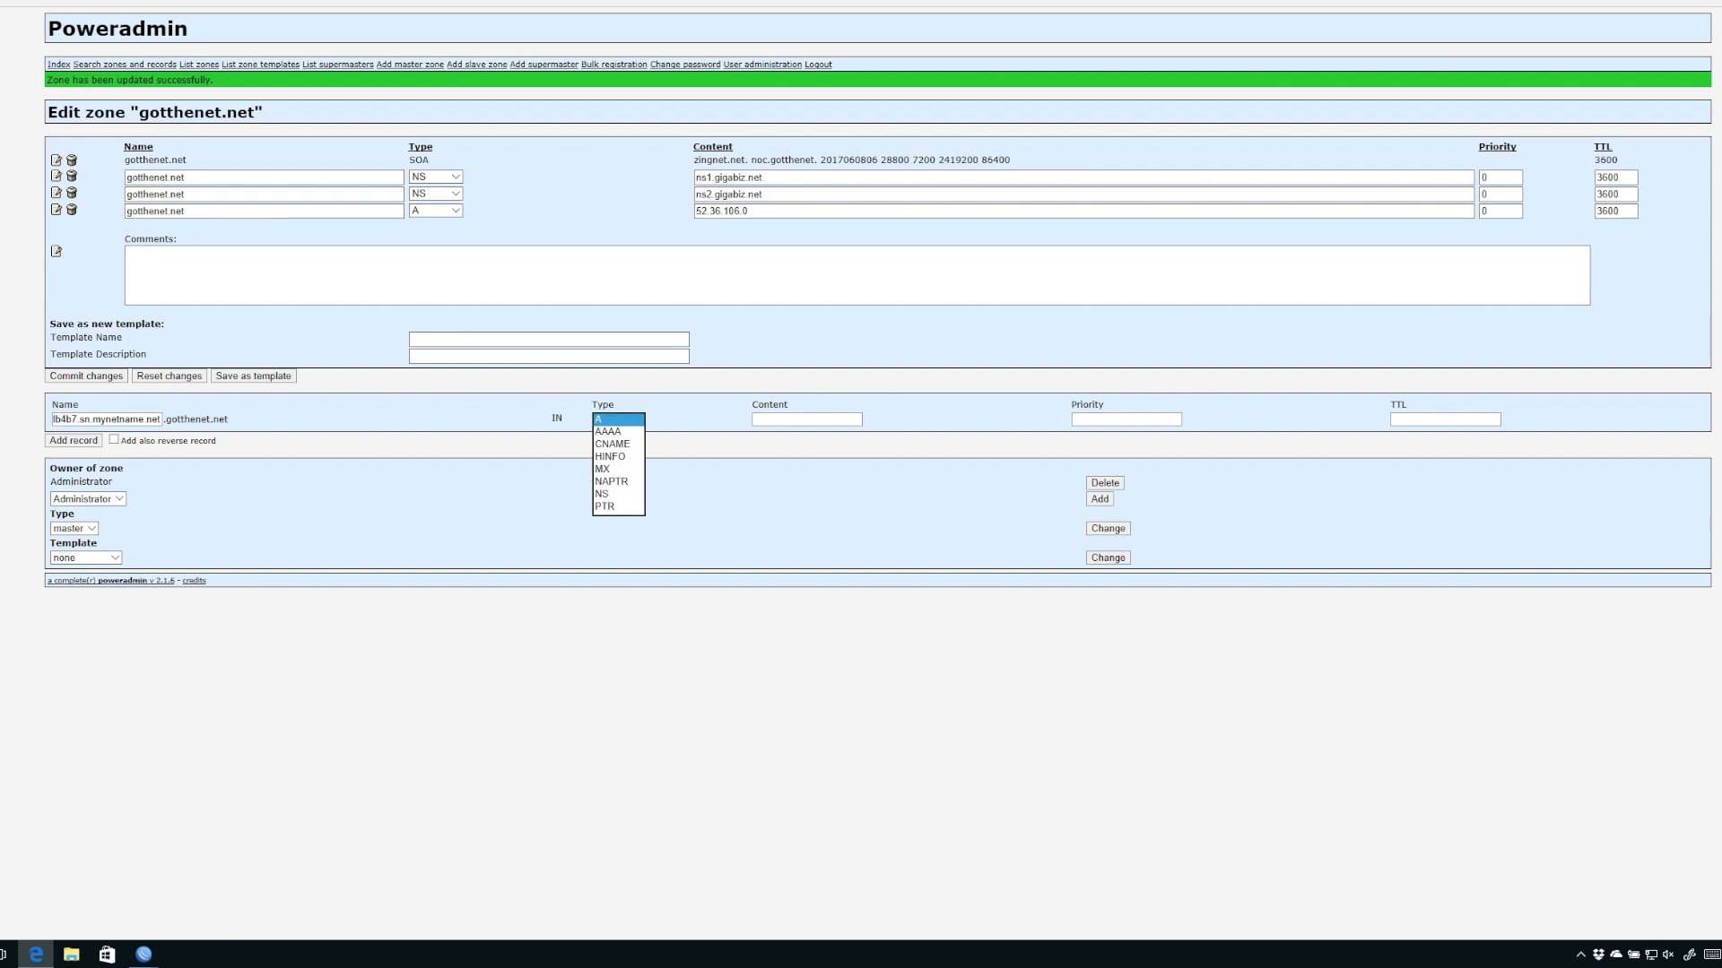
left_click(612, 442)
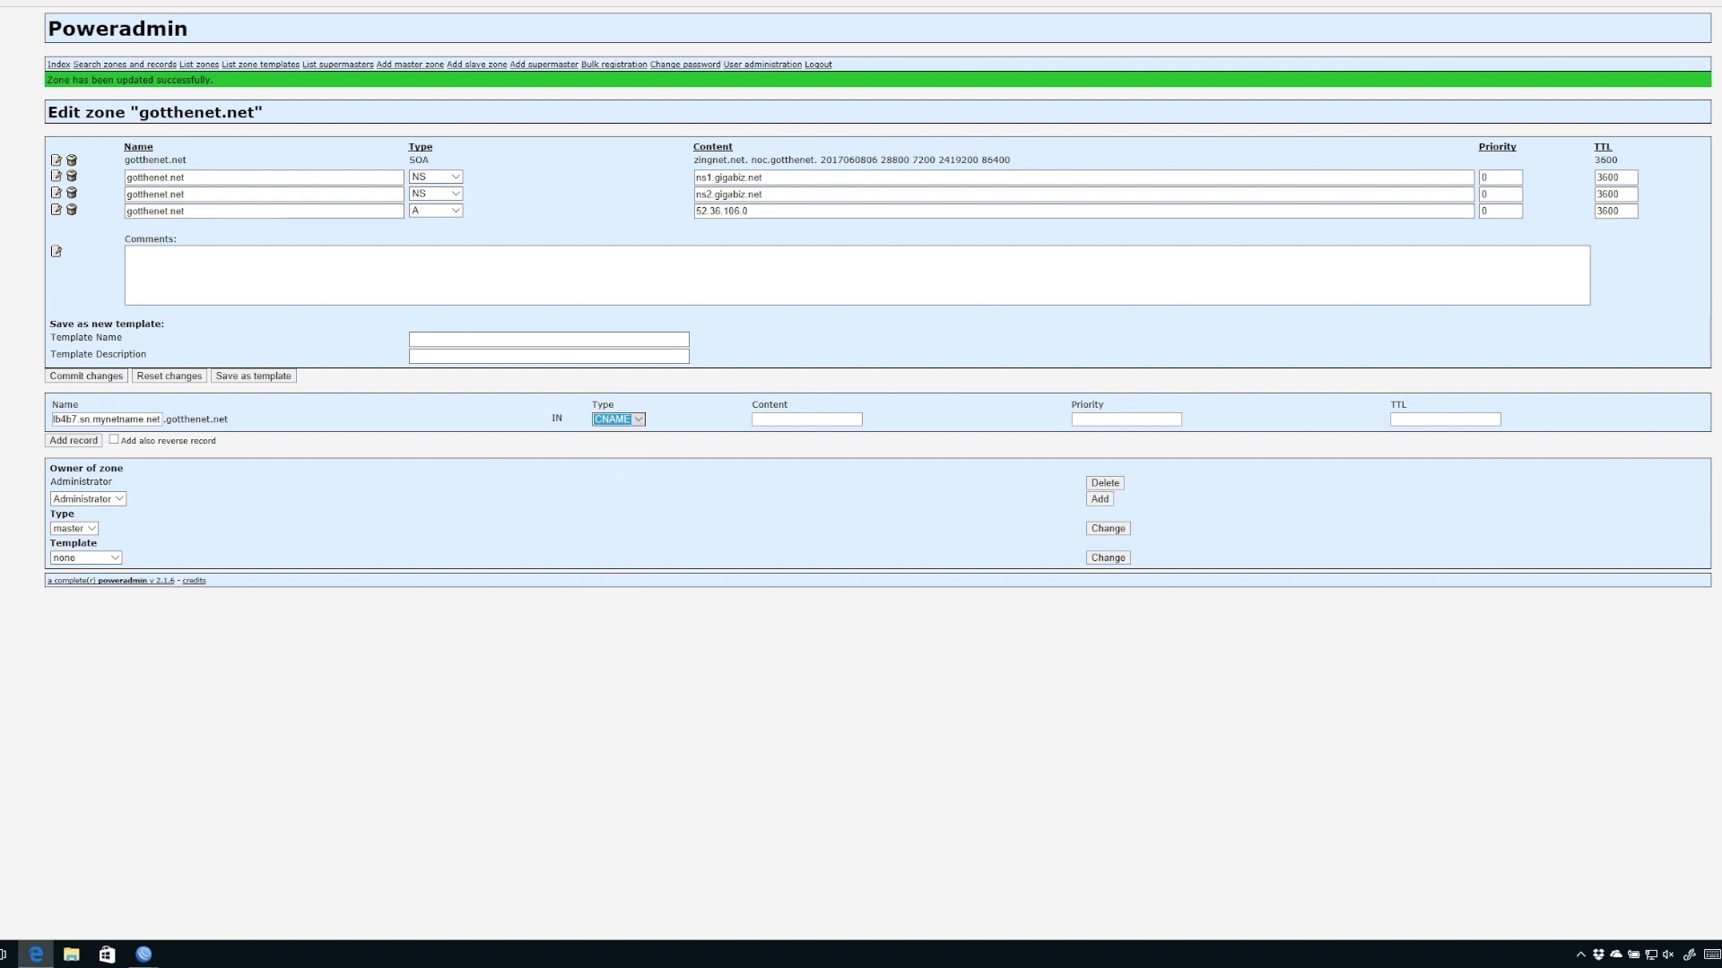
left_click(806, 420)
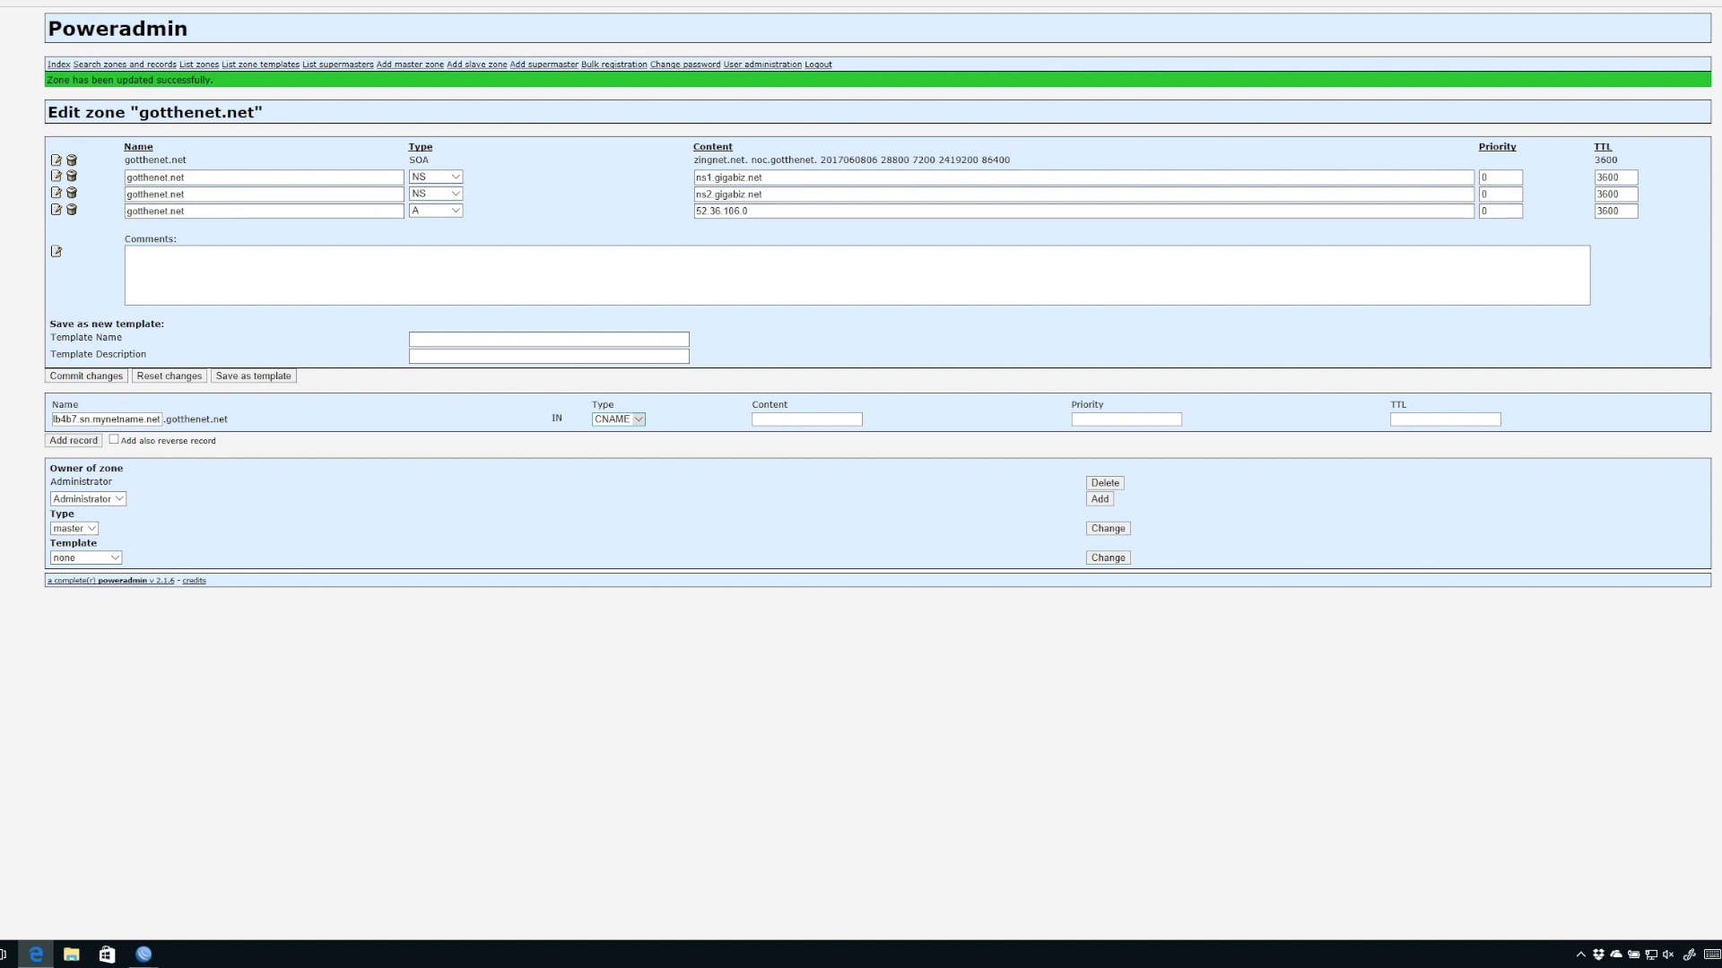
type("myrou")
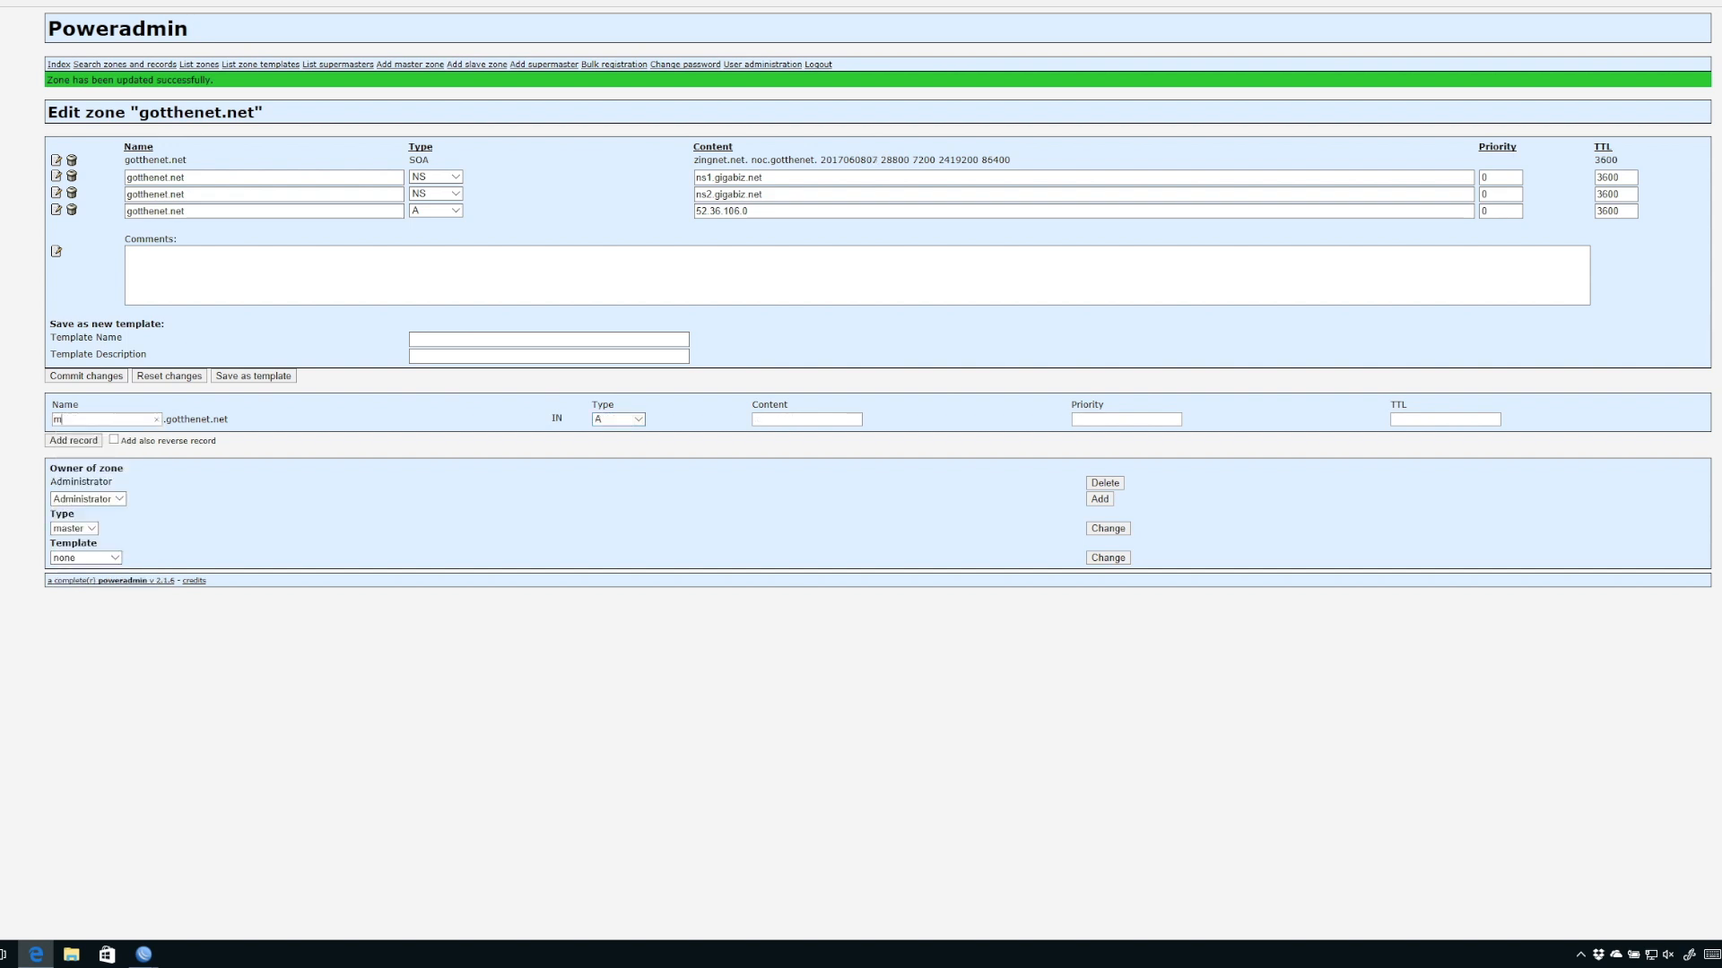
type("yrouter")
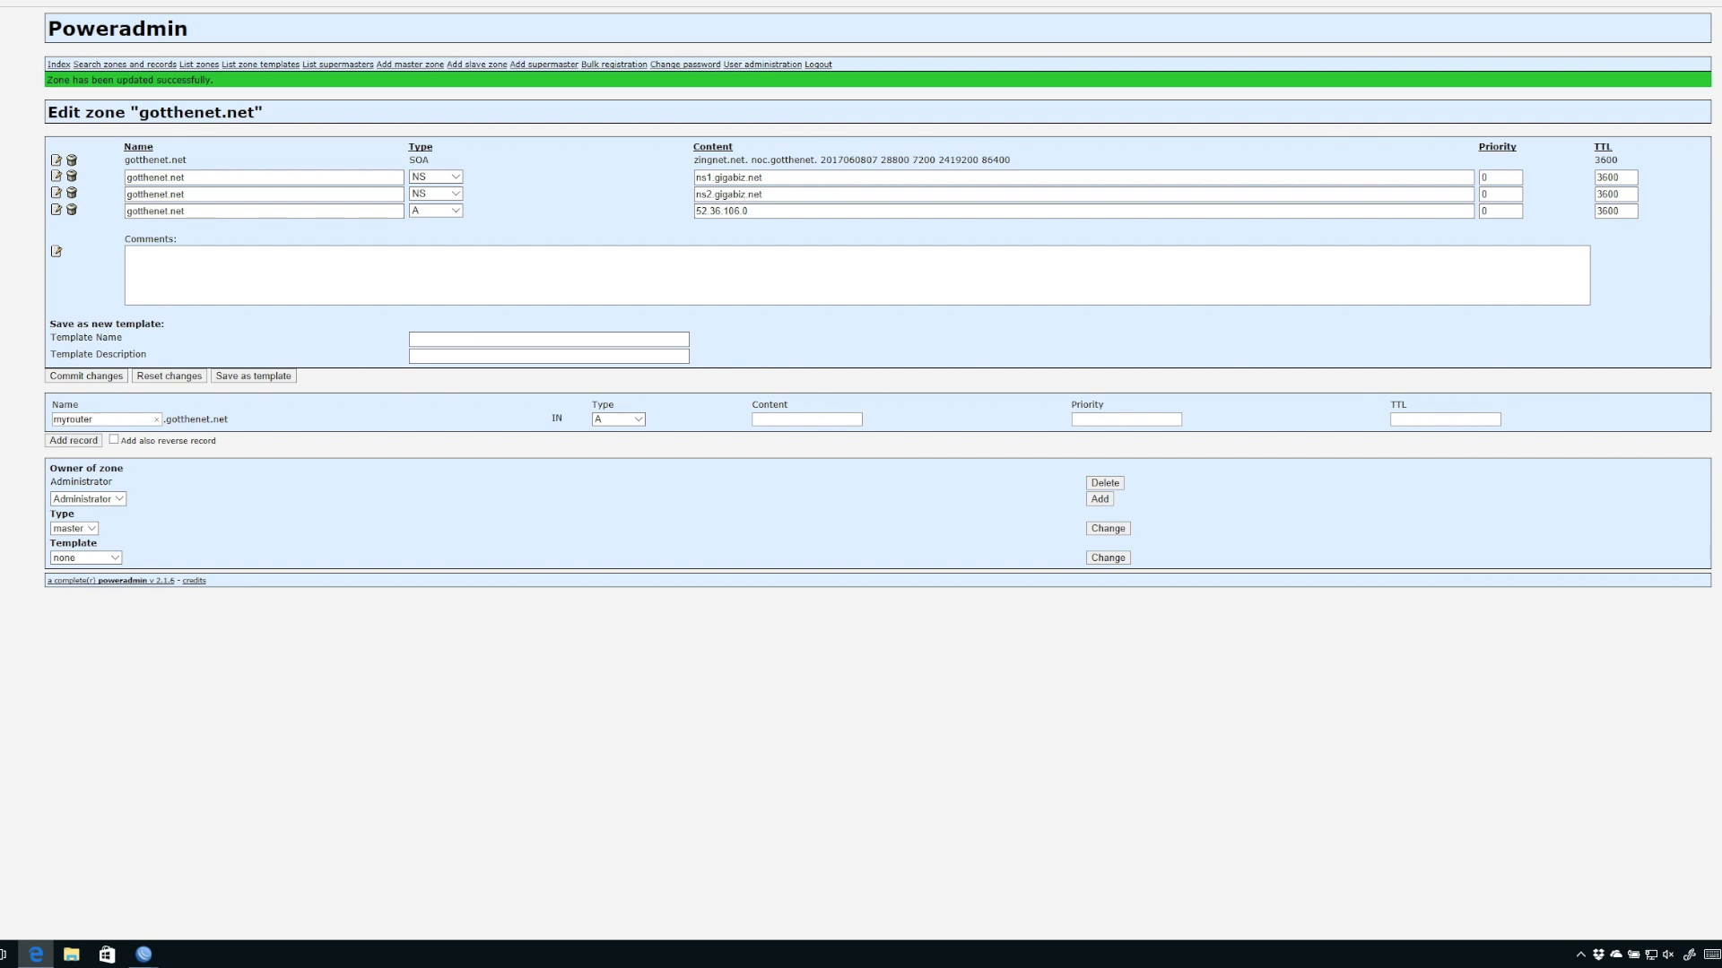
left_click(617, 419)
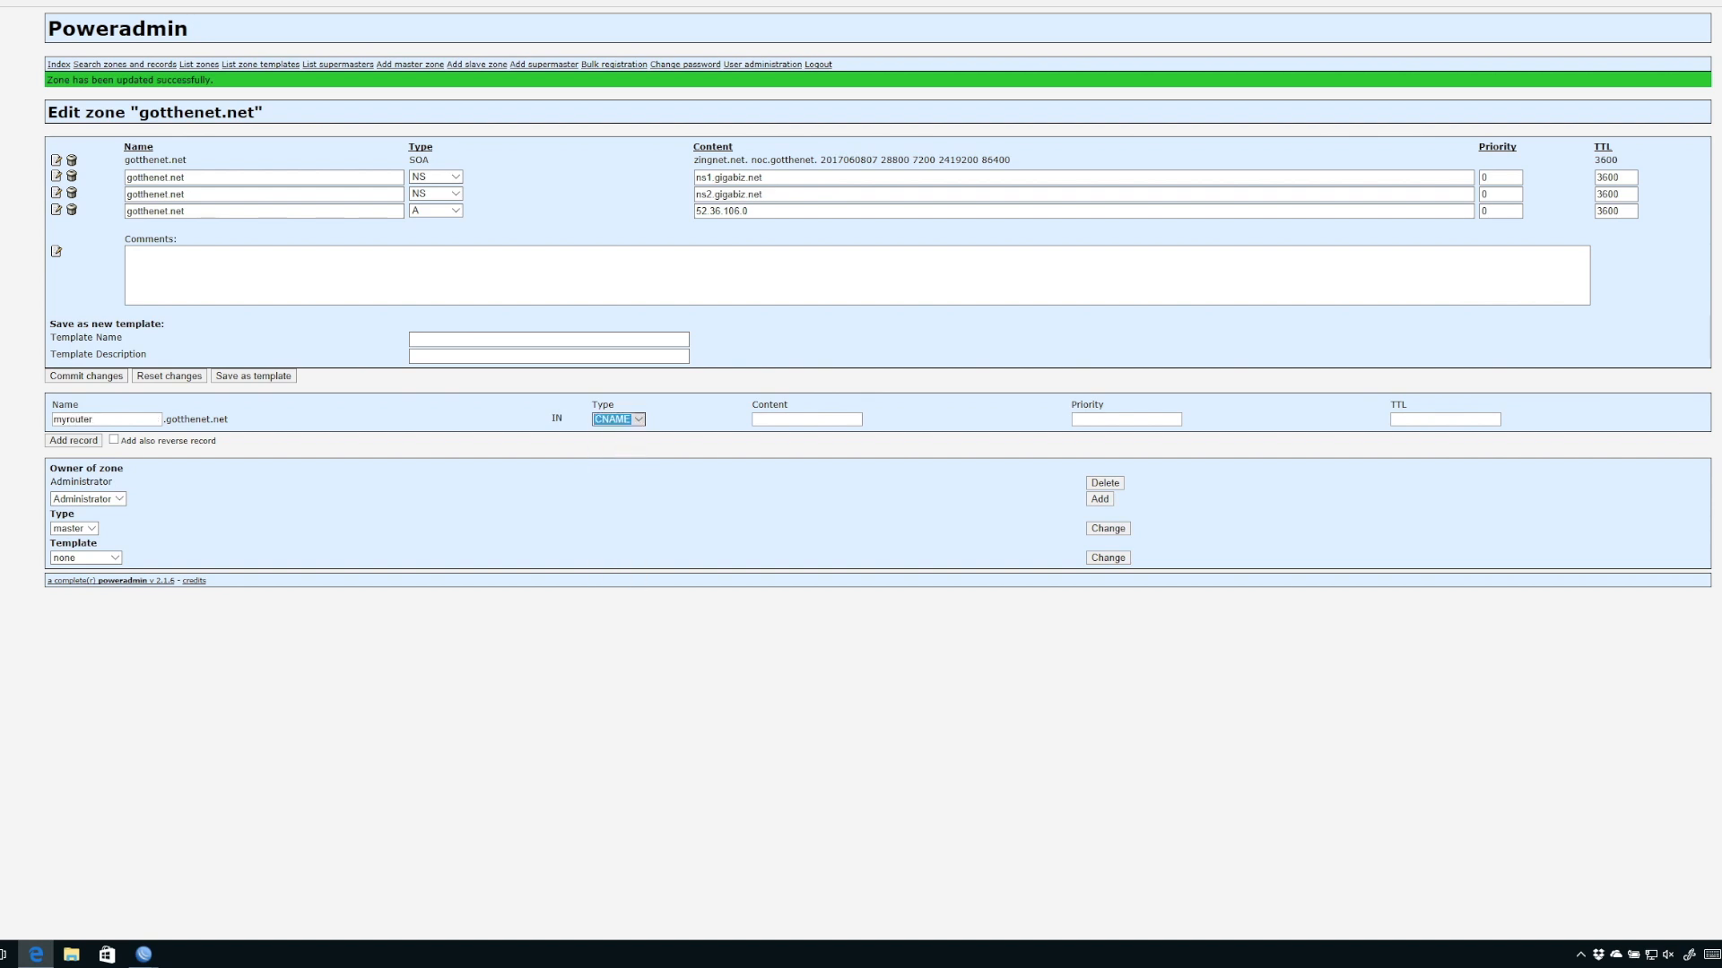
type("ib7.sn.mynetname.net")
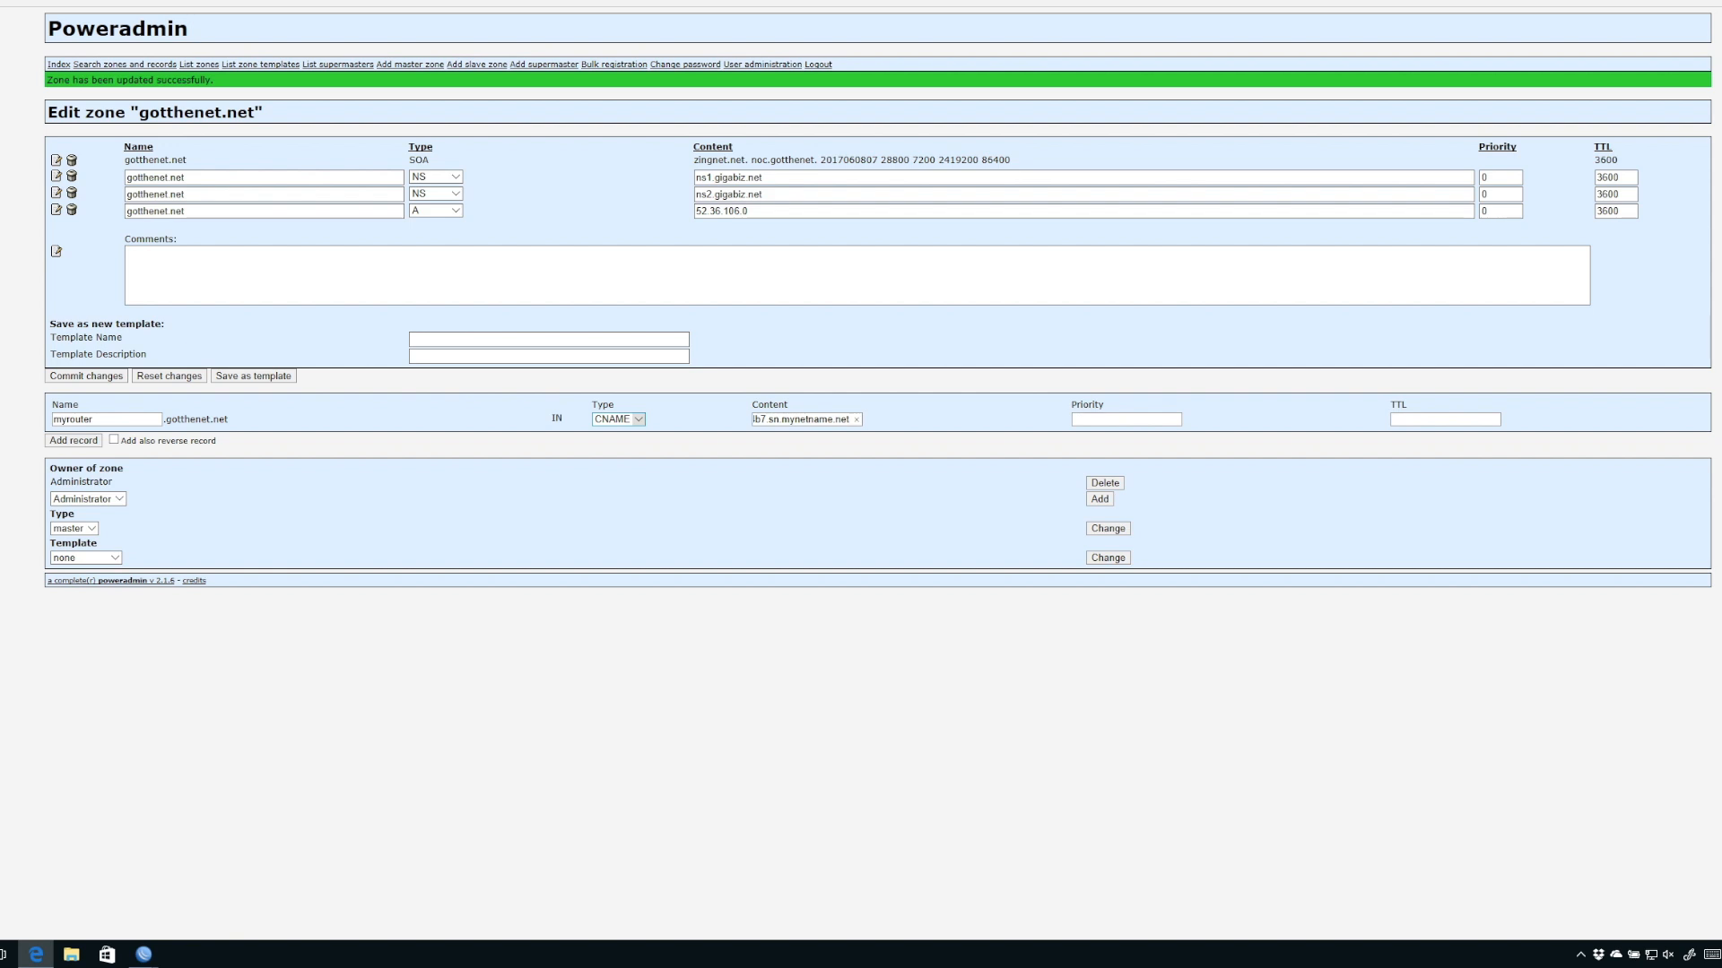
left_click(72, 440)
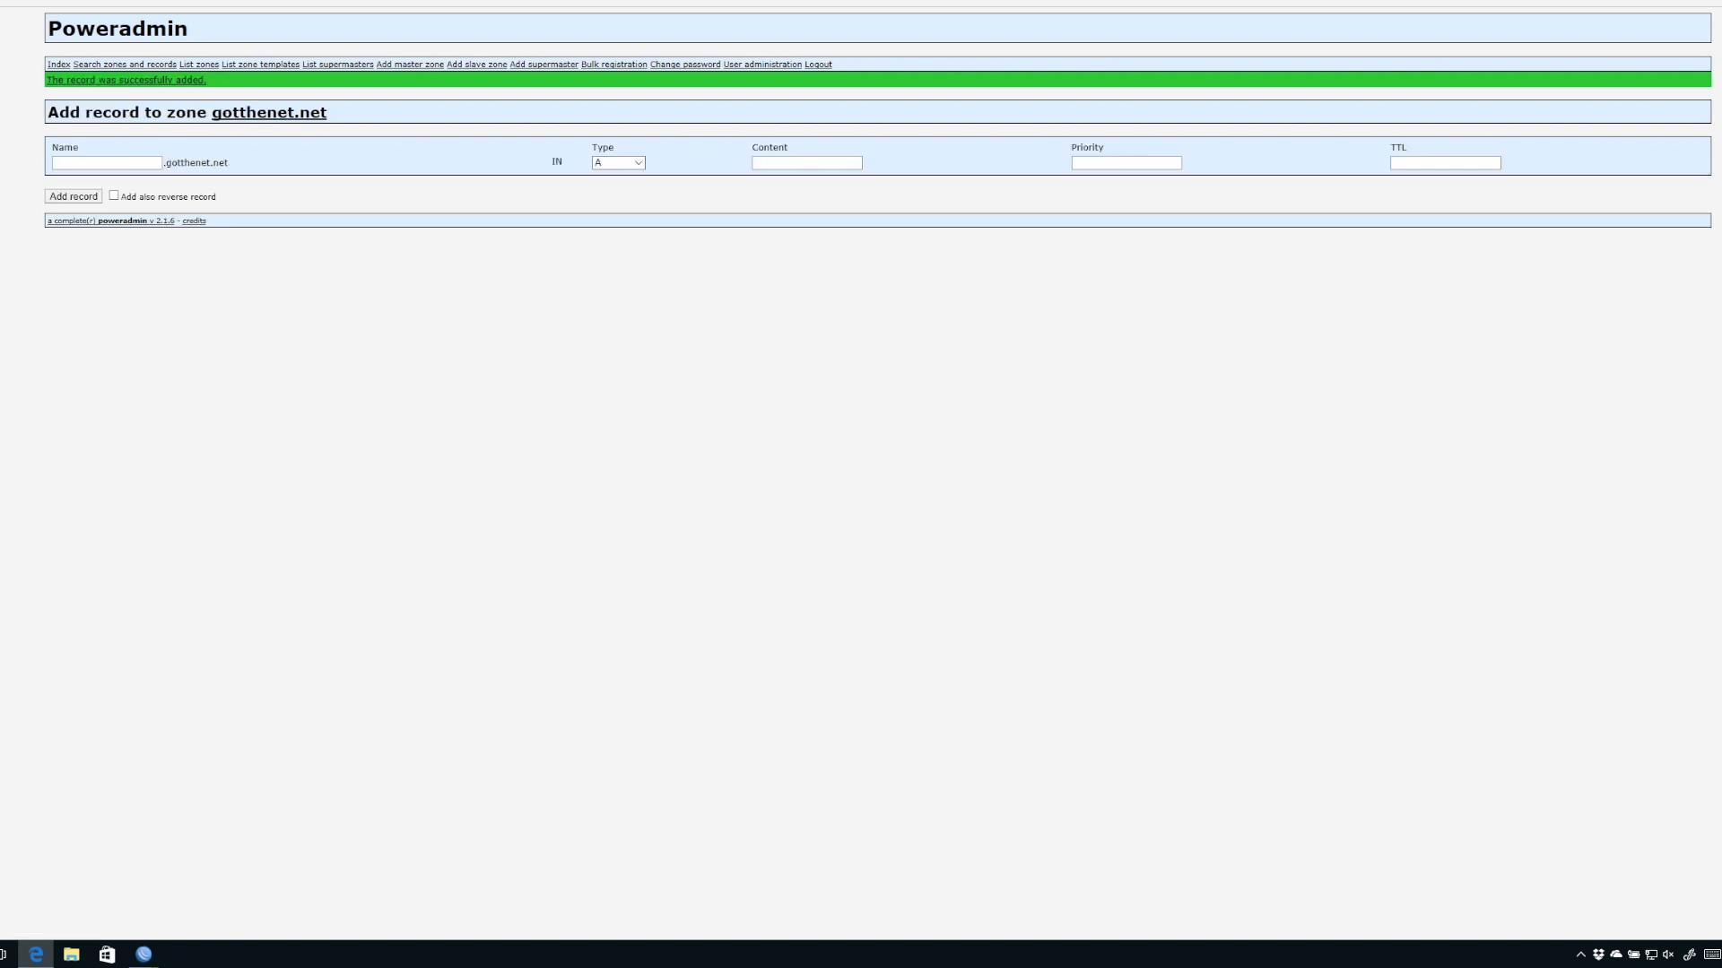
left_click(268, 112)
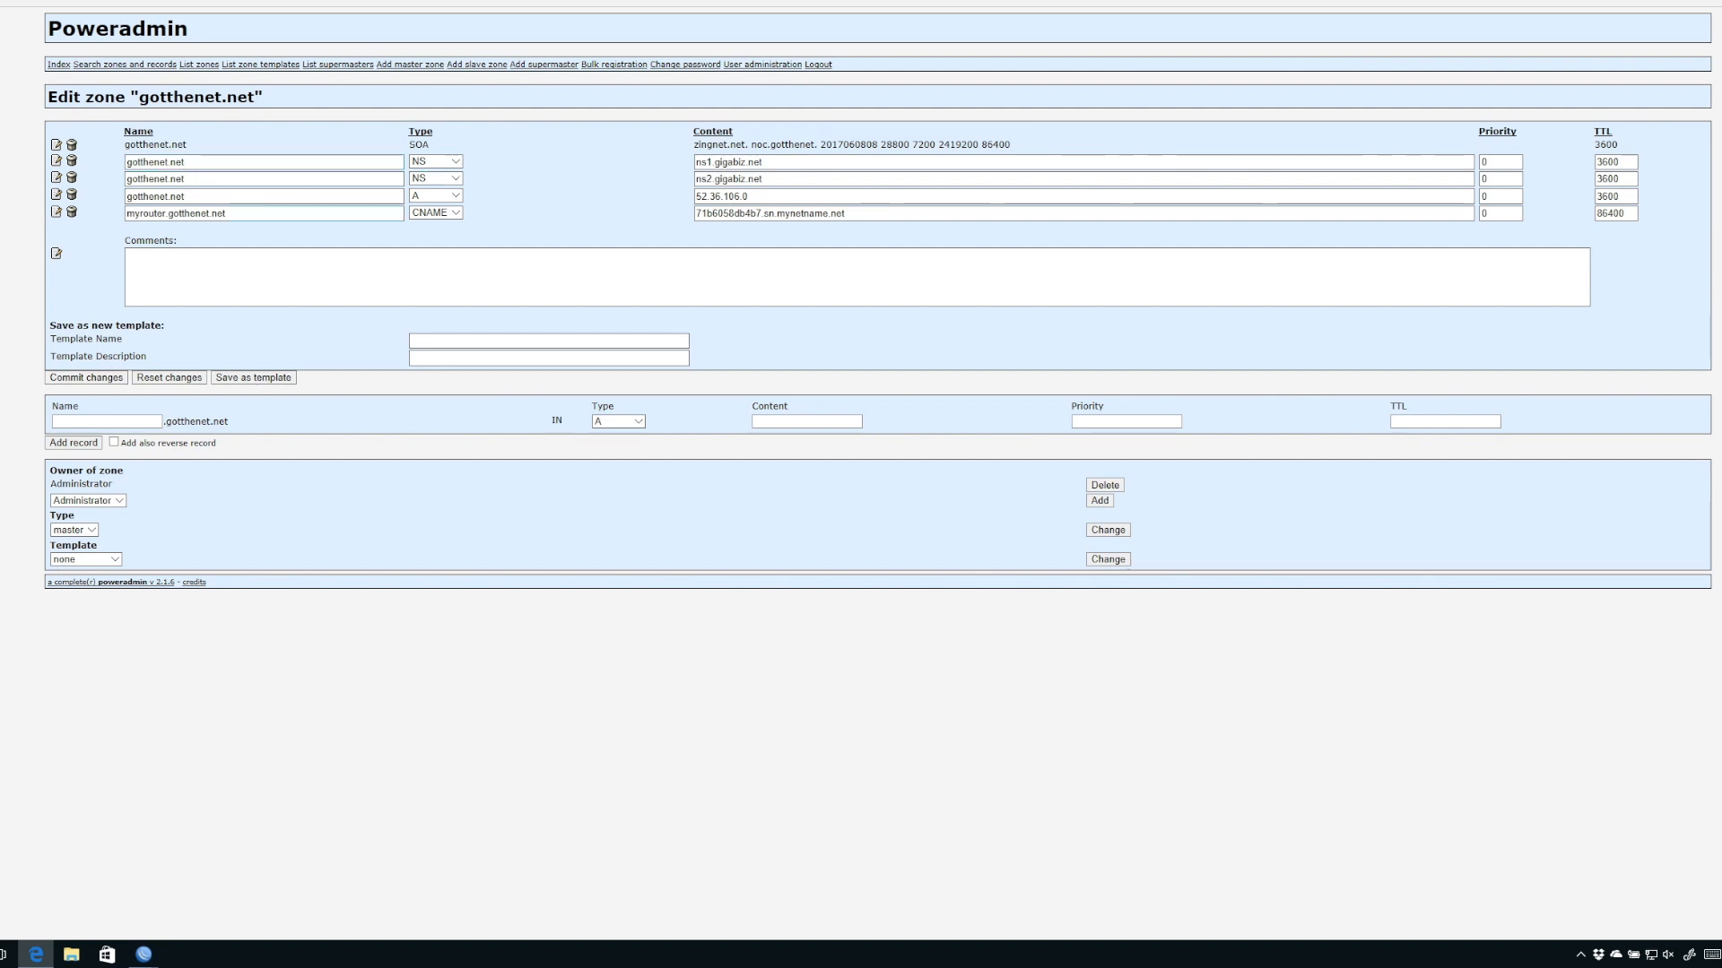
triple_click(263, 213)
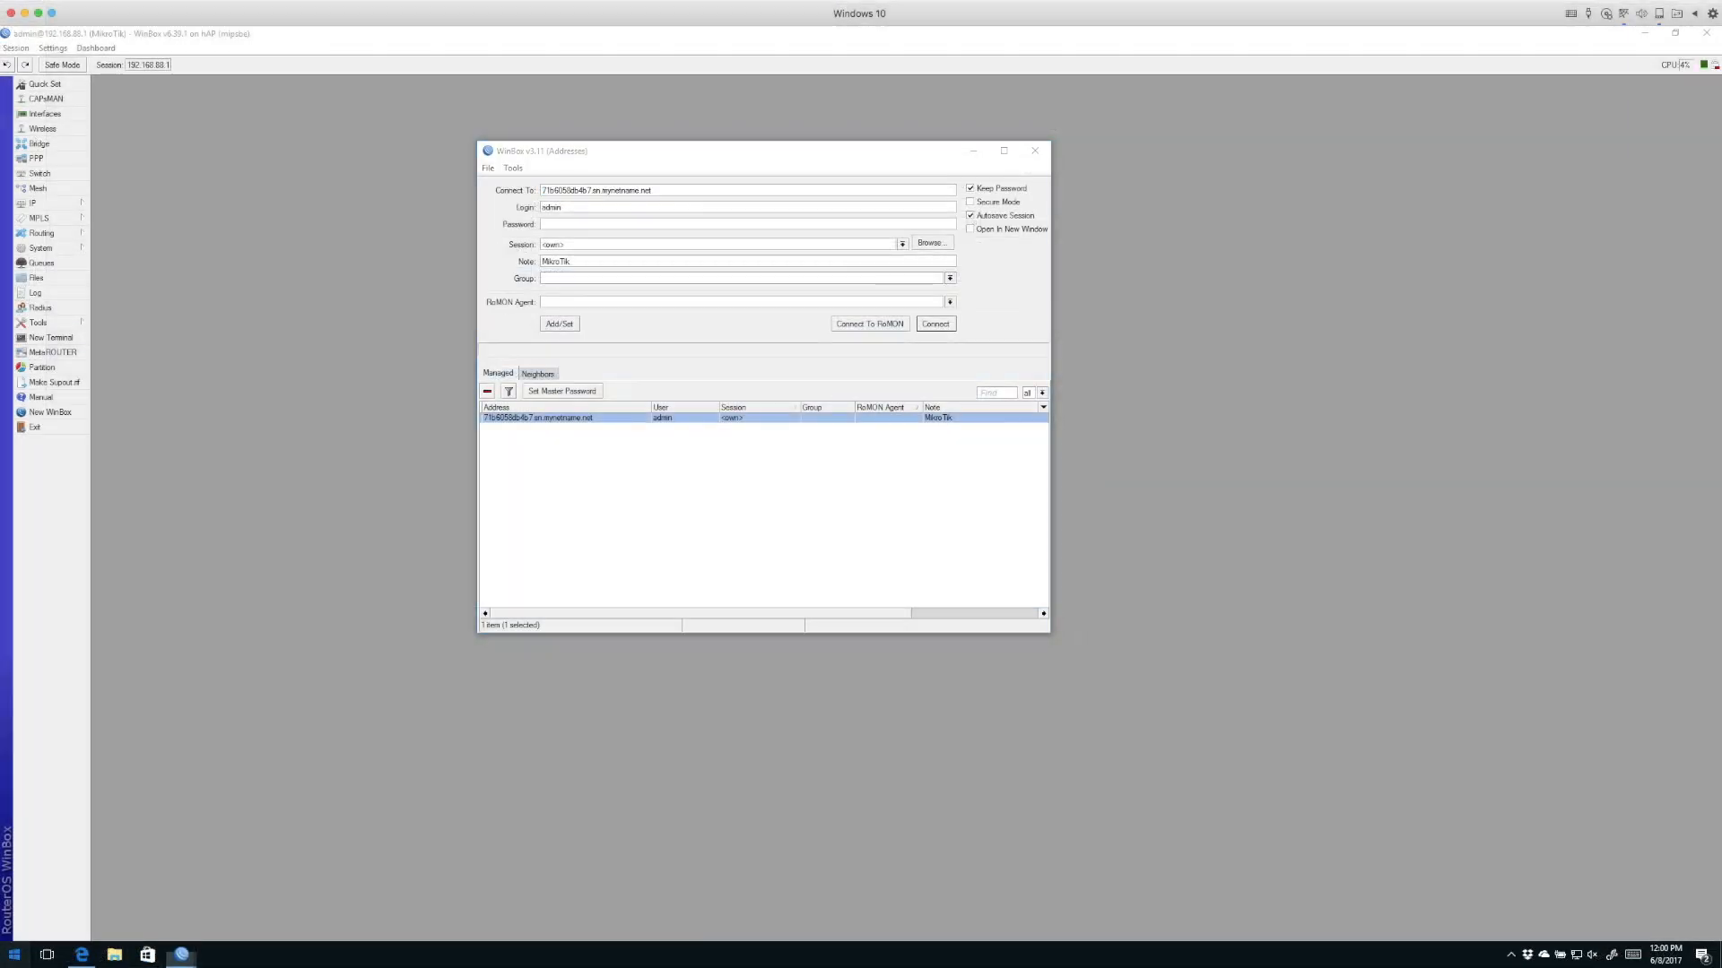
Step: Ping the pasted DDNS name from Command Prompt, confirming it resolves to 24.54.165.239
left_click(13, 954)
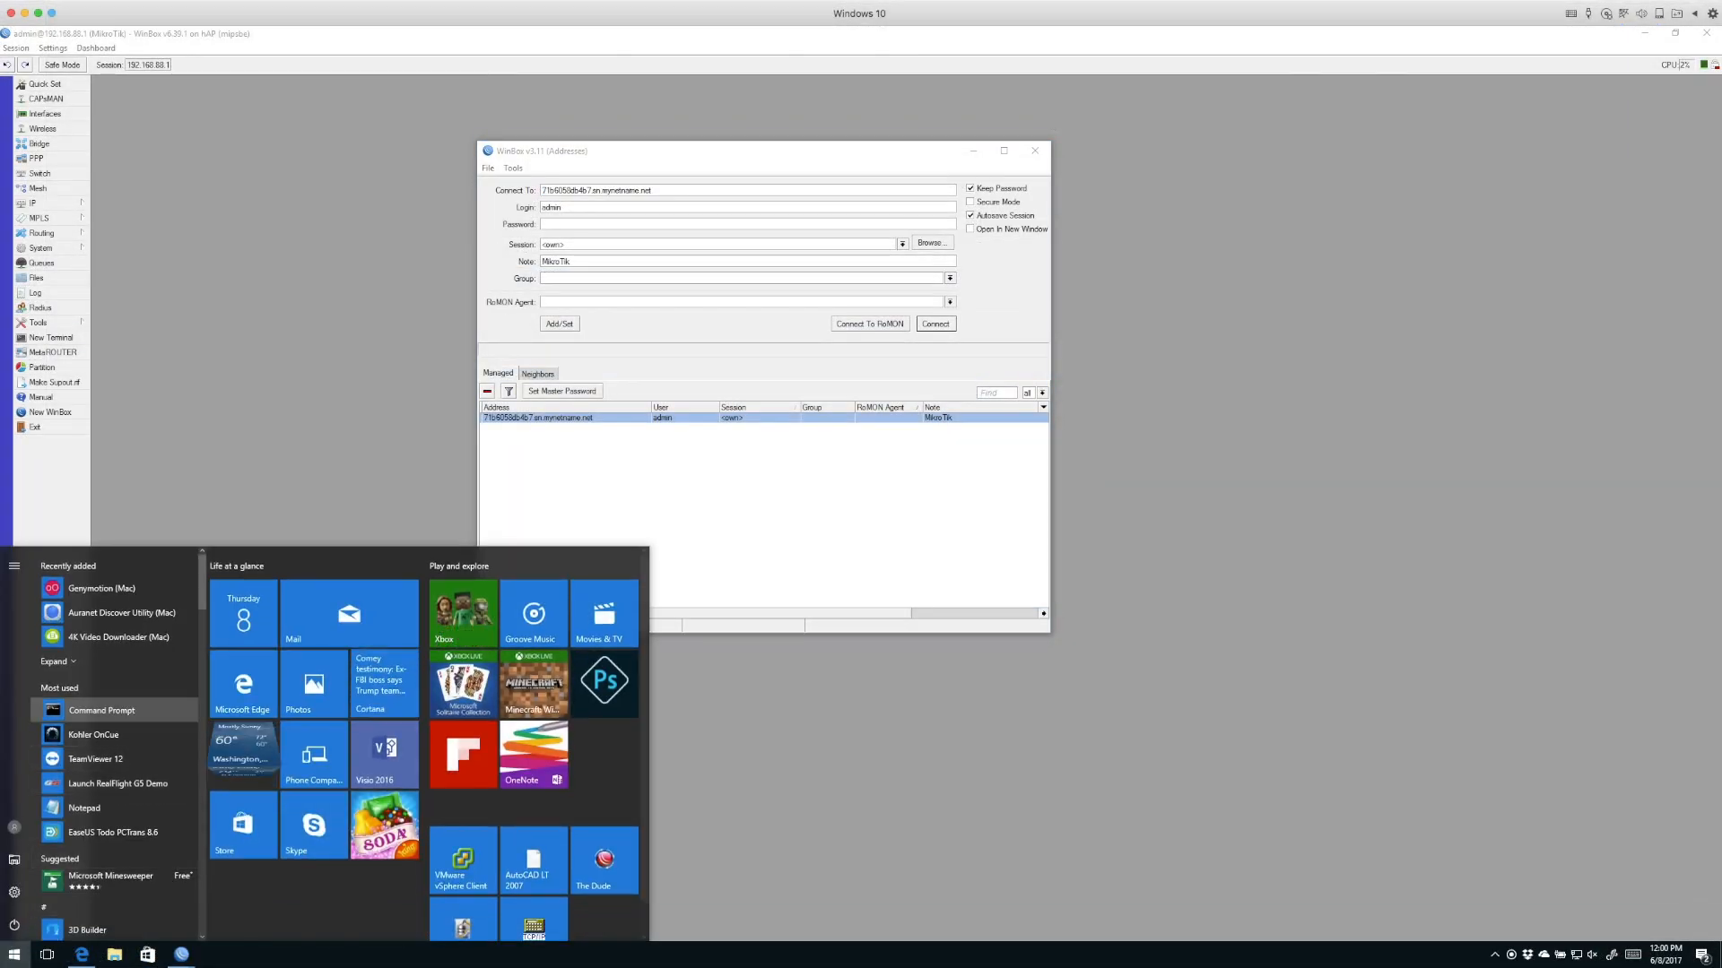
left_click(100, 711)
type("p")
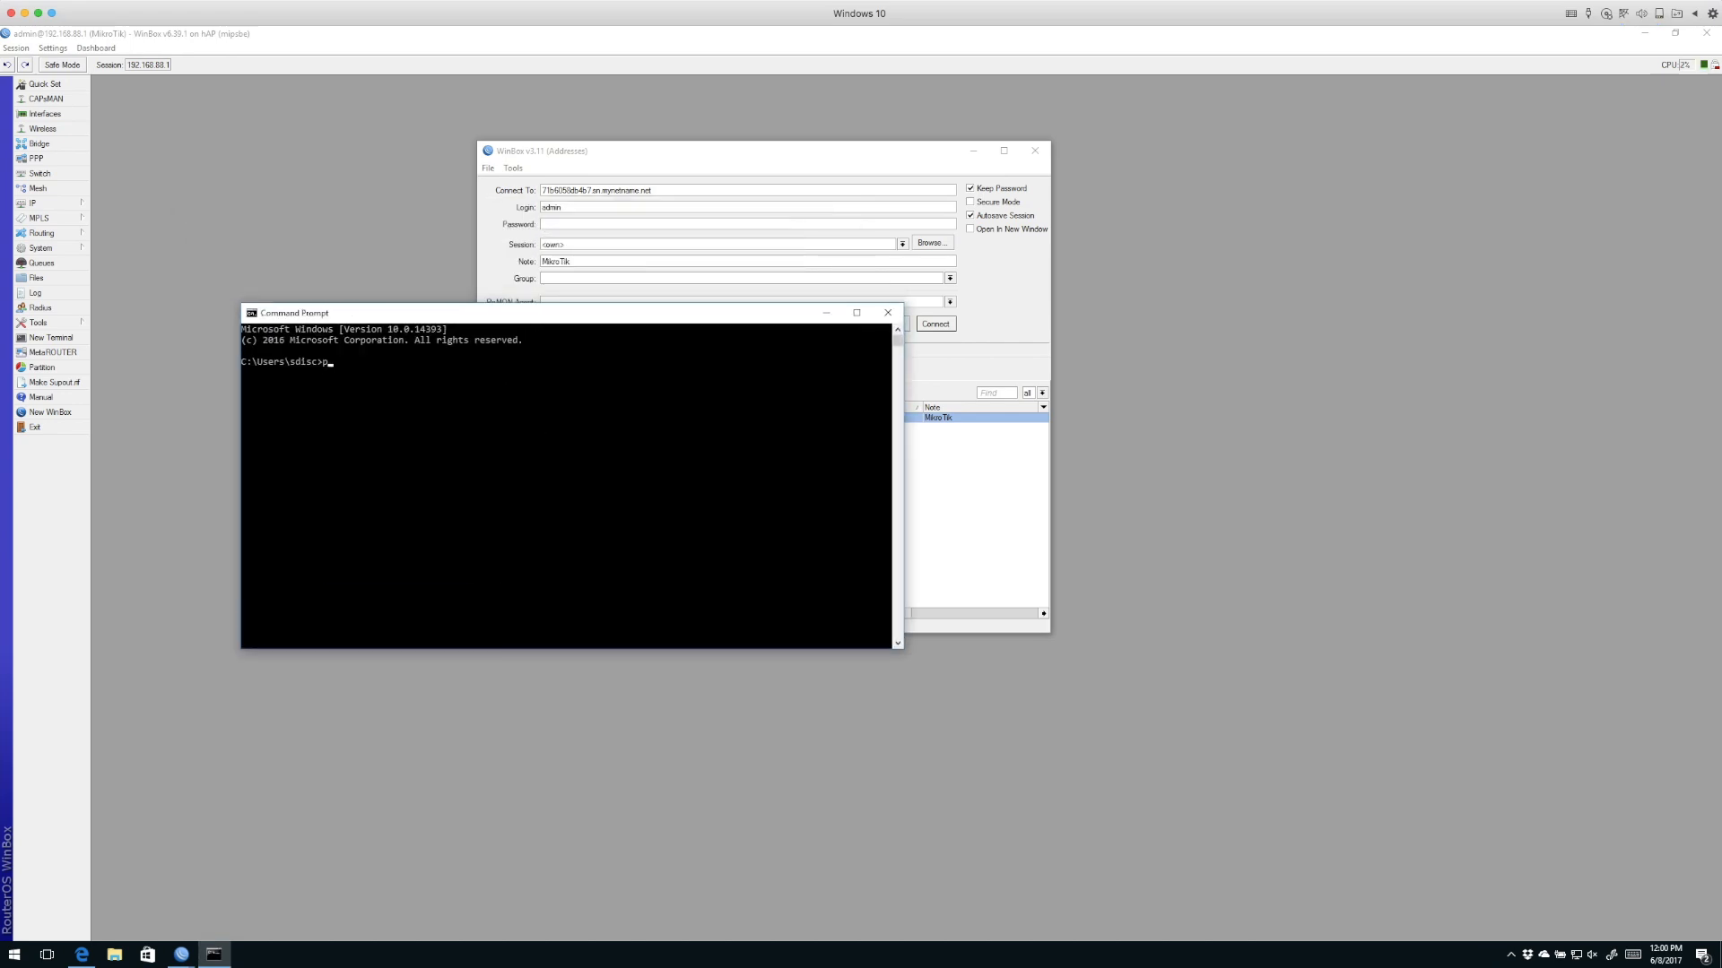
type("ing")
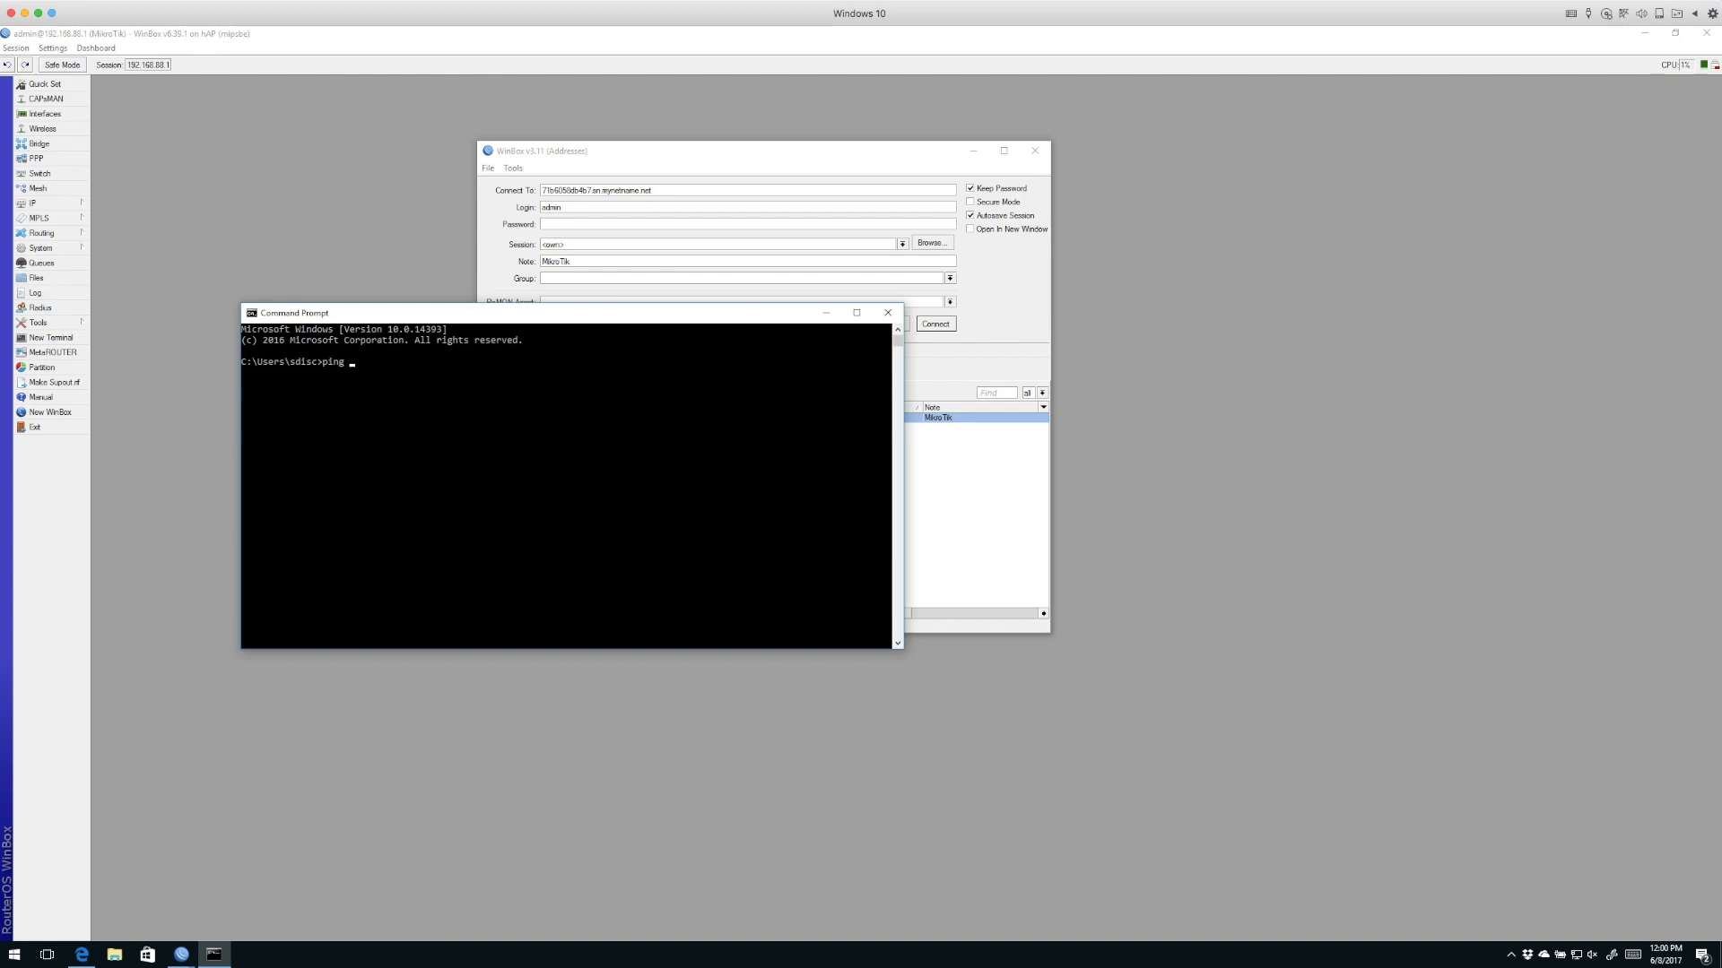
right_click(615, 190)
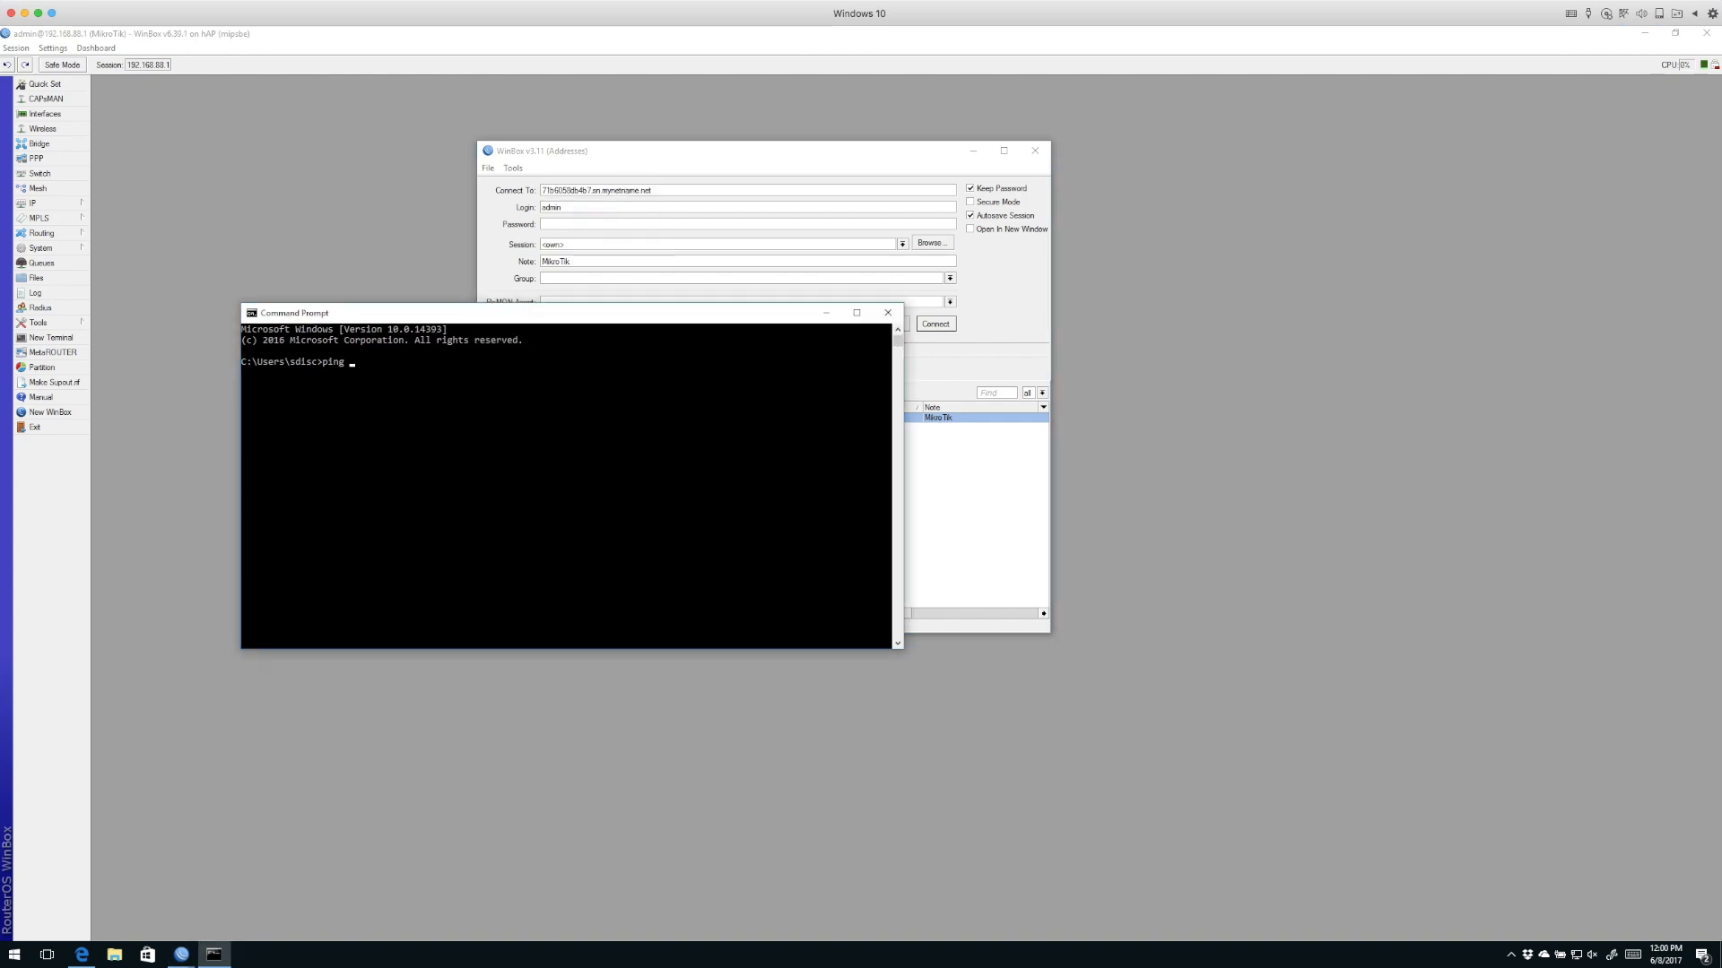
right_click(293, 313)
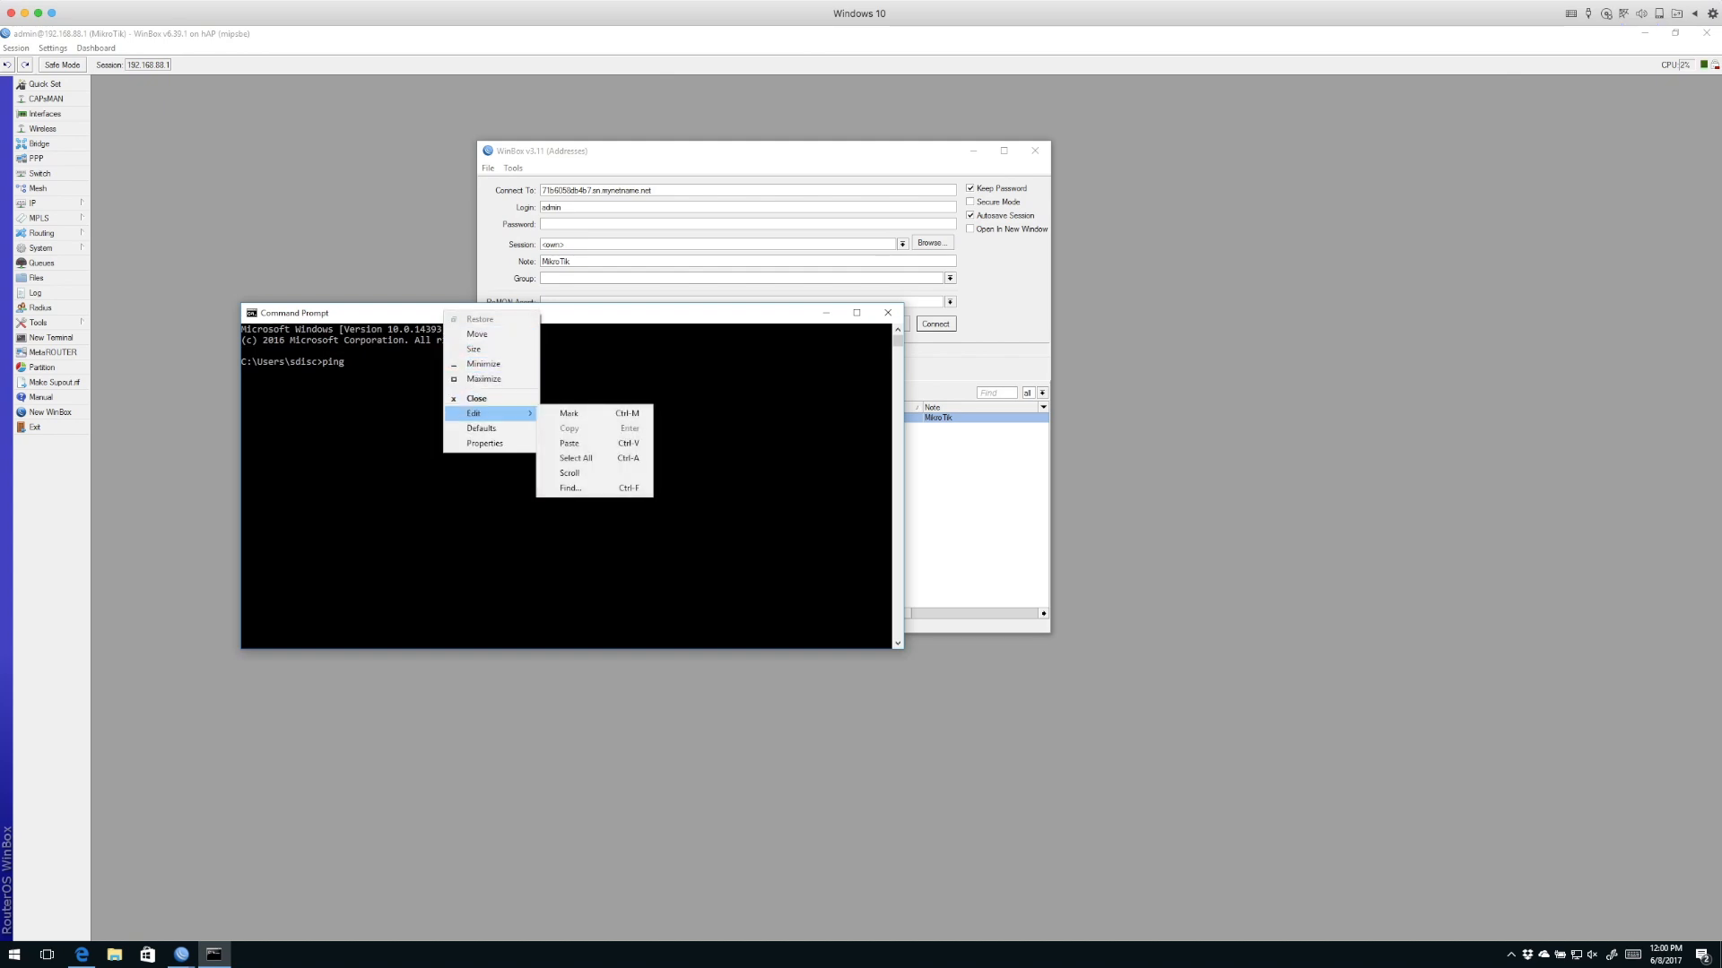
left_click(569, 442)
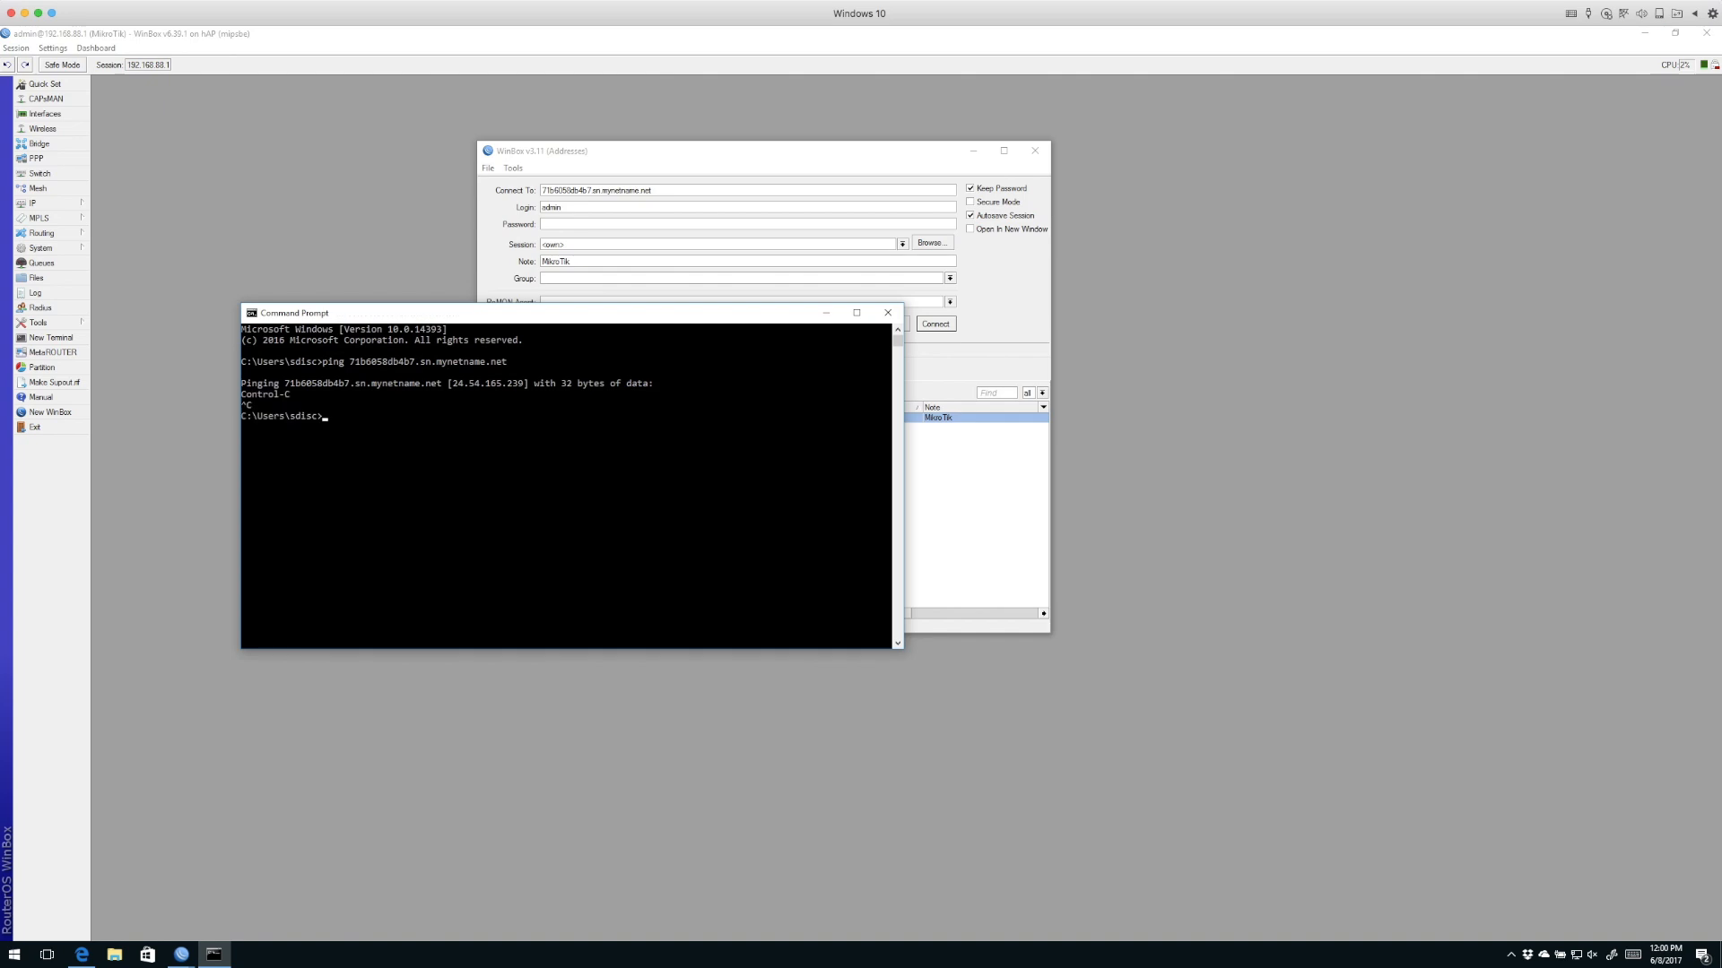
left_click(381, 426)
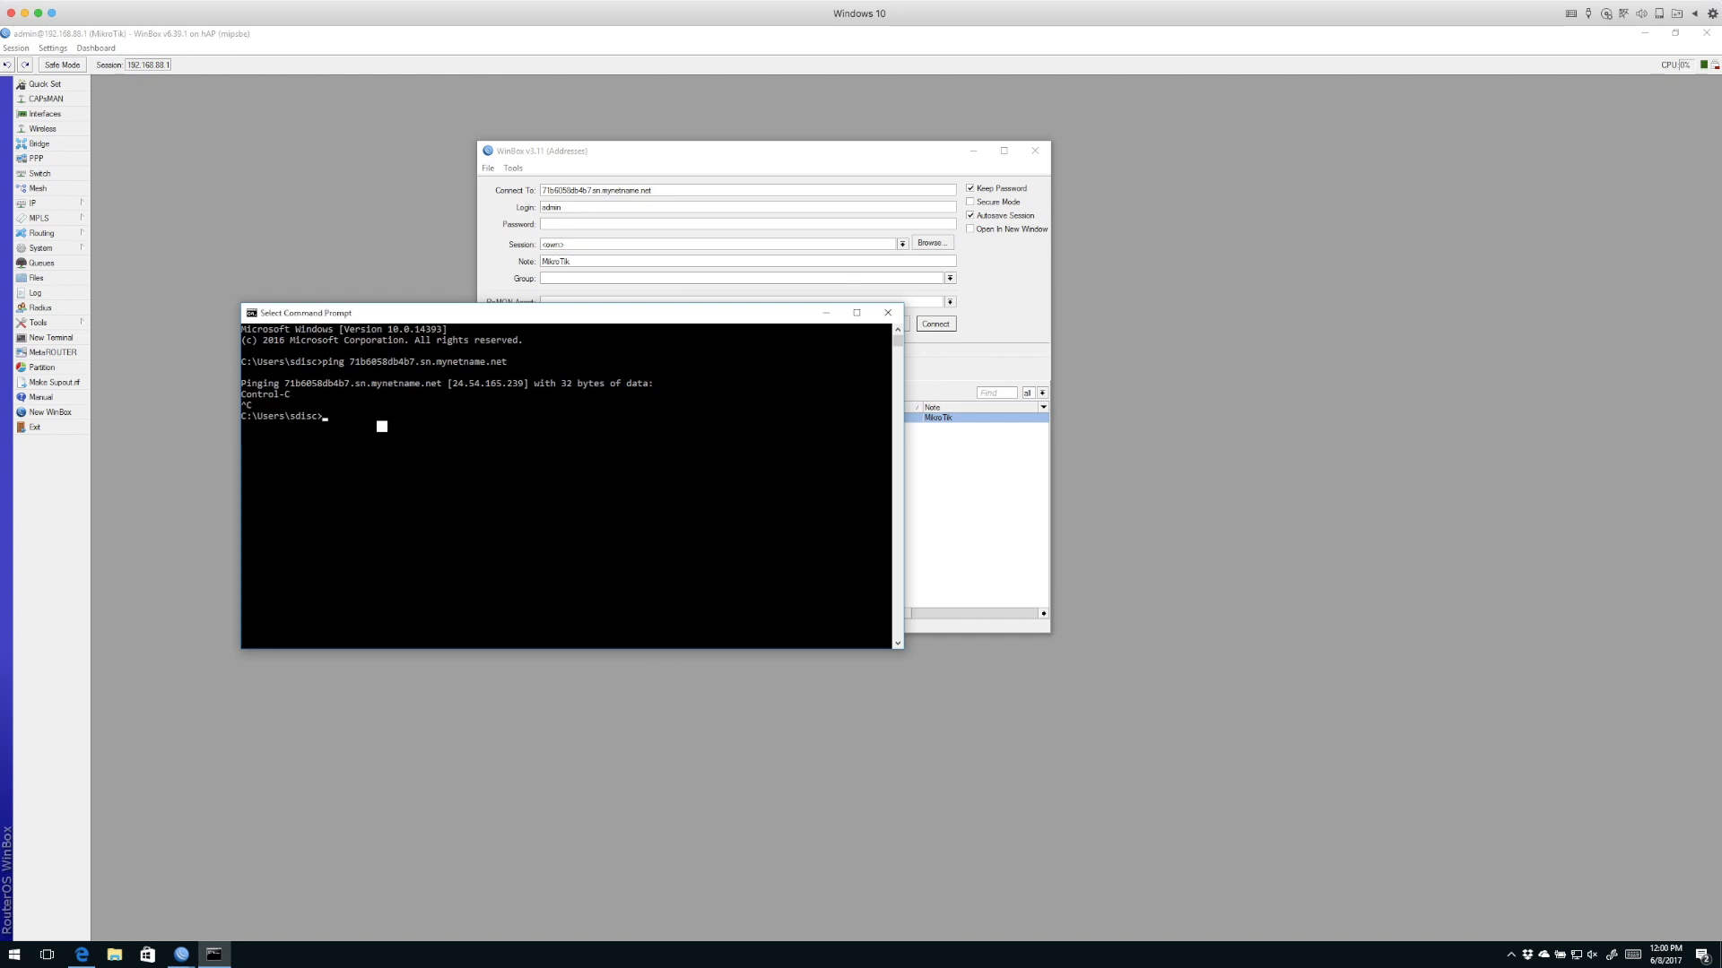
Step: Ping myrouter.gotthenet.net, confirming it resolves to 71b6058db4b7.sn.mynetname.net at 24.54.165.239, and select the DDNS name
type("ping")
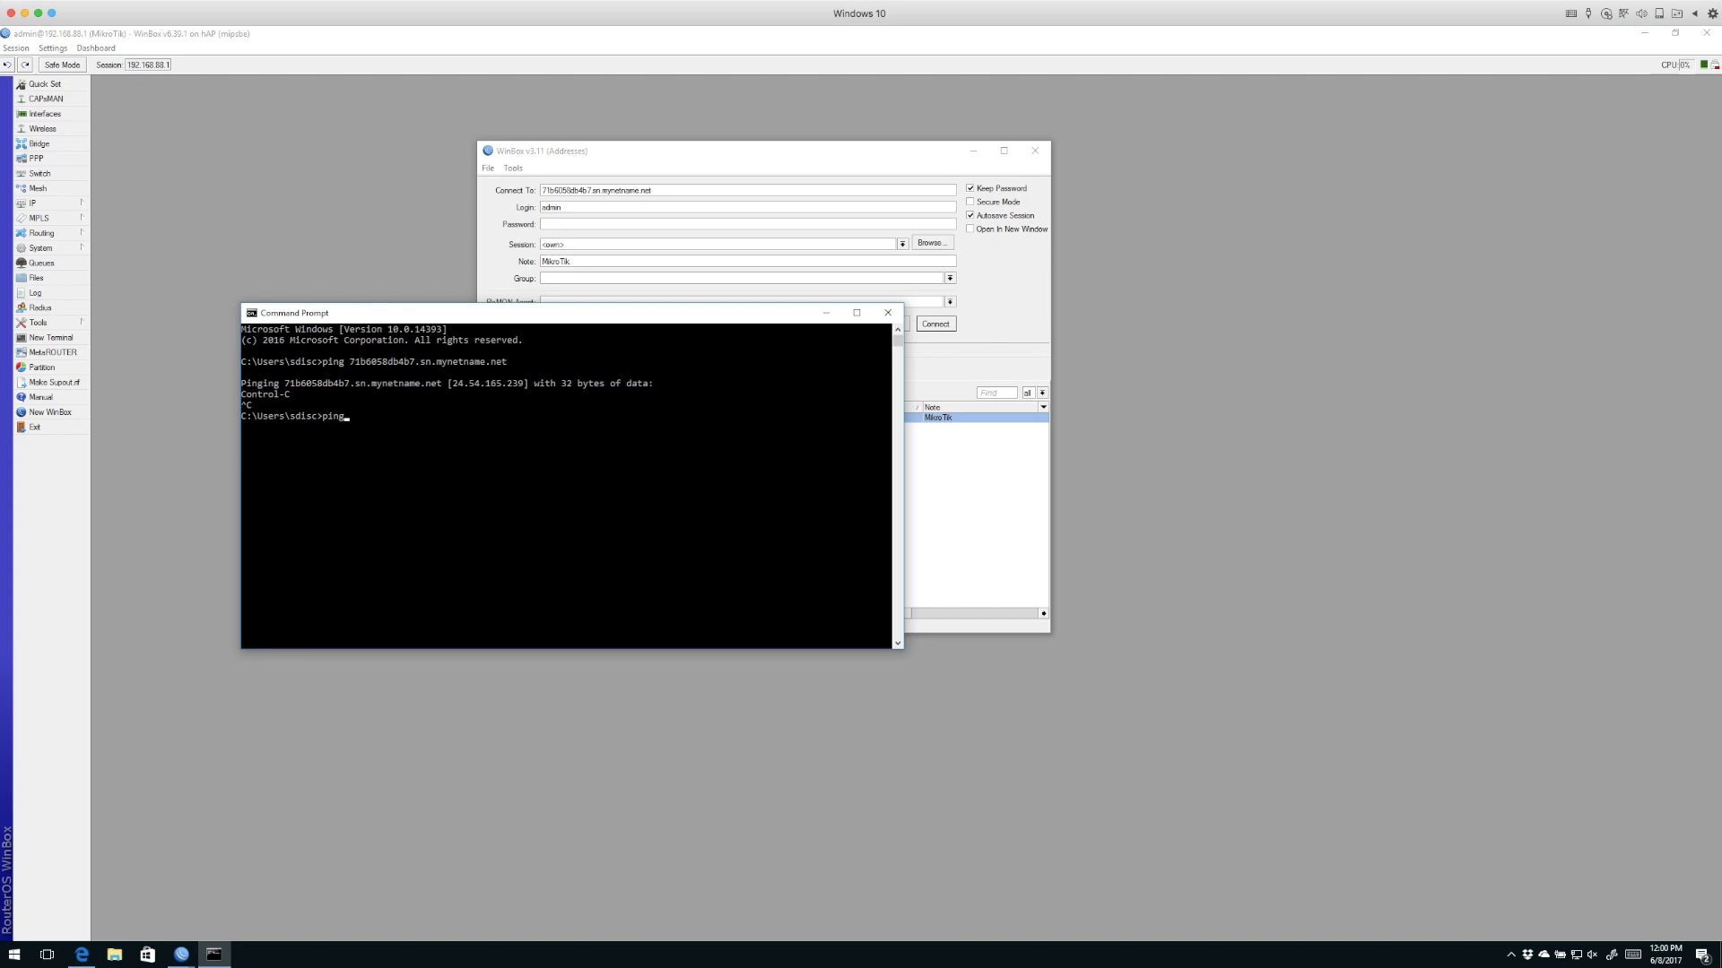
type("myrouter.gott")
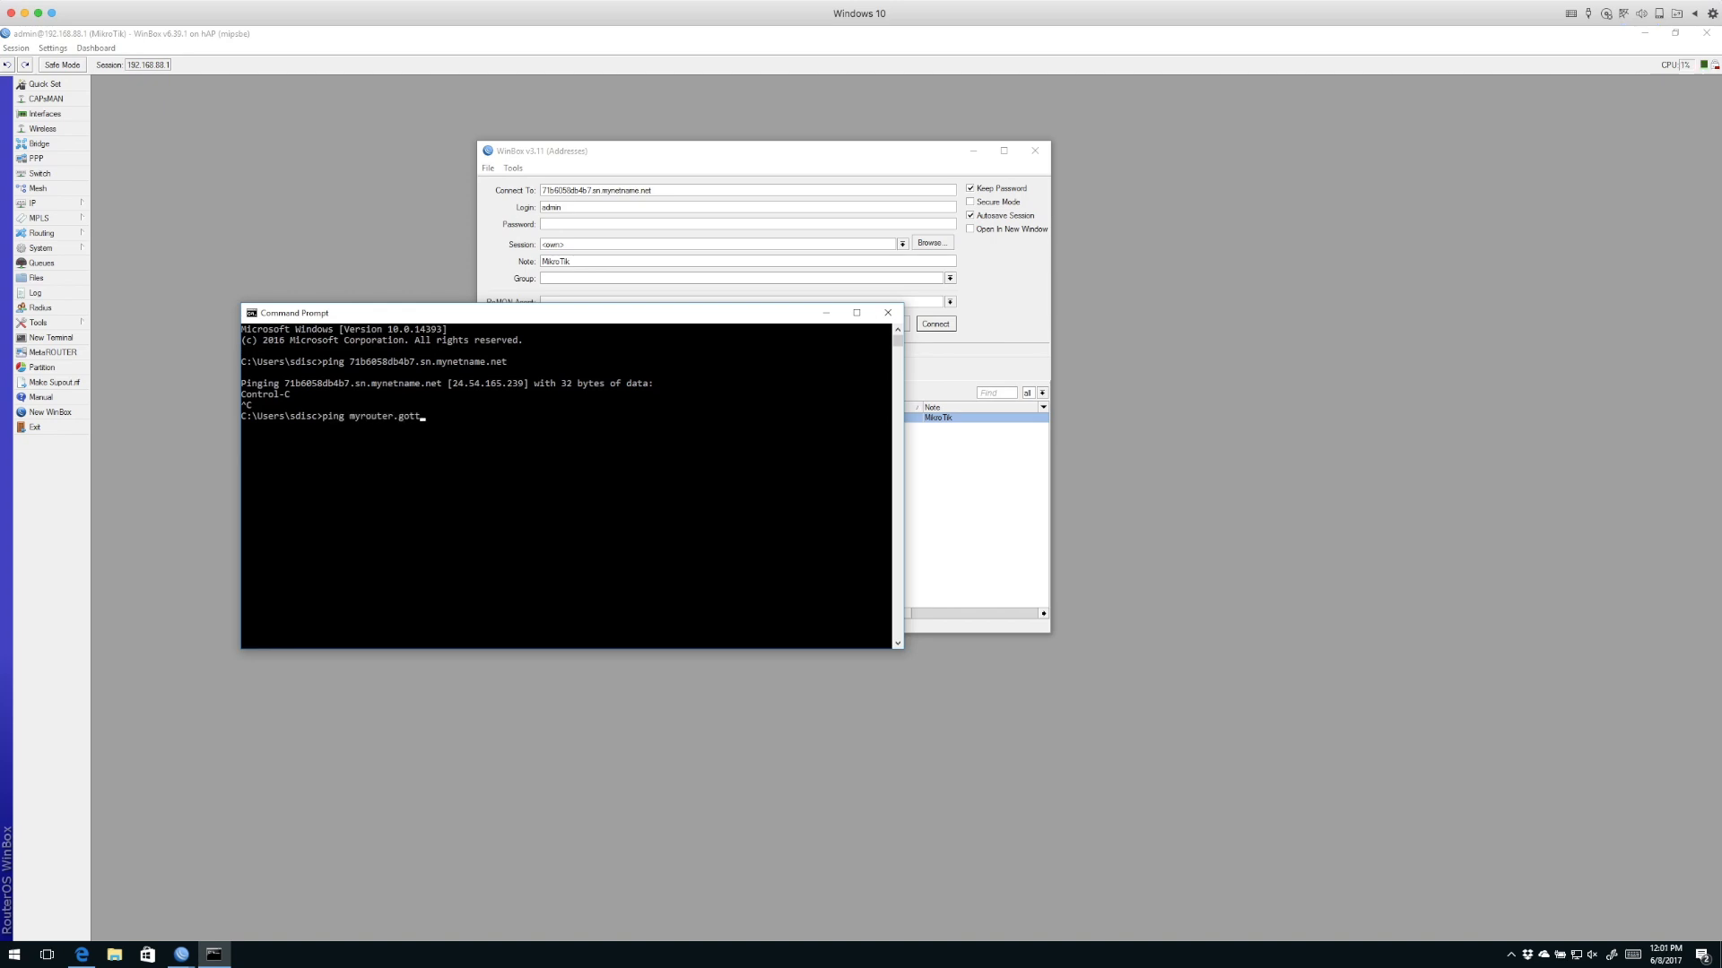
type("henet")
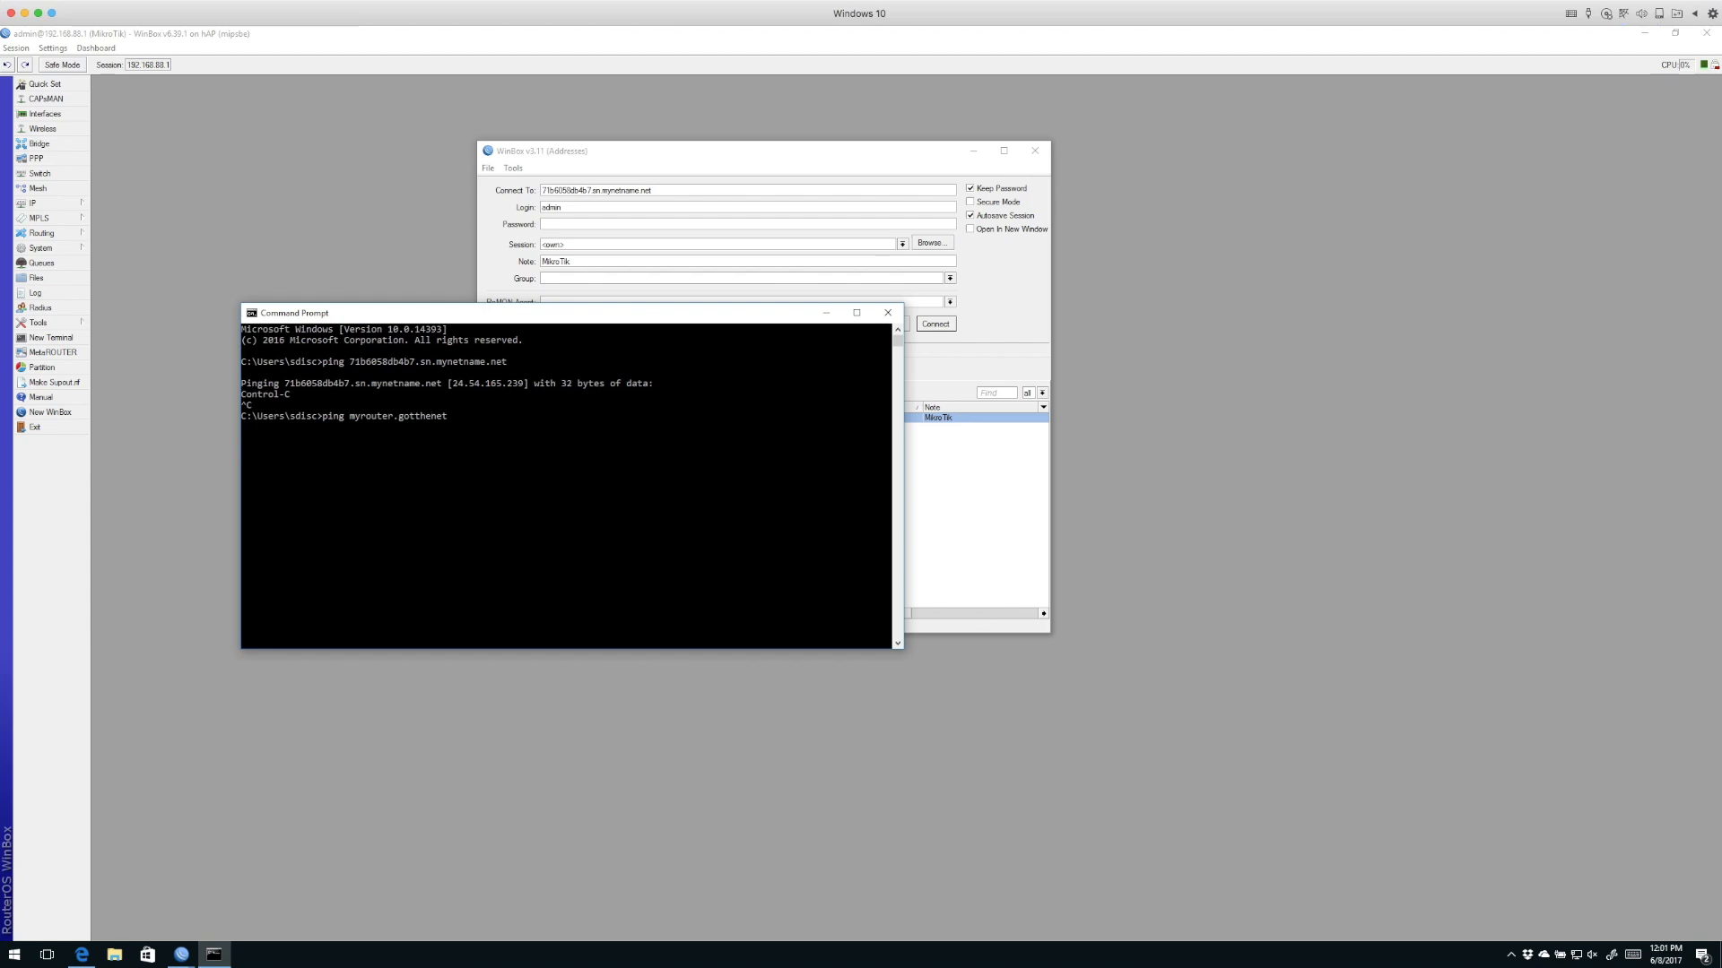
type(".net")
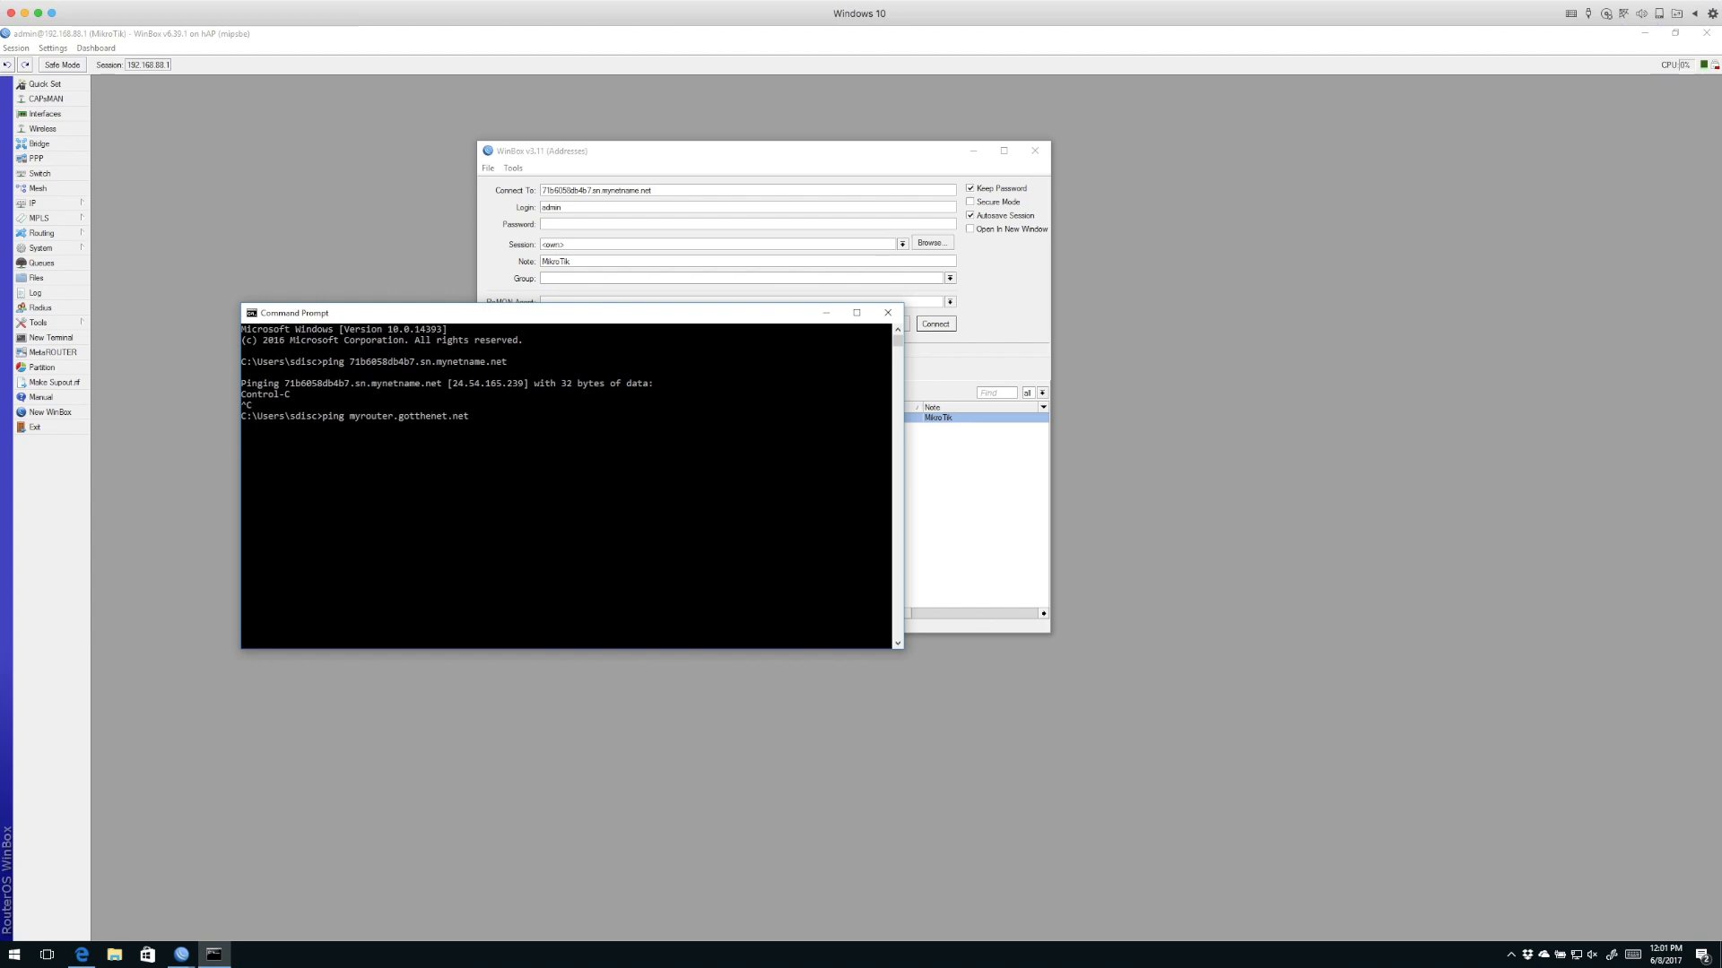
key("Return")
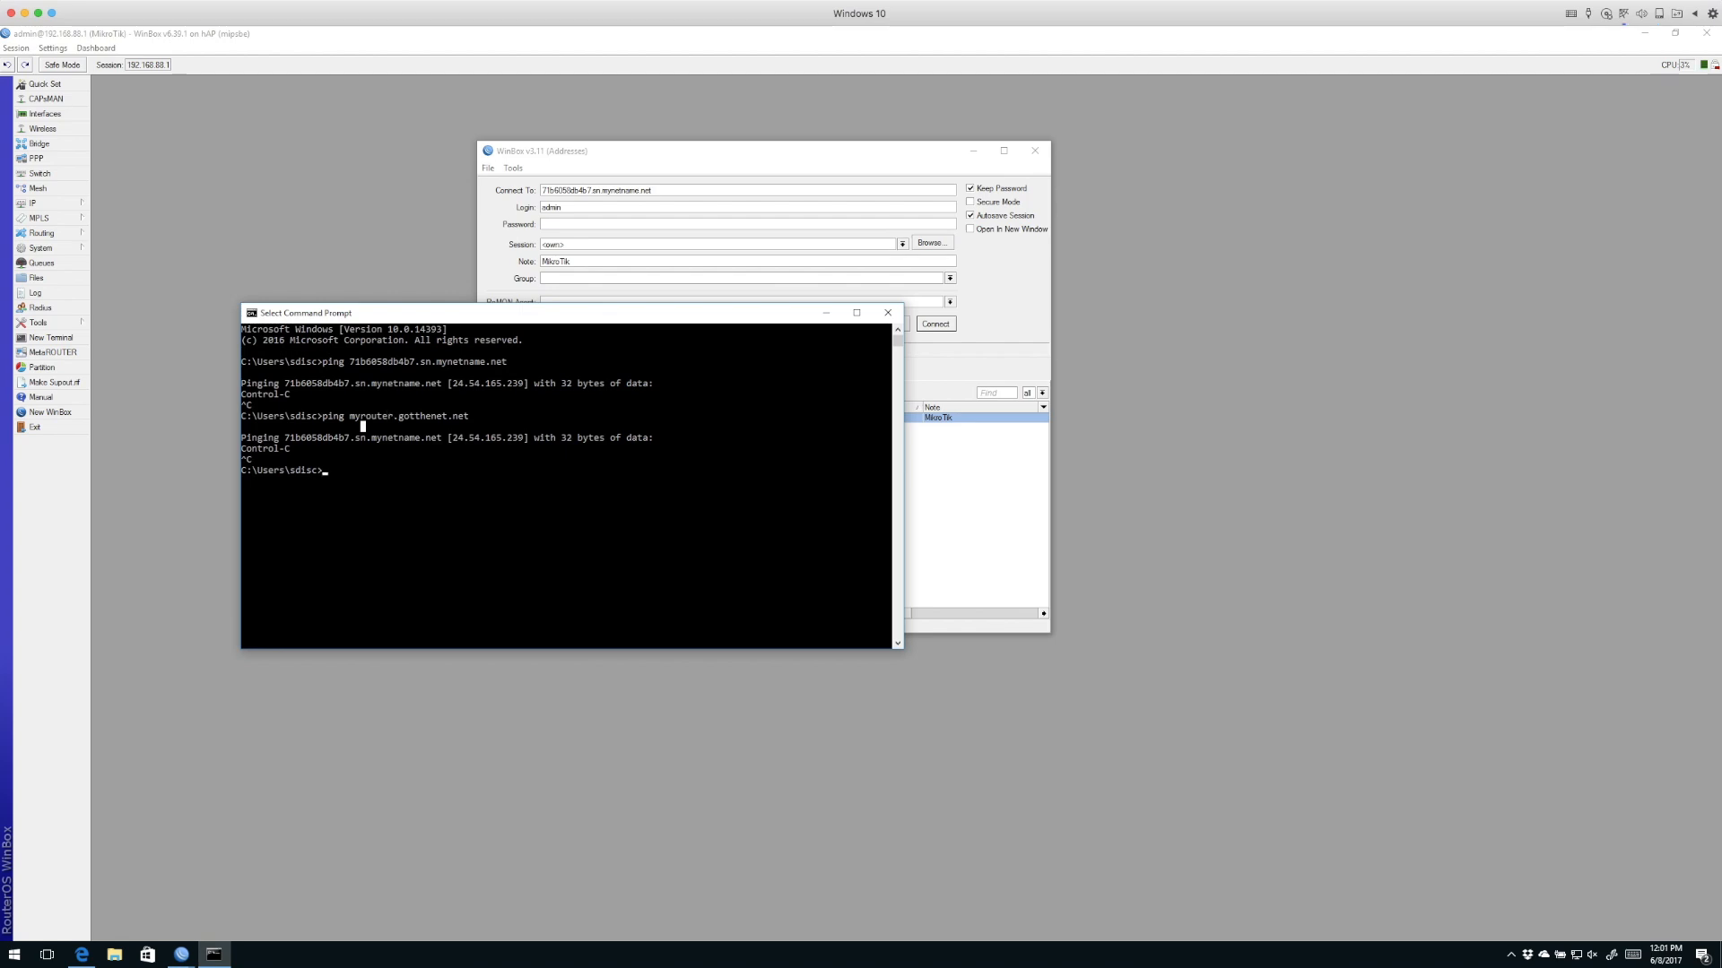
double_click(407, 416)
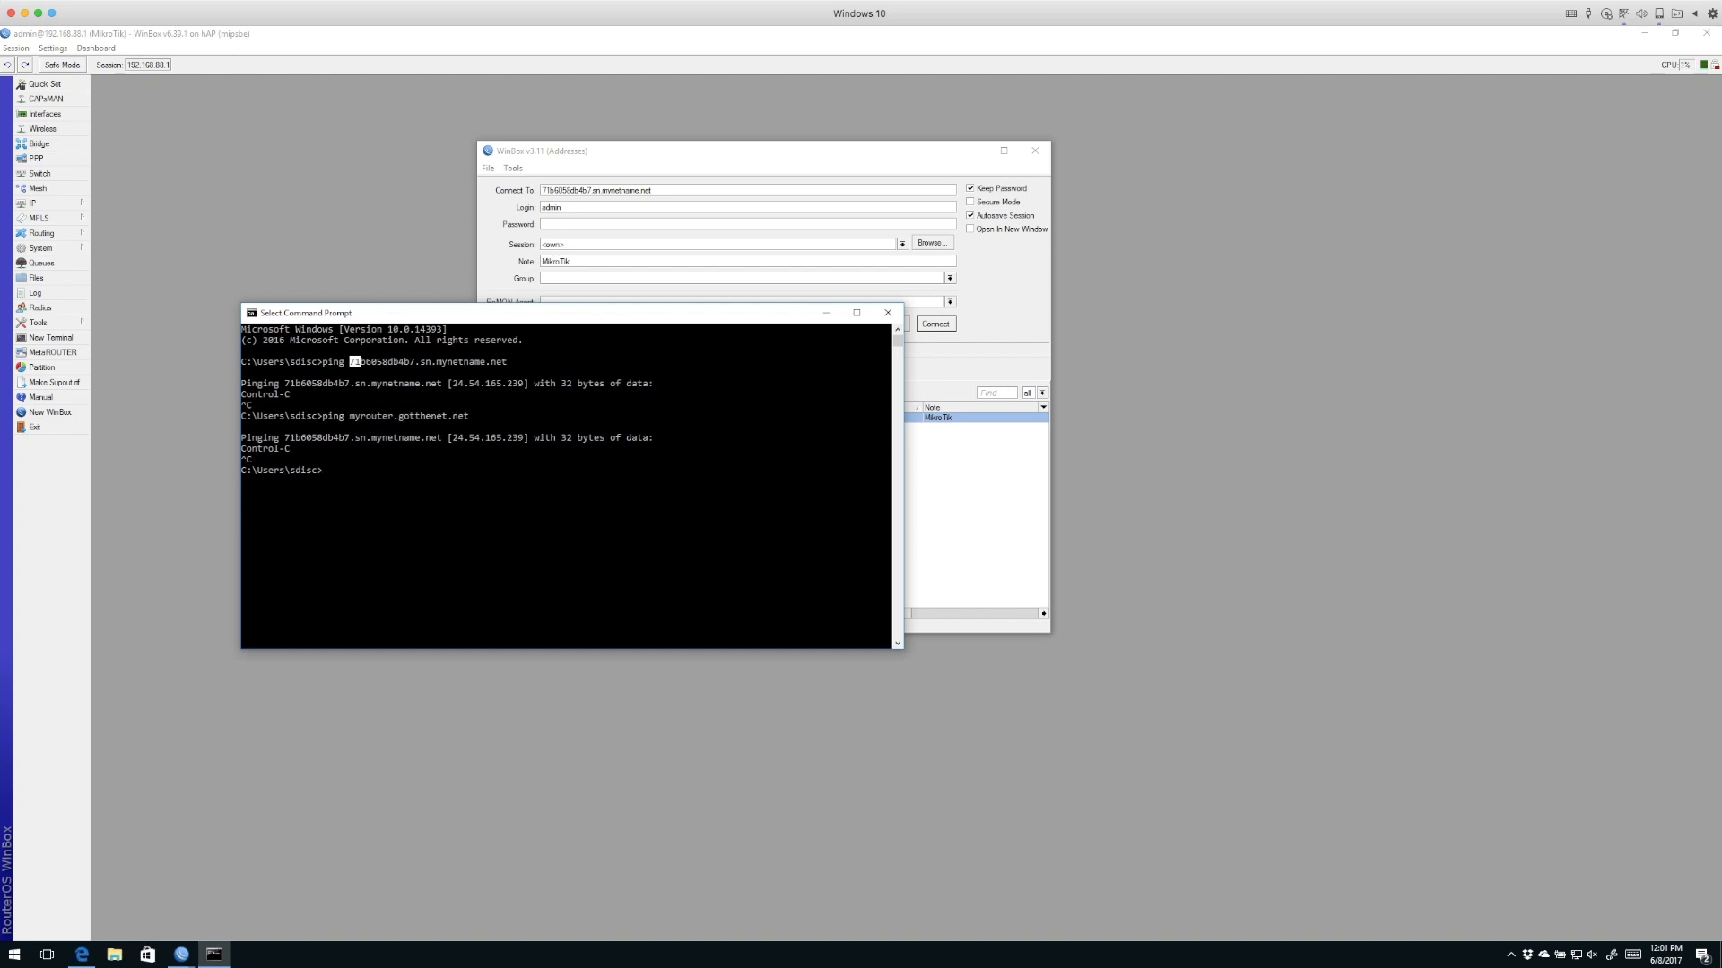
double_click(429, 361)
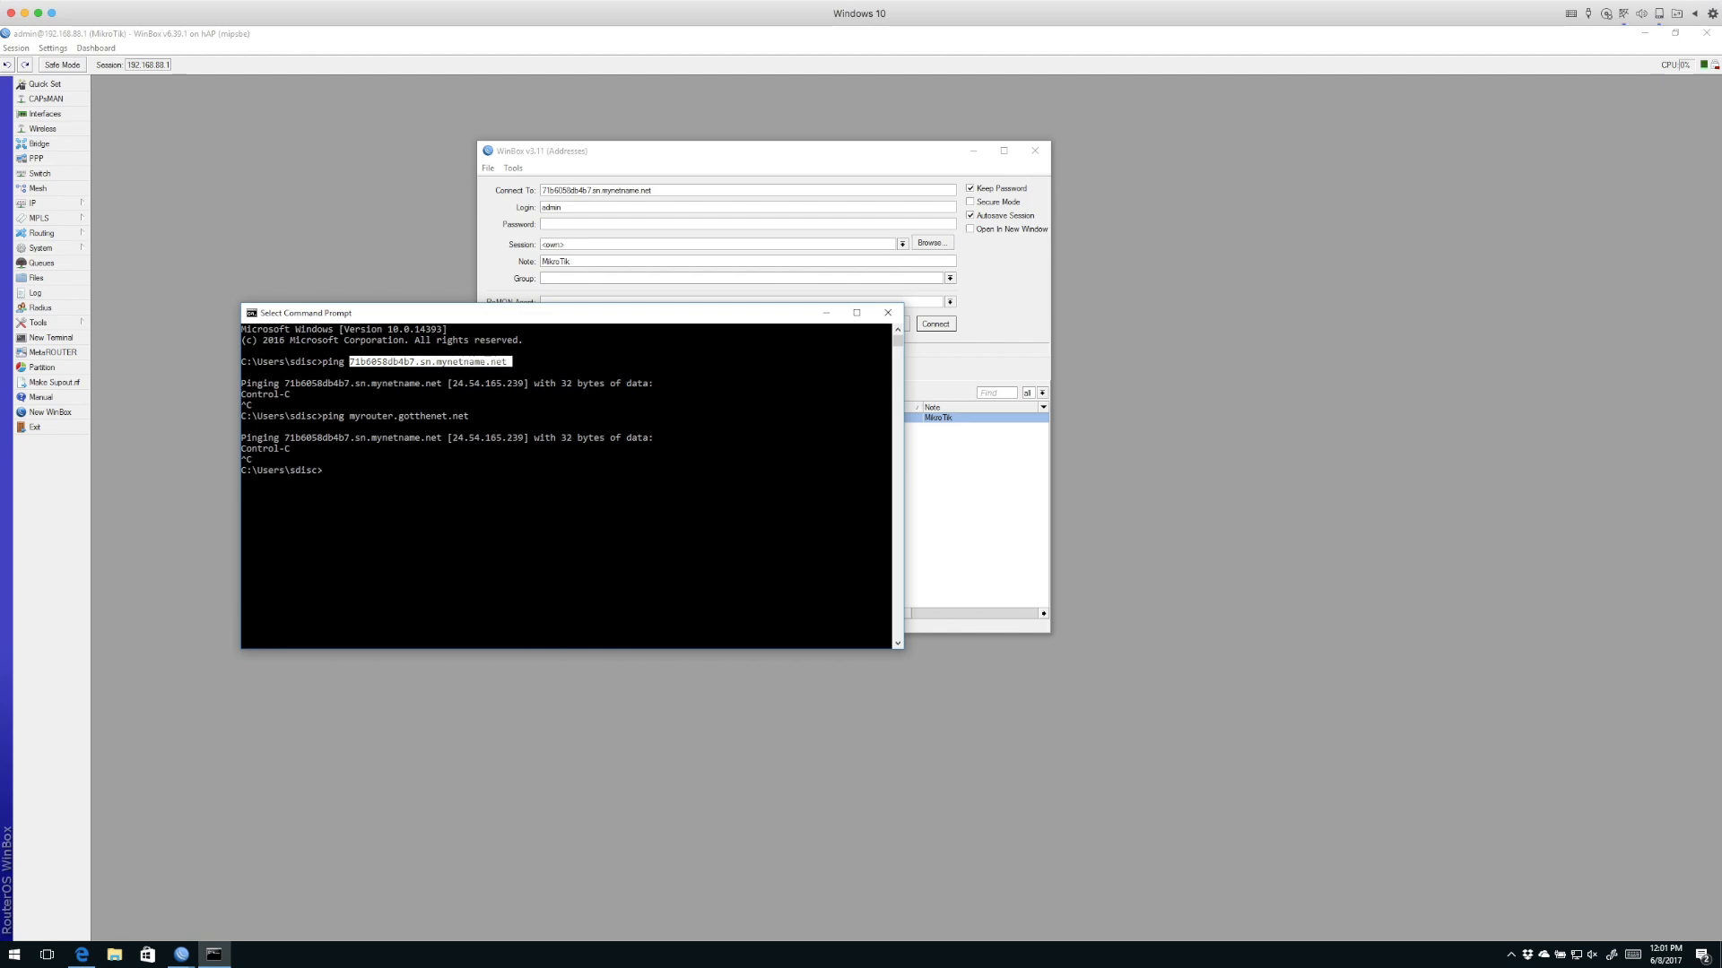